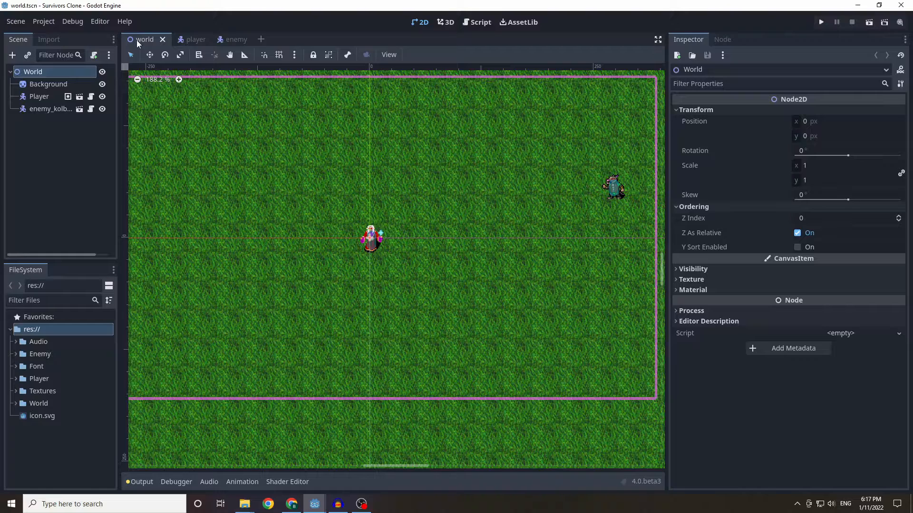
Step: Select the player scene's Sprite2D and expand its Offset properties in the Inspector
click(182, 39)
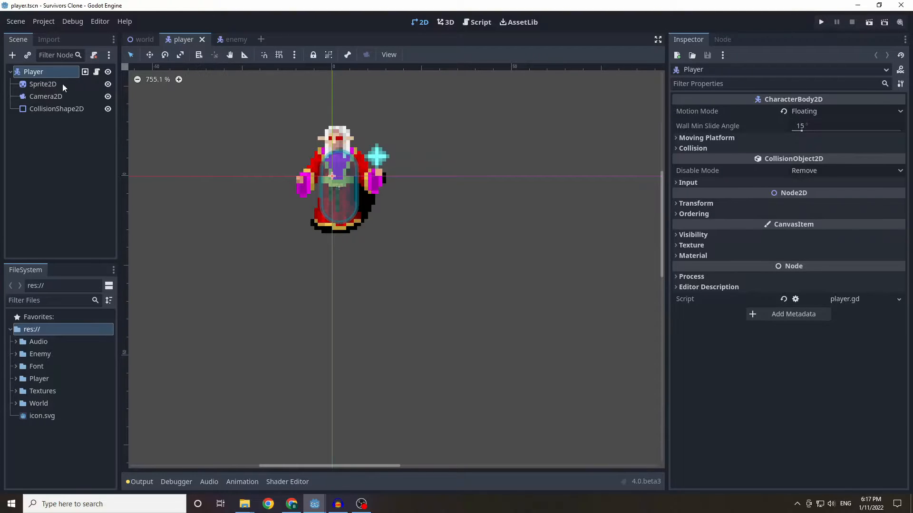
click(43, 83)
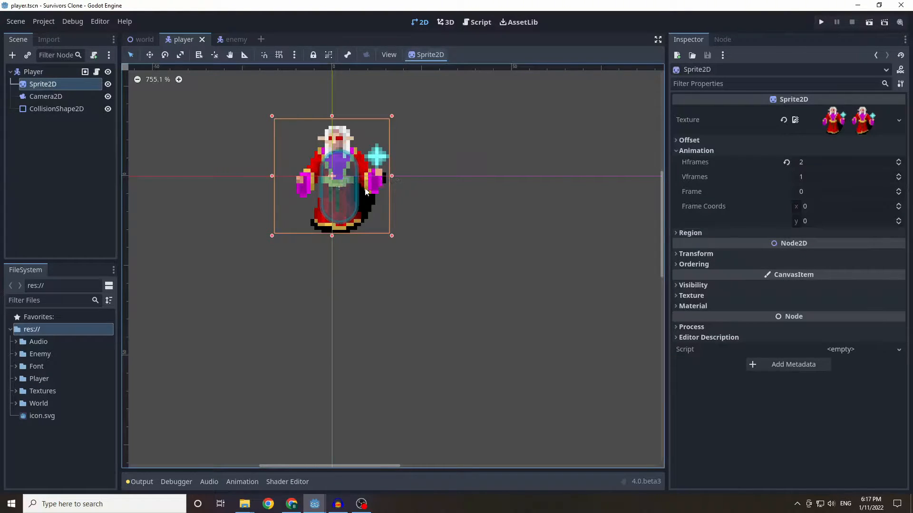
mouse_move(326, 162)
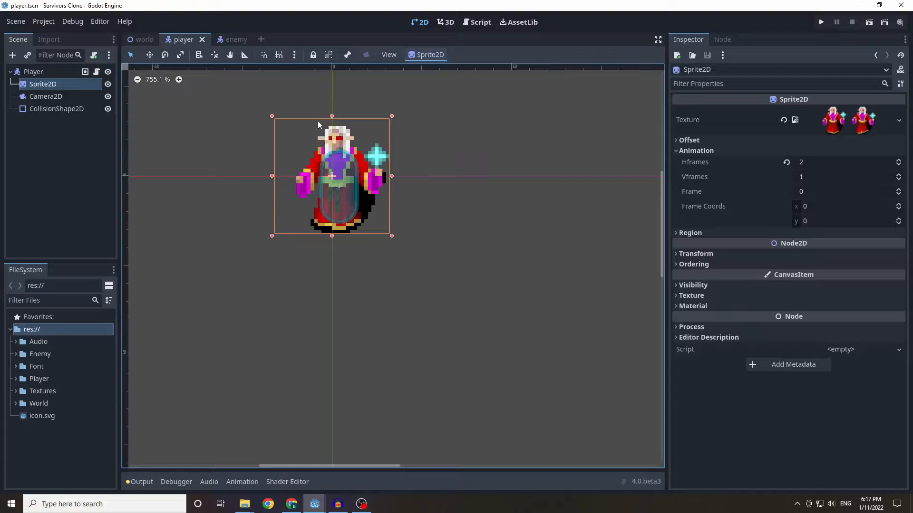
mouse_move(342, 177)
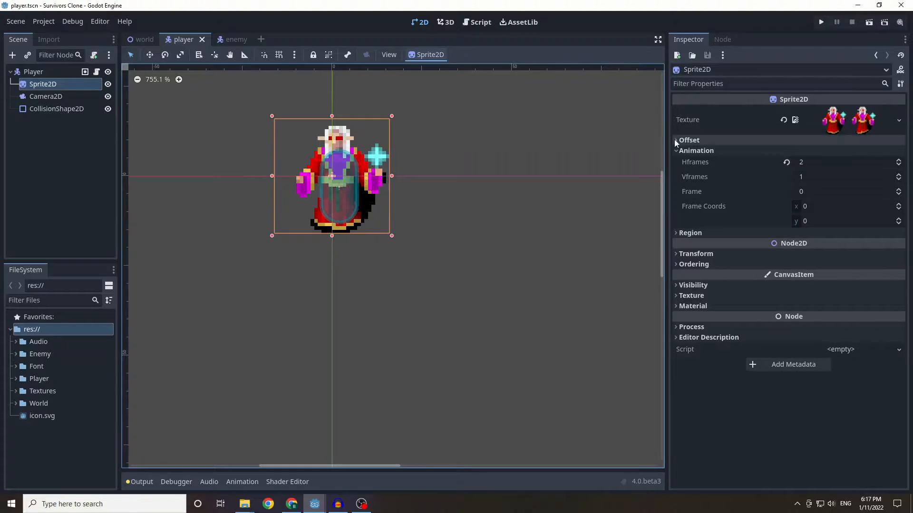
click(688, 139)
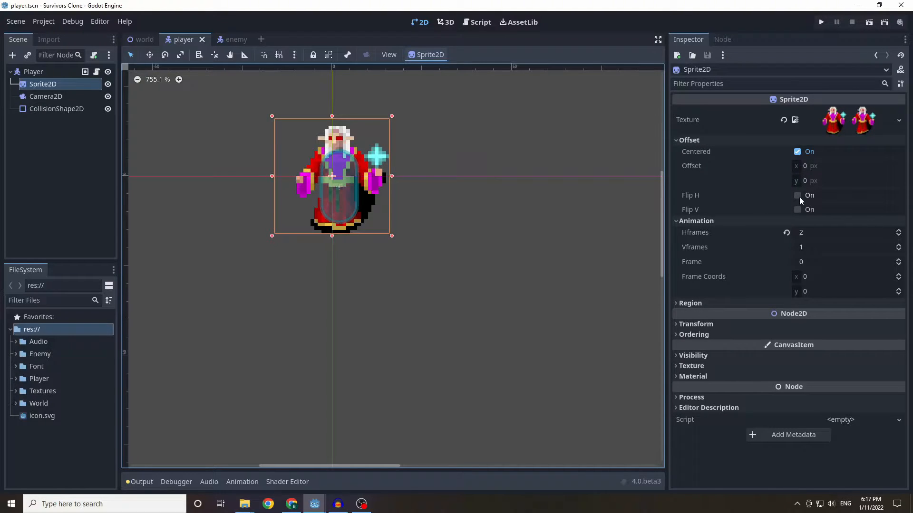
Step: Toggle Flip H on and back off to test mirroring, then go to the player script
click(797, 195)
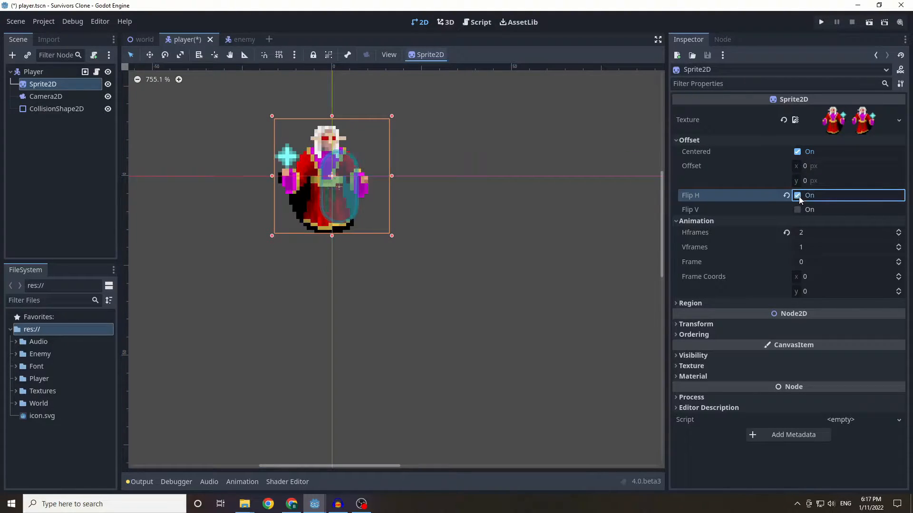
click(797, 195)
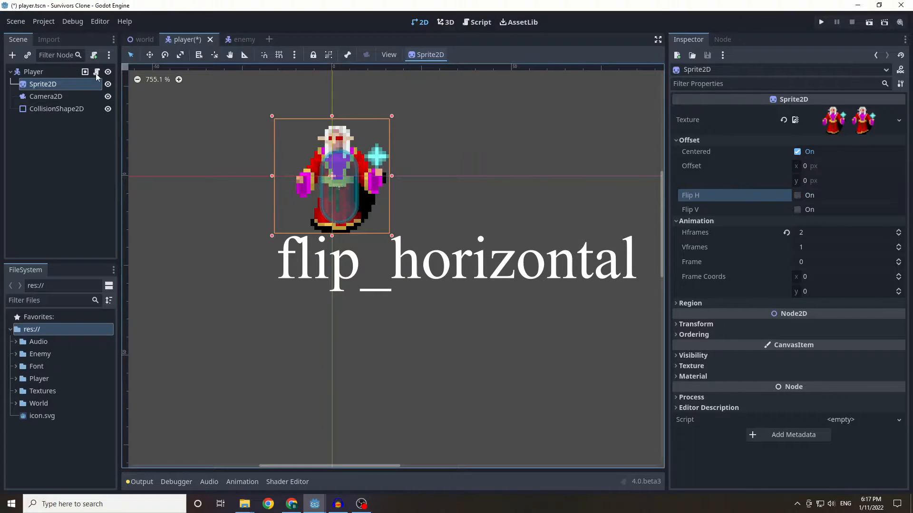
click(475, 22)
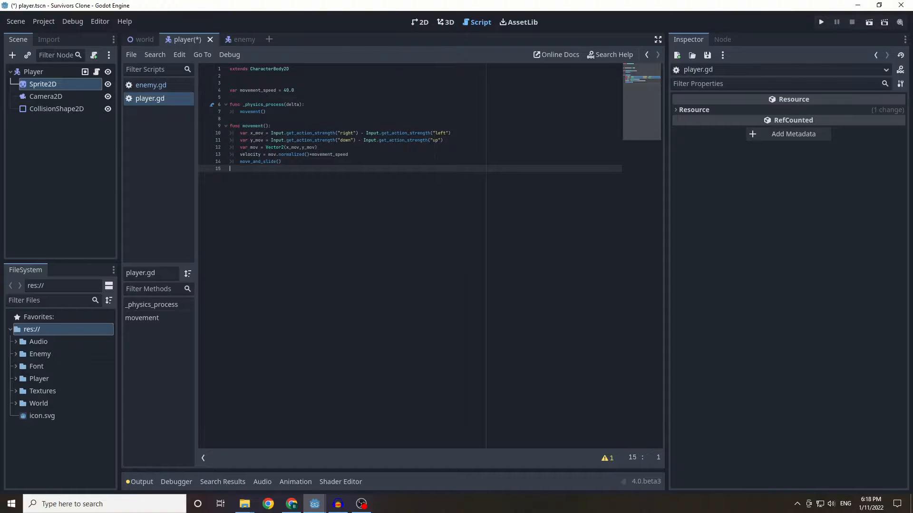
mouse_move(444, 193)
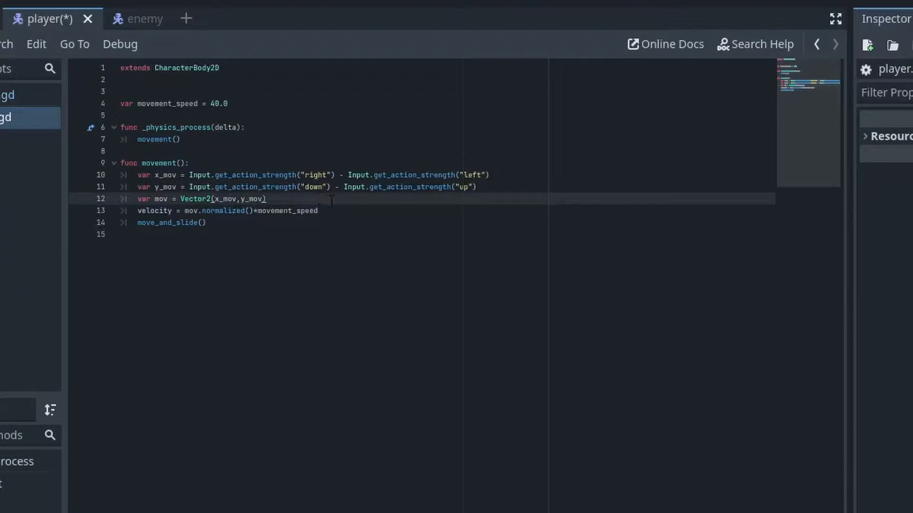
Step: Write the condition 'if mov.x > 0:' on a new line below the mov vector
key(enter)
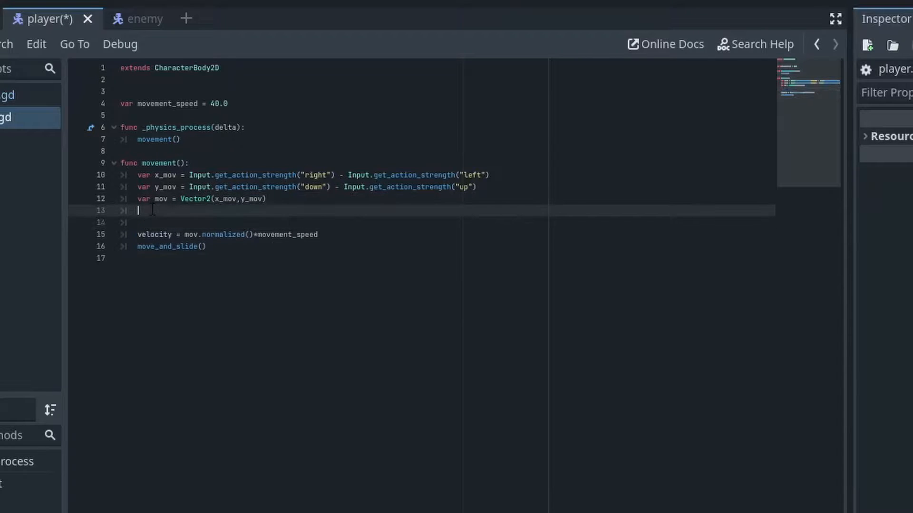
text(if mov .x)
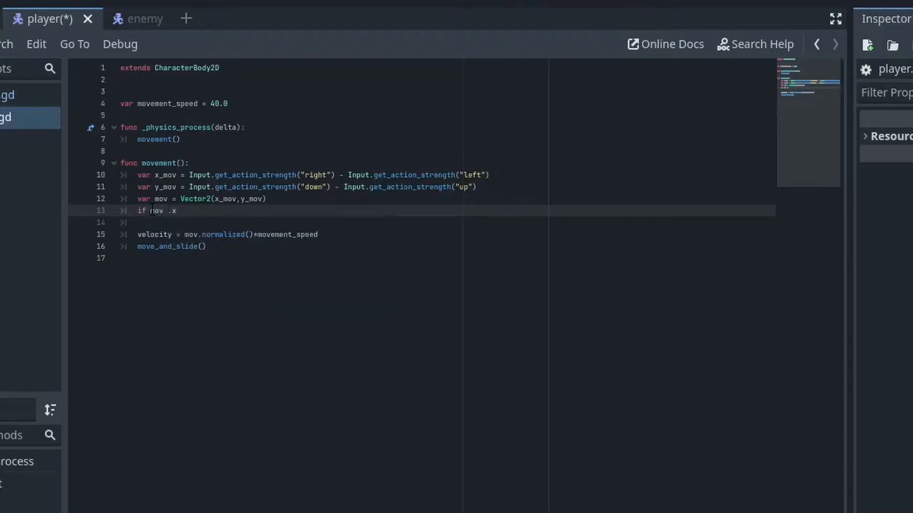
text(>)
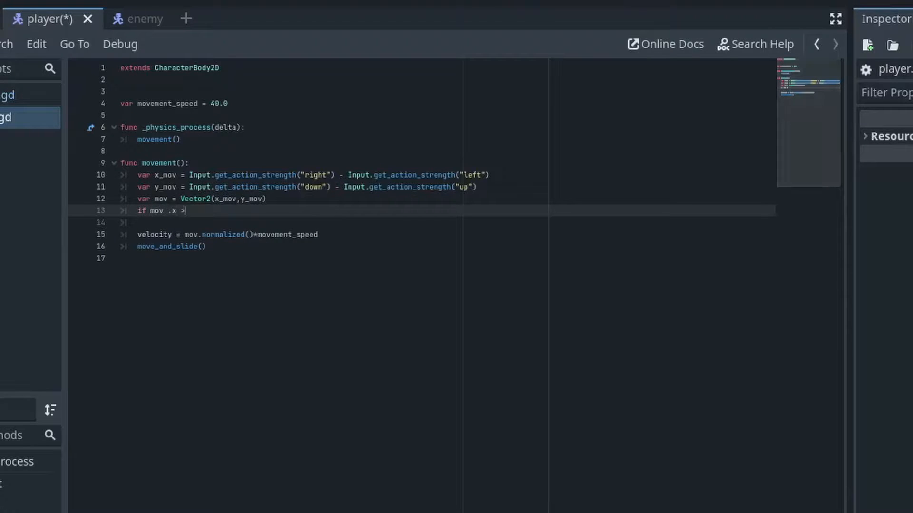
key(BackSpace)
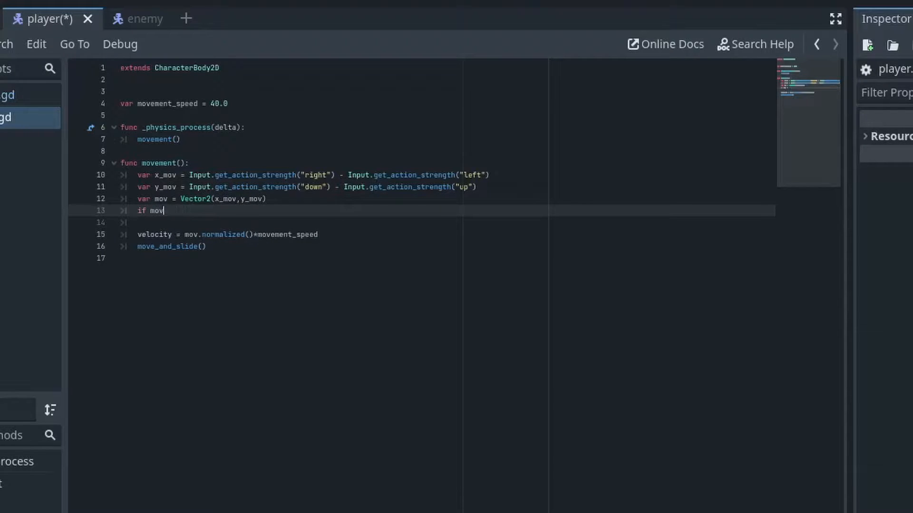
text(.x)
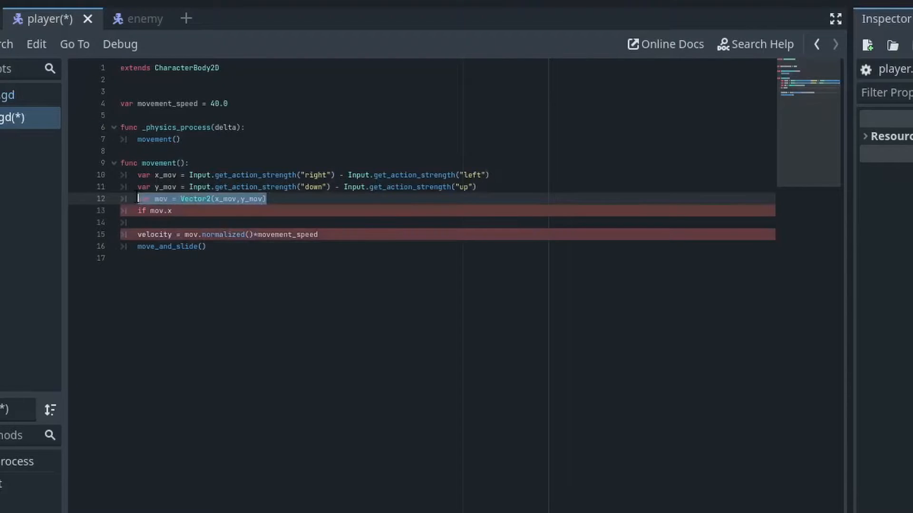
click(177, 211)
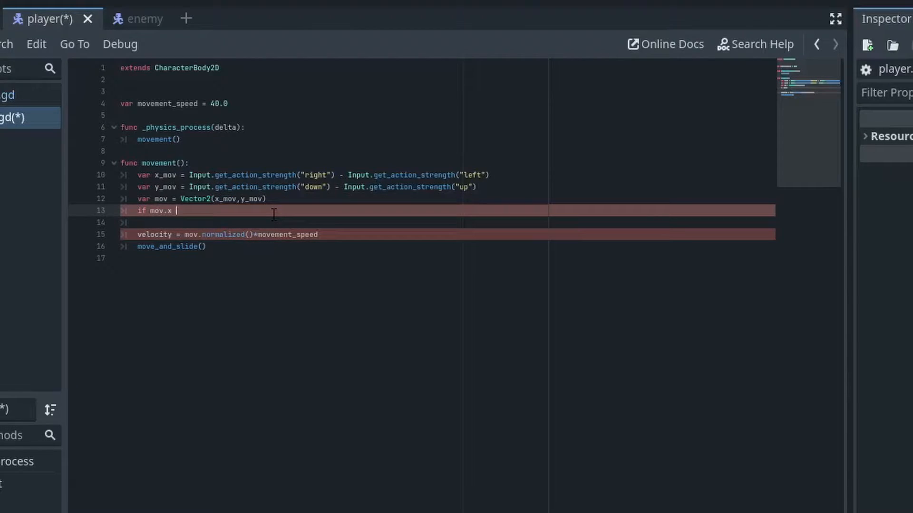
text(> 0:)
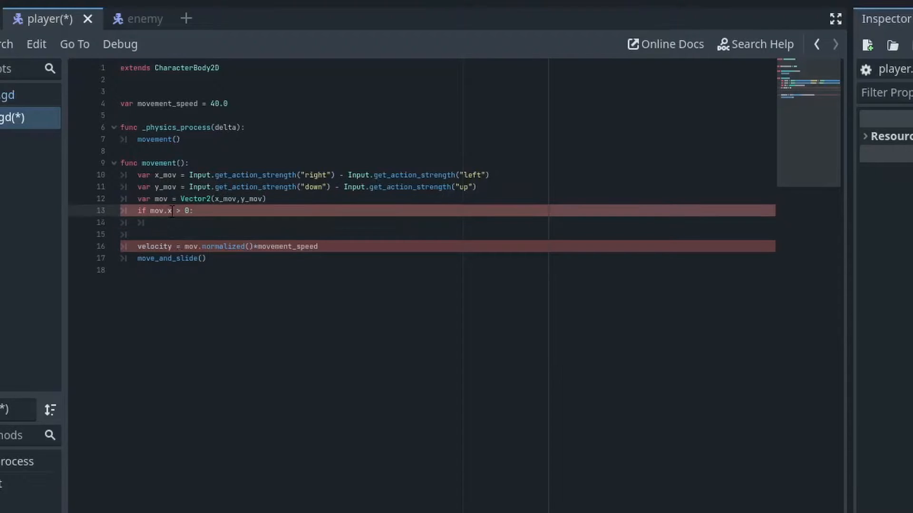
click(169, 211)
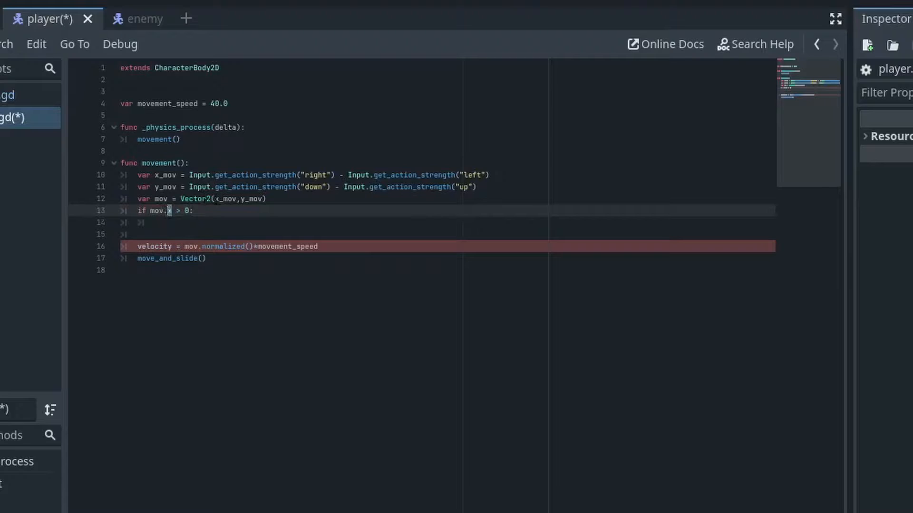
text(x)
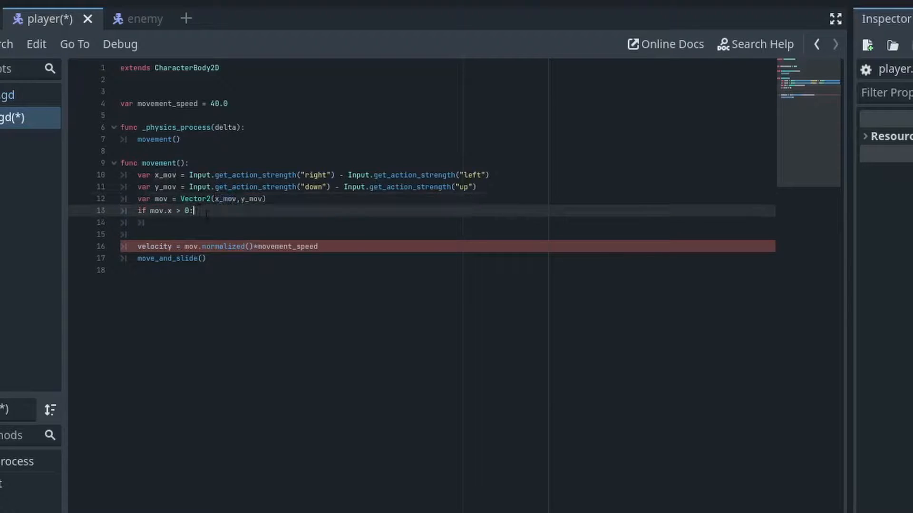
Step: Start an indented line inside the if block with 'sp'
key(Return)
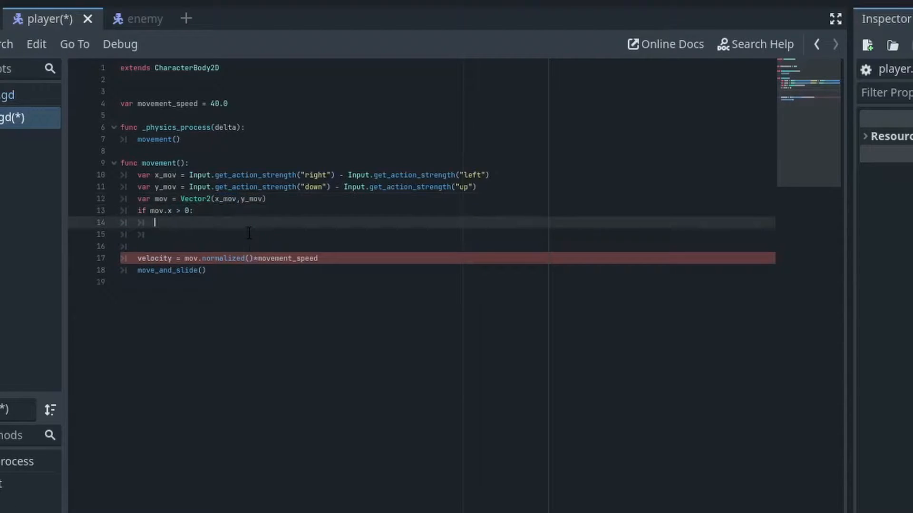
text(sp)
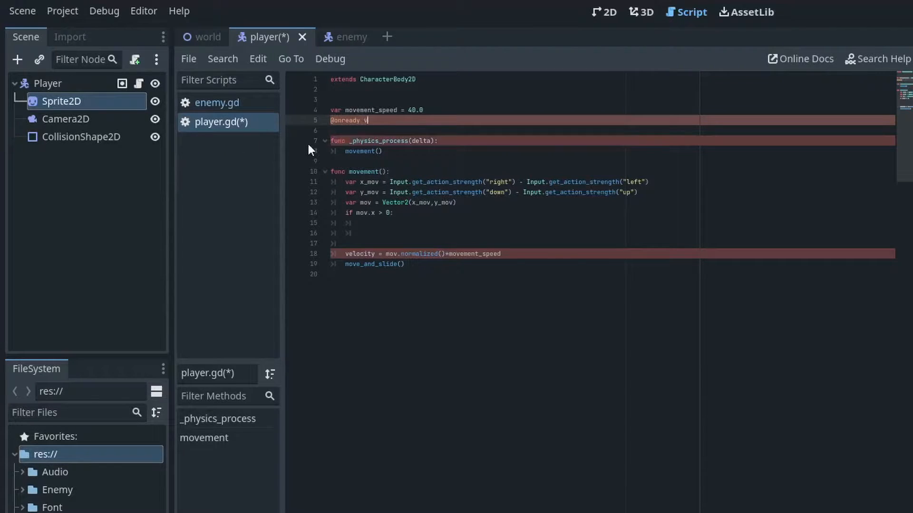
text(ar)
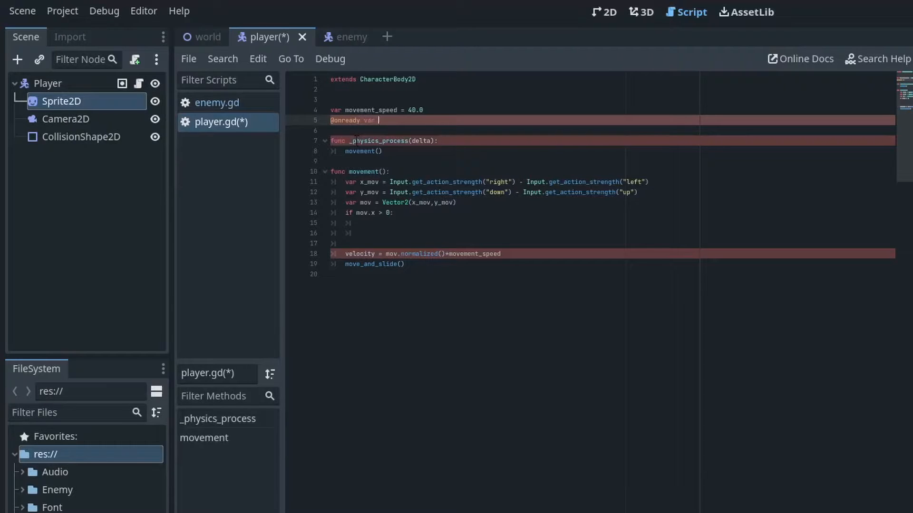
text(sprite)
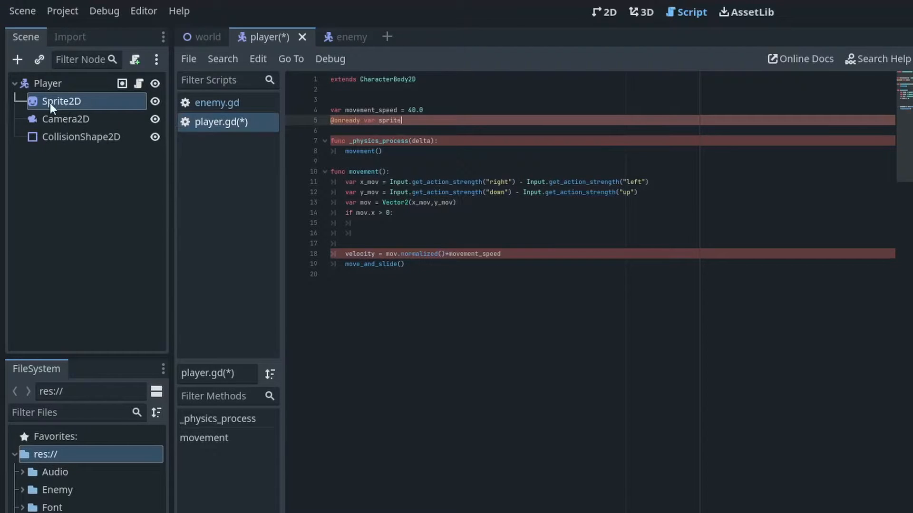
text(= $)
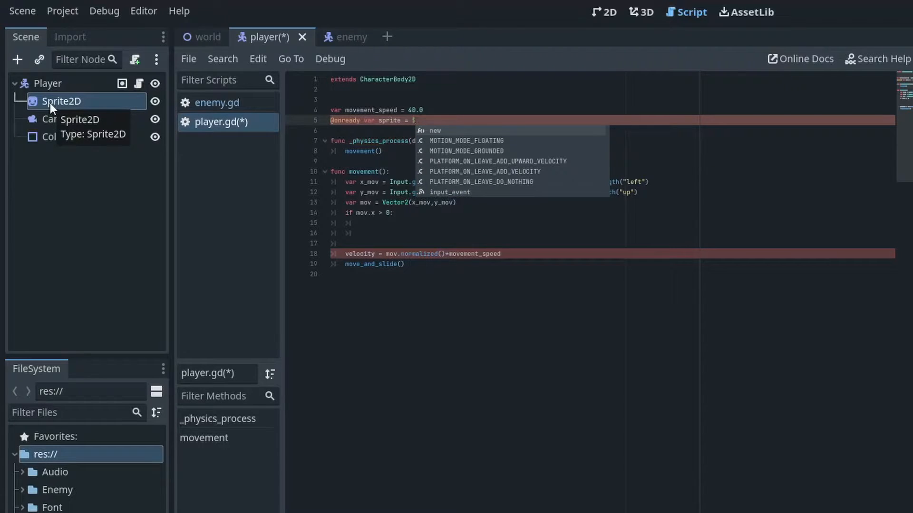
text(spr)
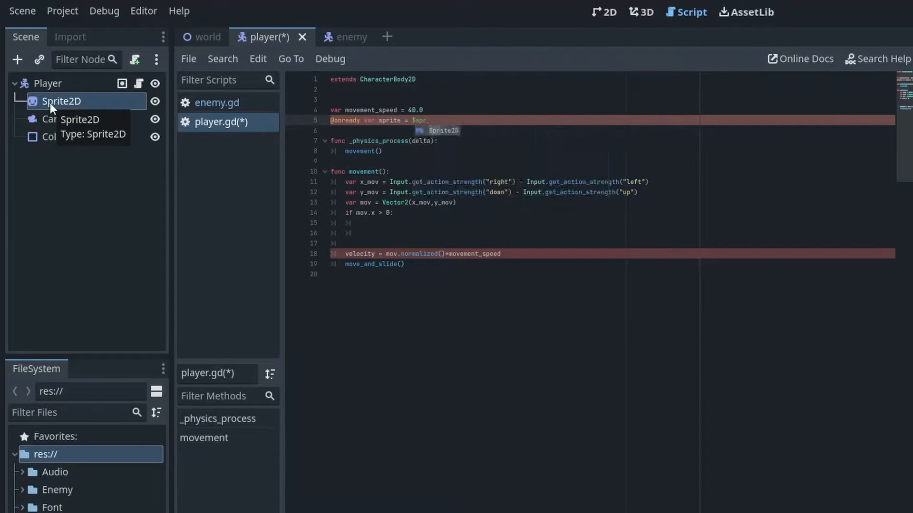
click(442, 130)
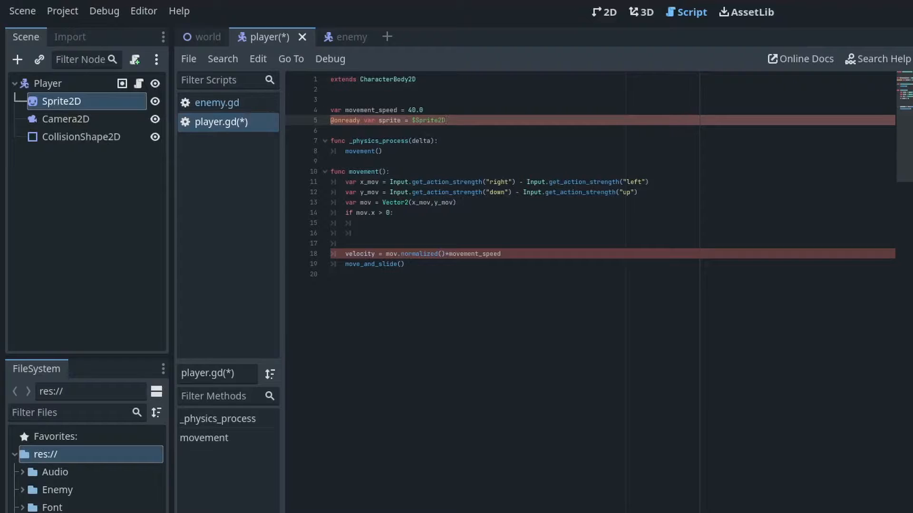
Step: Select the Sprite2D node in the Scene dock and bring up its context menu
click(383, 152)
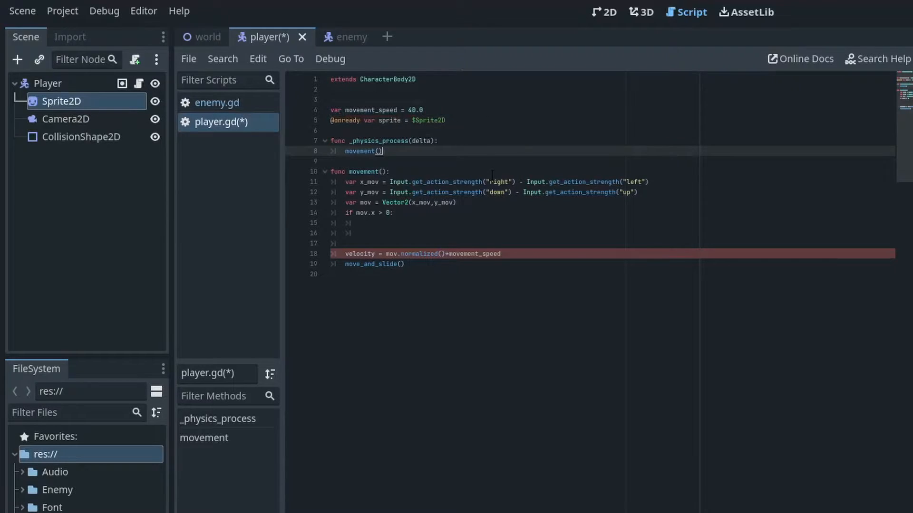
click(360, 222)
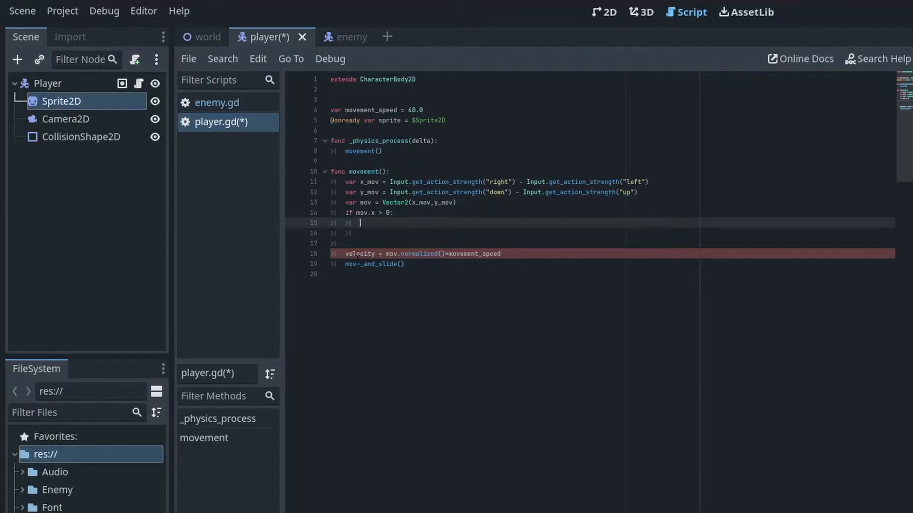
mouse_move(67, 106)
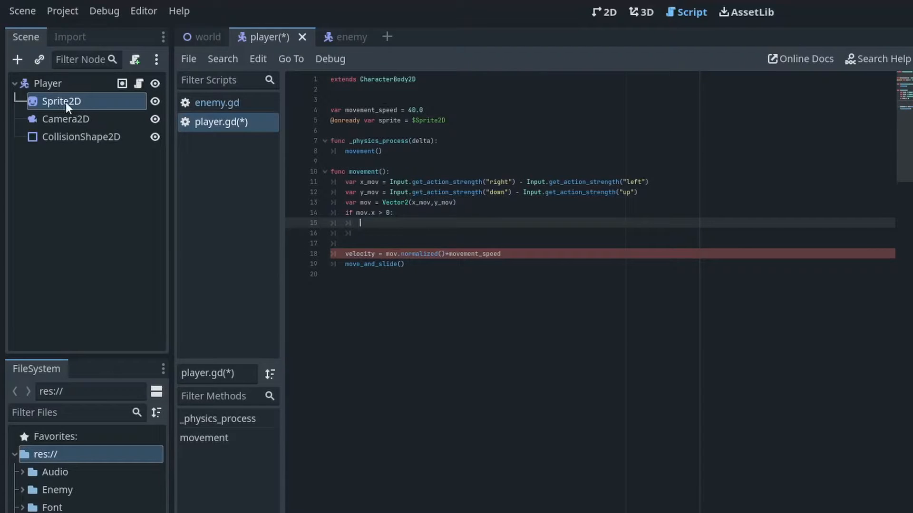
right_click(61, 101)
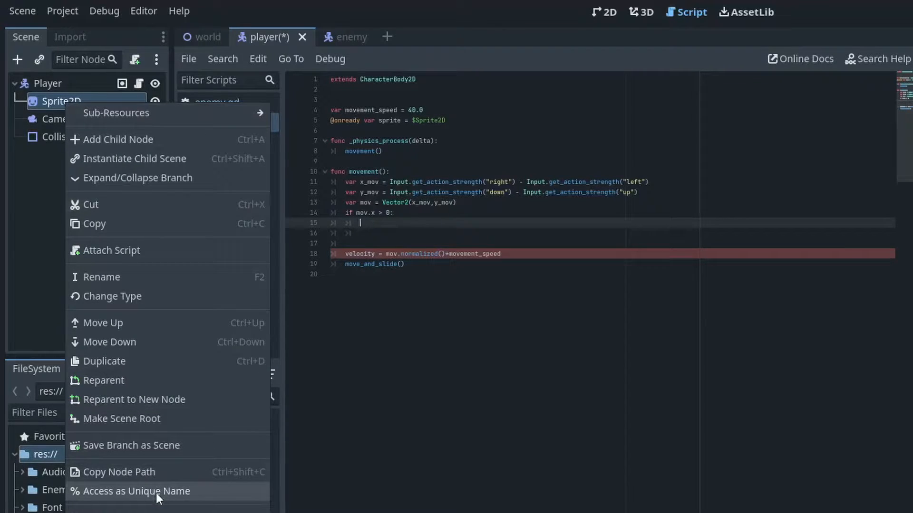
mouse_move(171, 499)
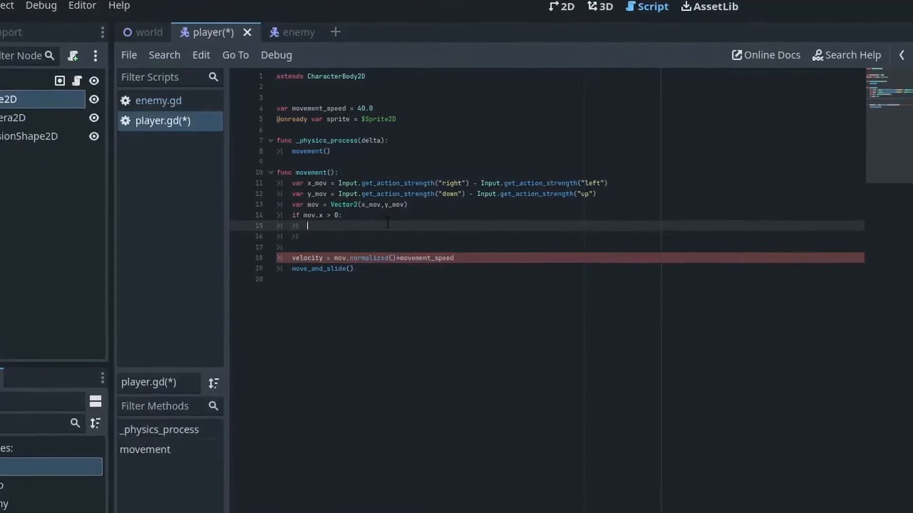
Step: Set sprite.flip_h = true inside the rightward-movement branch
text(sp)
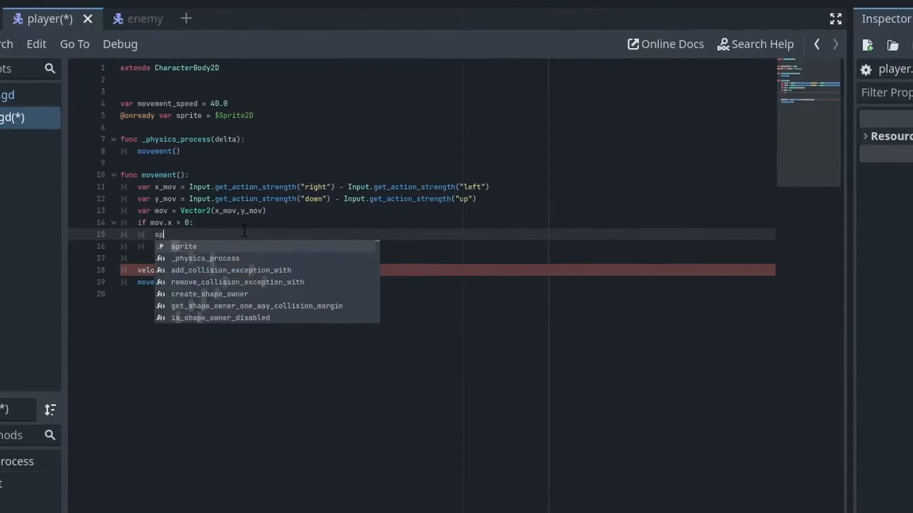
click(184, 246)
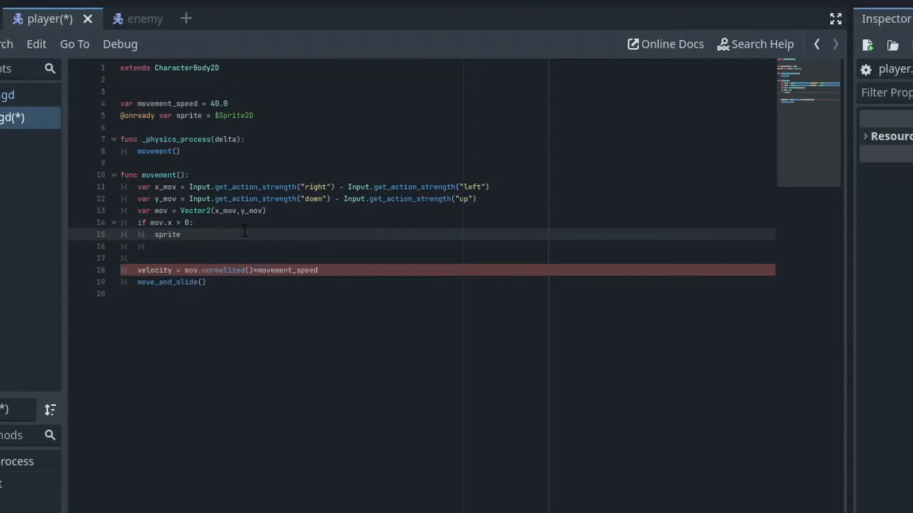
text(.flip)
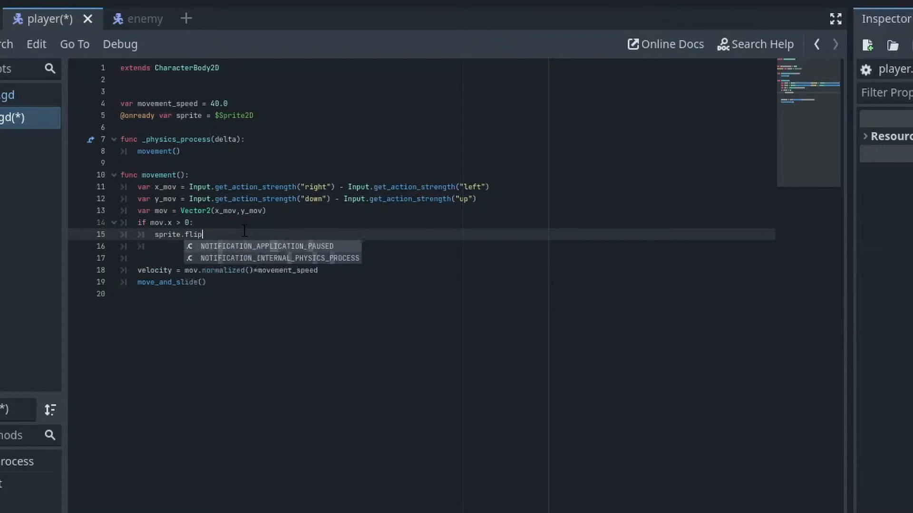
text(_h)
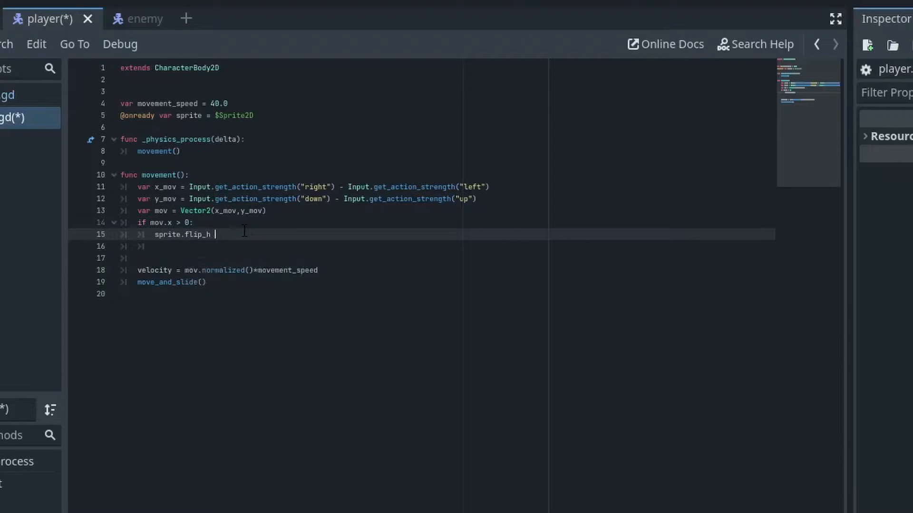
text(= true)
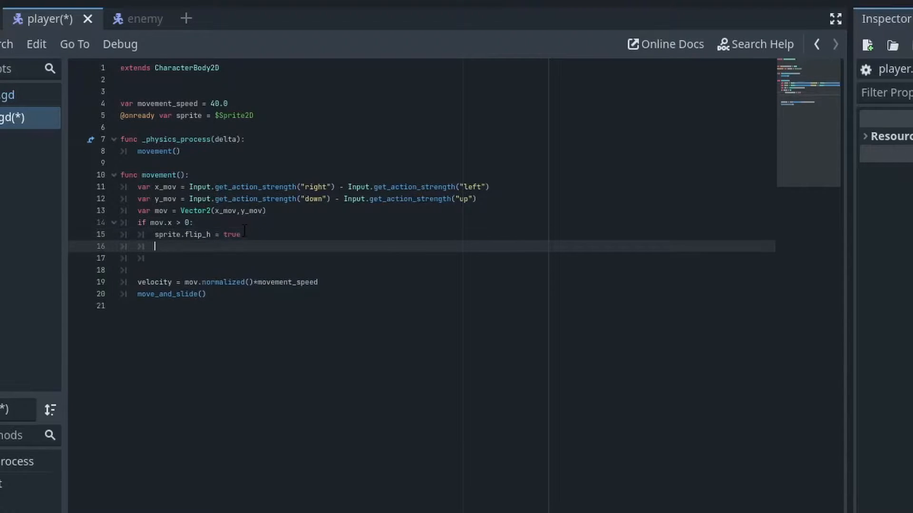
Step: Add 'elif mov.x < 0: sprite.flip_h = false' for leftward movement
text(elif mov)
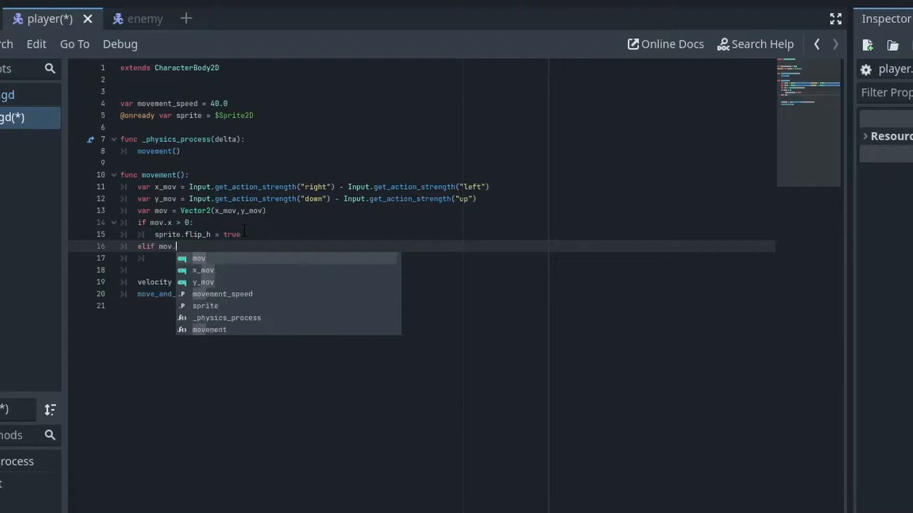
text(.x < 0:)
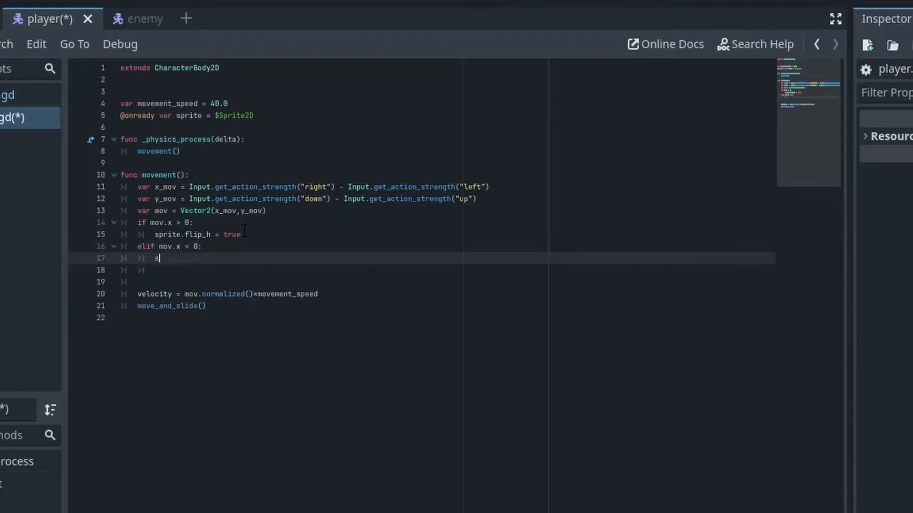
text(prite.)
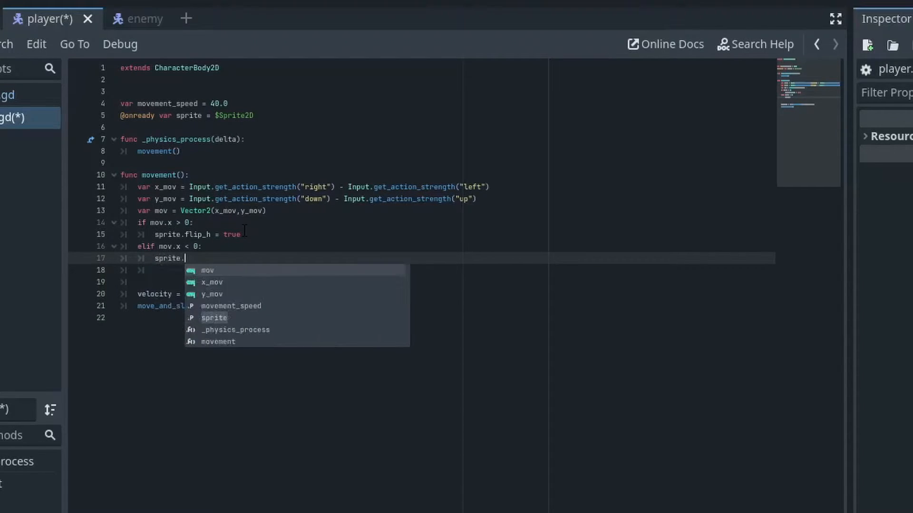
text(flip_)
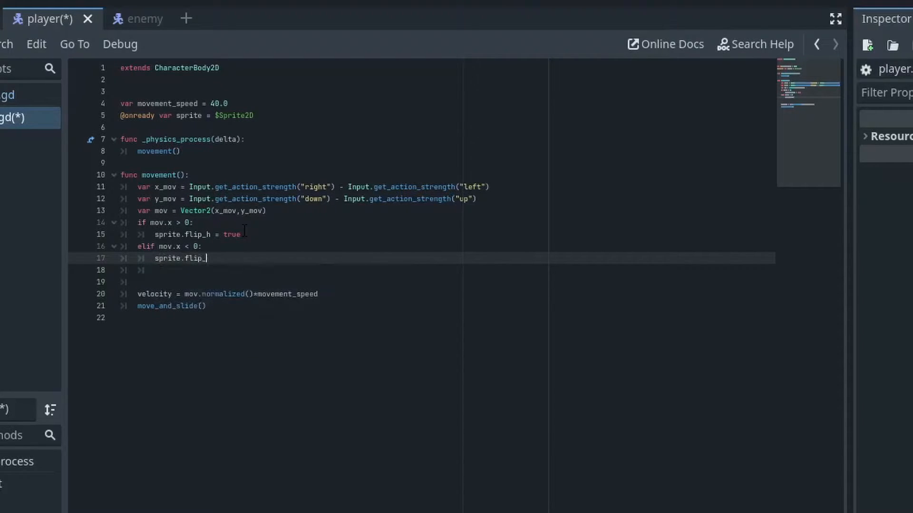
text(h = false)
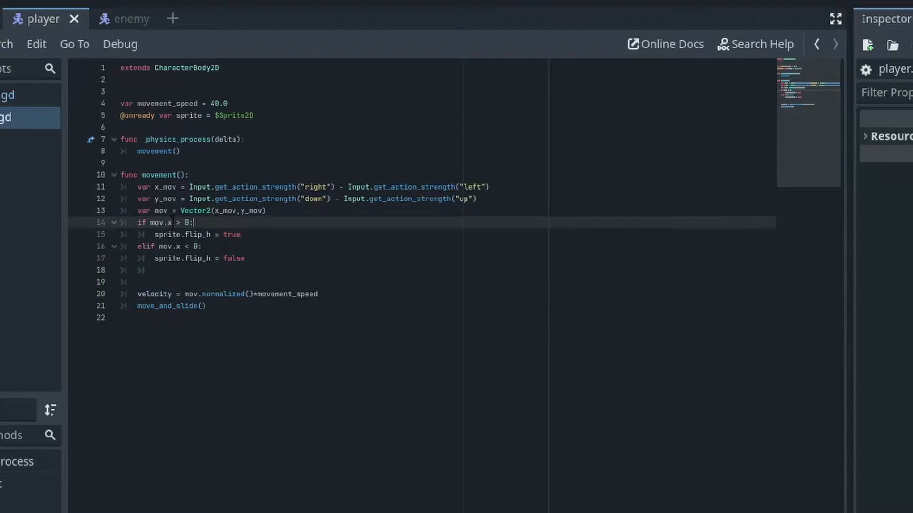
double_click(155, 222)
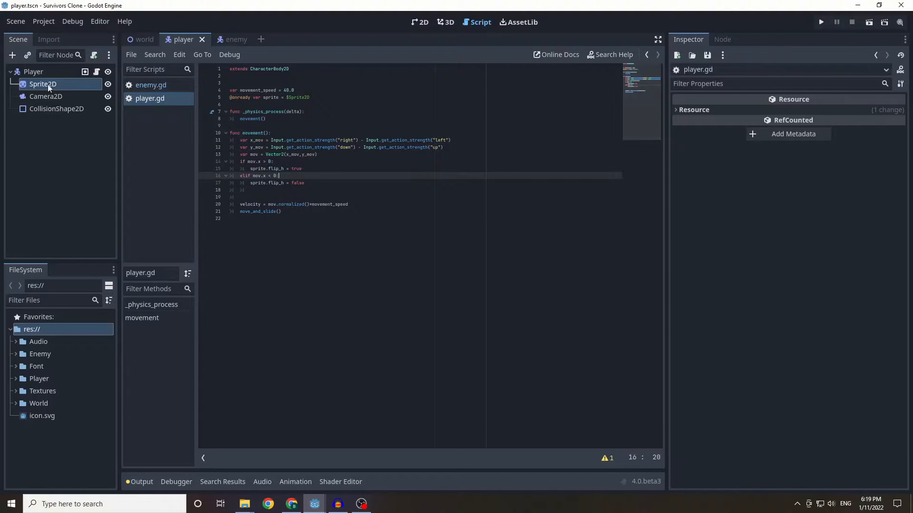
Step: Run the game to test the sprite flipping, then close it
click(821, 22)
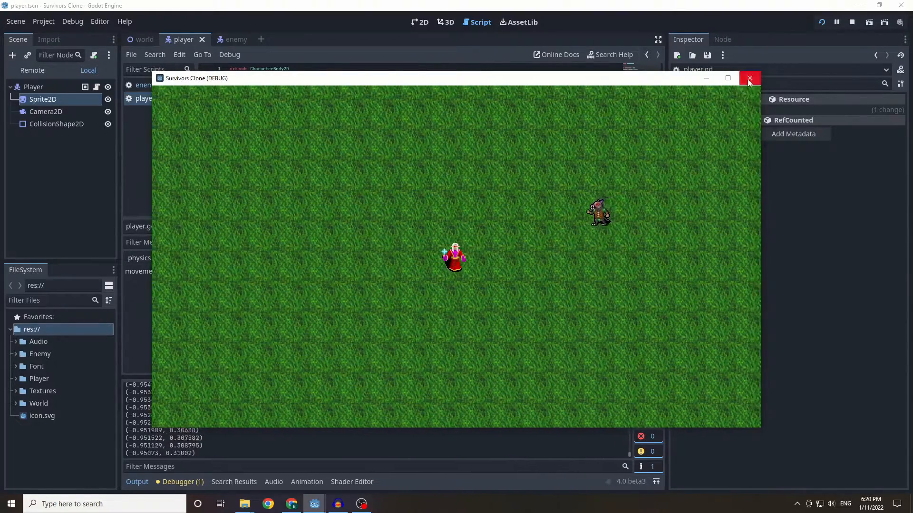
click(749, 79)
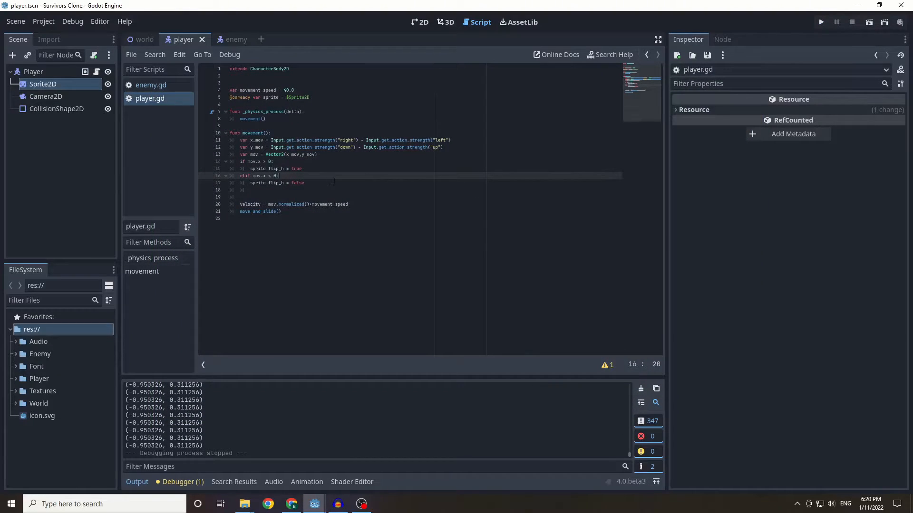
Step: Select Sprite2D and step its Frame to 1 and back to 0 to preview both frames
click(34, 72)
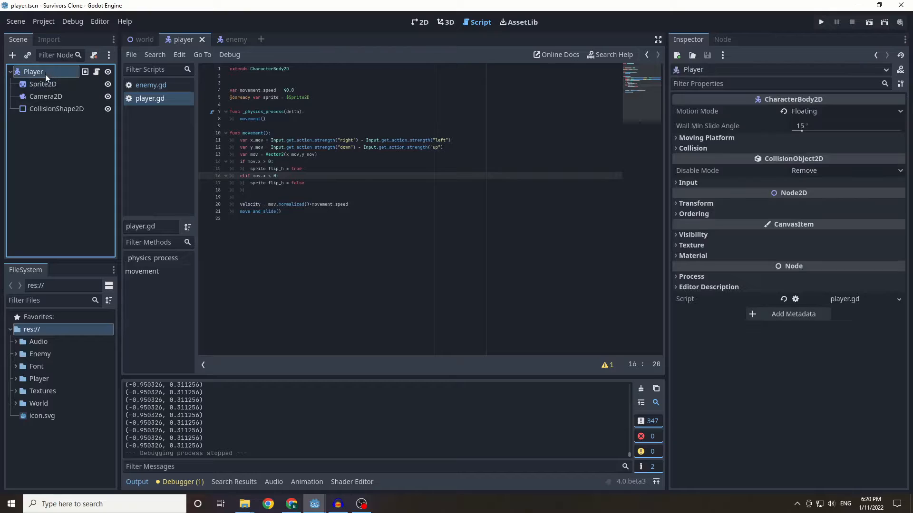
click(42, 84)
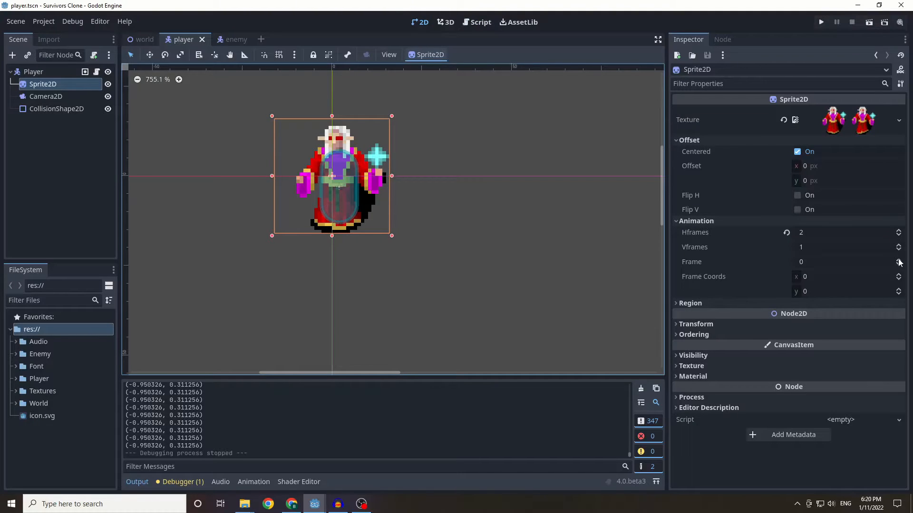
click(898, 259)
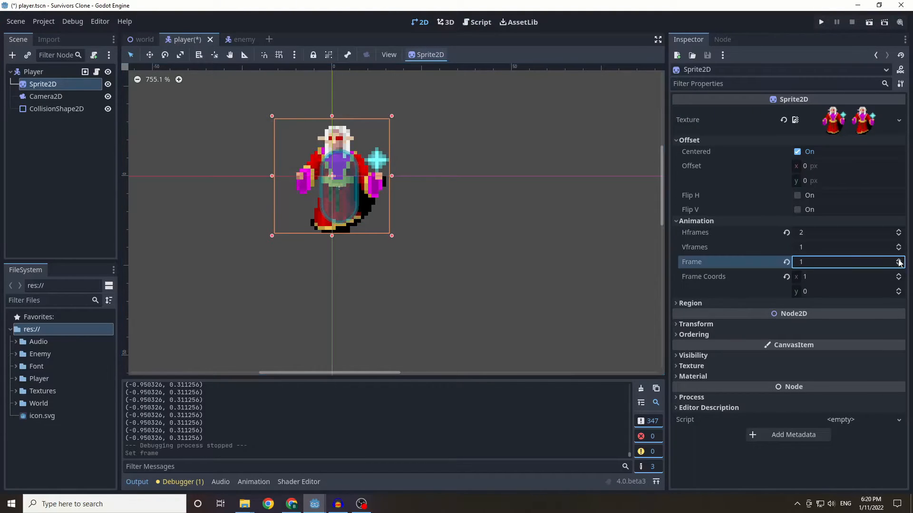
click(898, 265)
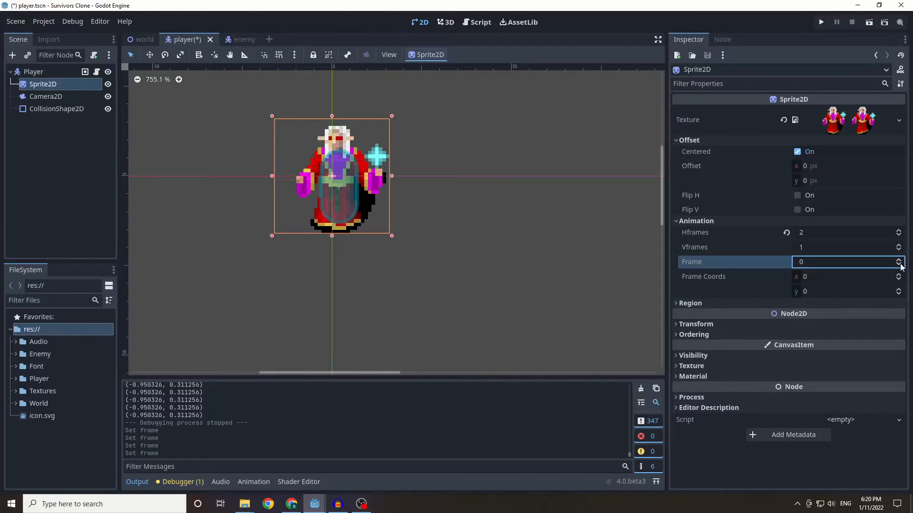
mouse_move(792, 263)
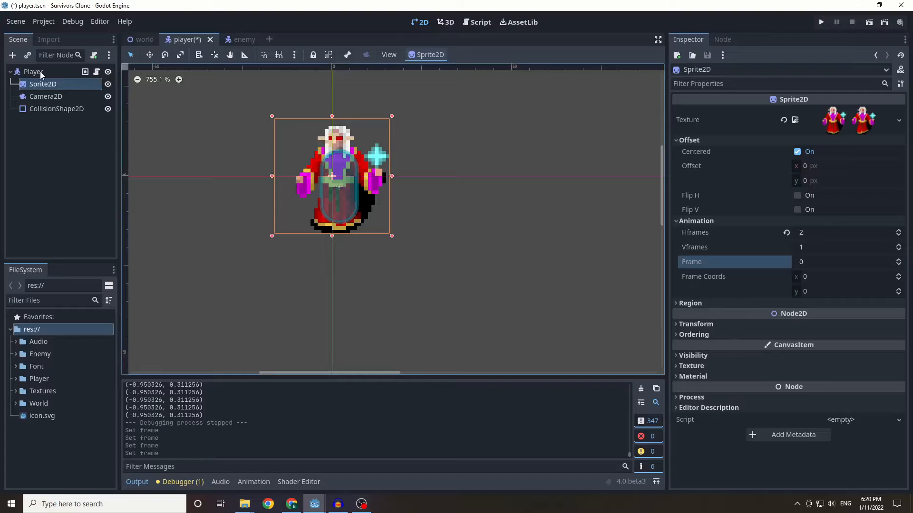
Step: Create a Timer under Player with Wait Time 0.2 s and One Shot enabled
click(12, 55)
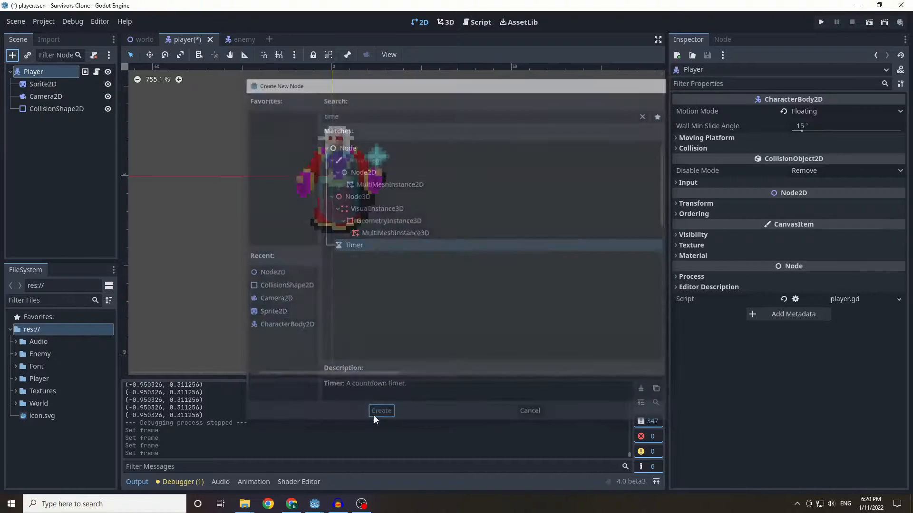
click(381, 411)
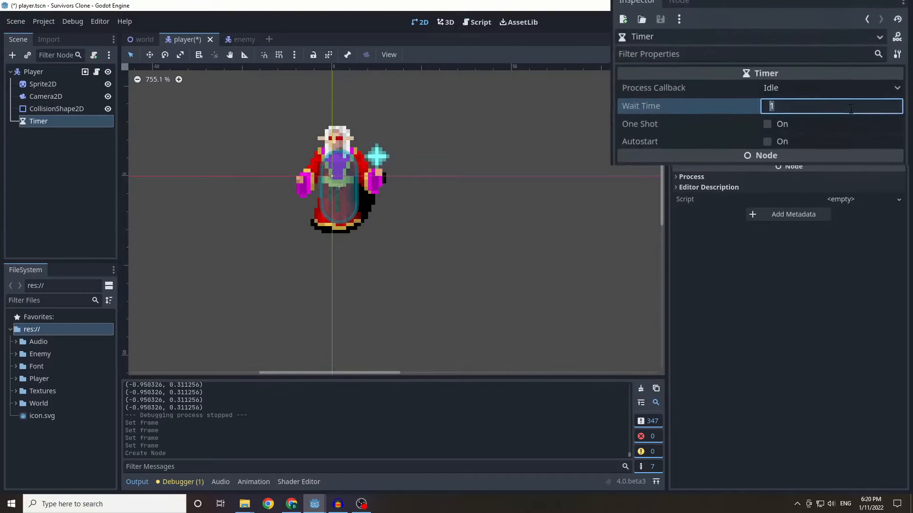
text(0.2)
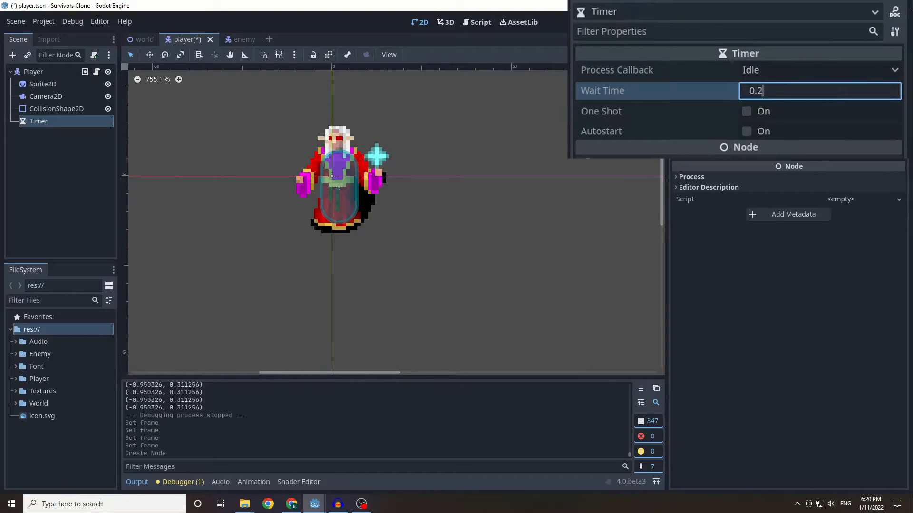
key(Return)
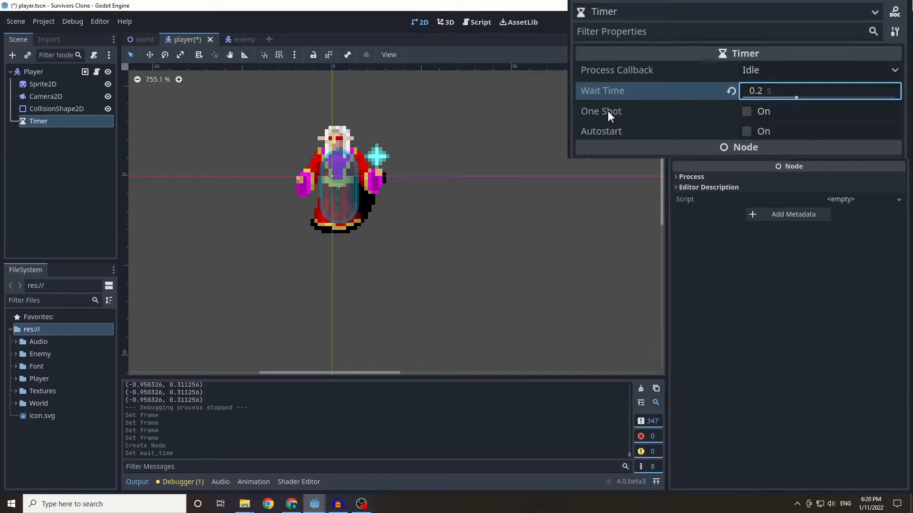
mouse_move(600, 111)
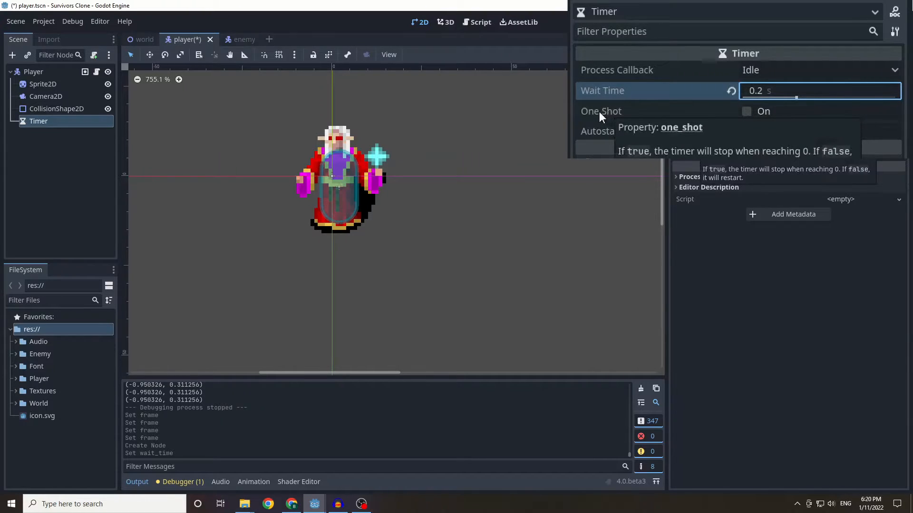
click(746, 111)
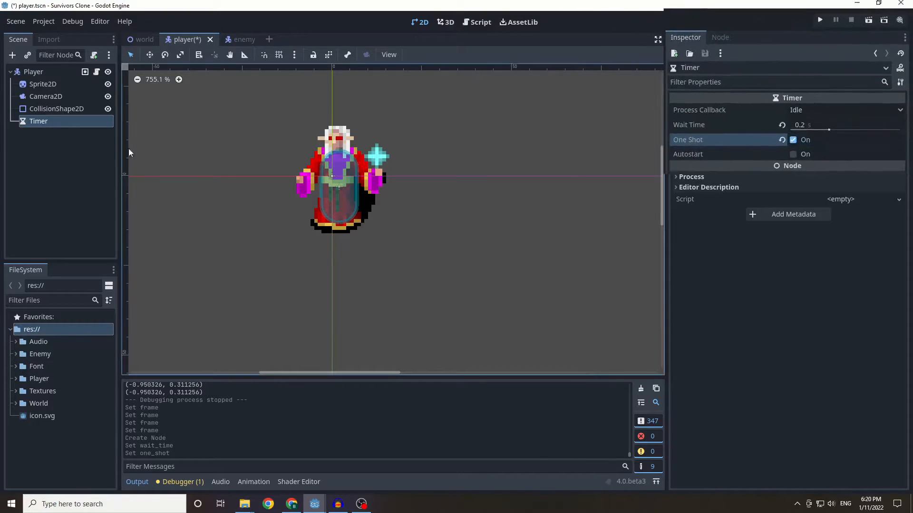
Step: Rename the Timer node to walkTimer
right_click(38, 121)
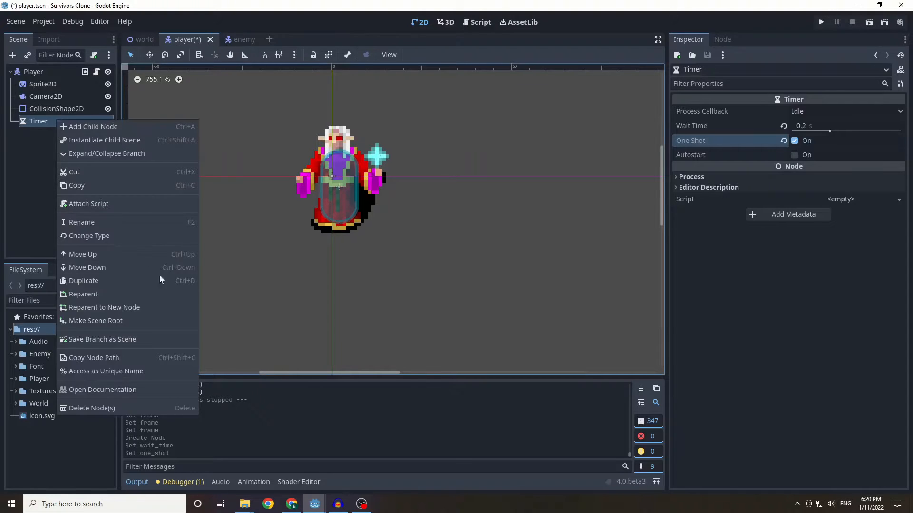
click(82, 222)
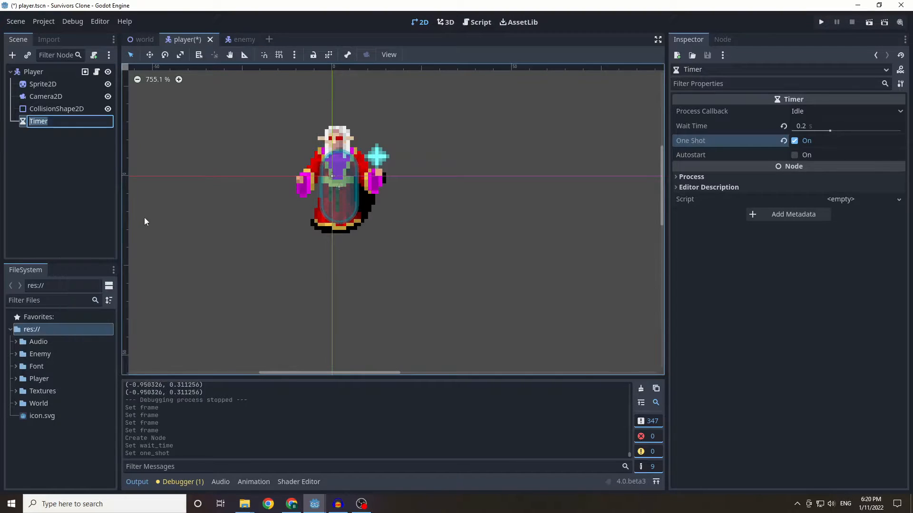
text(walkT)
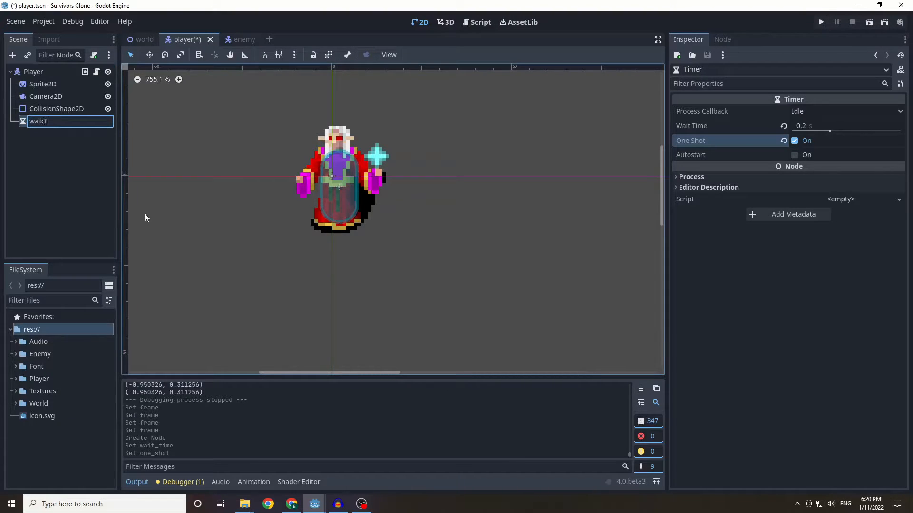
key(Return)
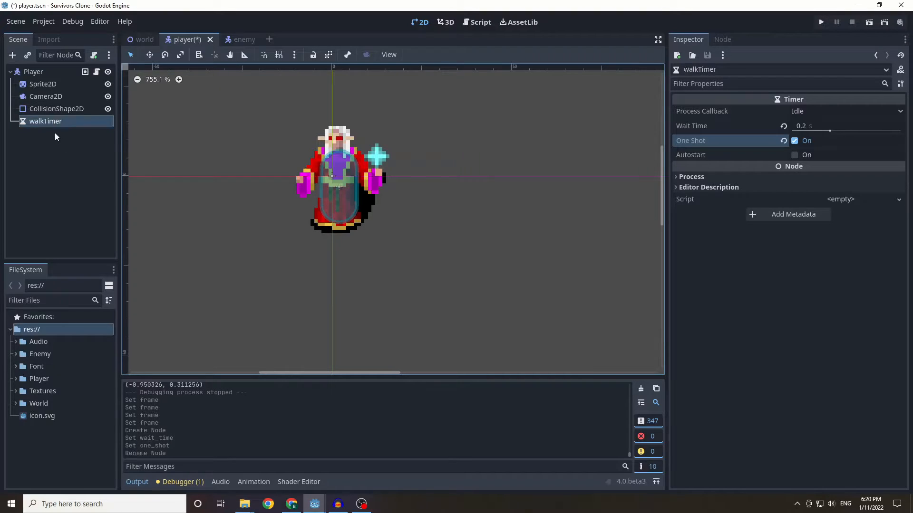
Step: Mark walkTimer for Access as Unique Name
right_click(45, 120)
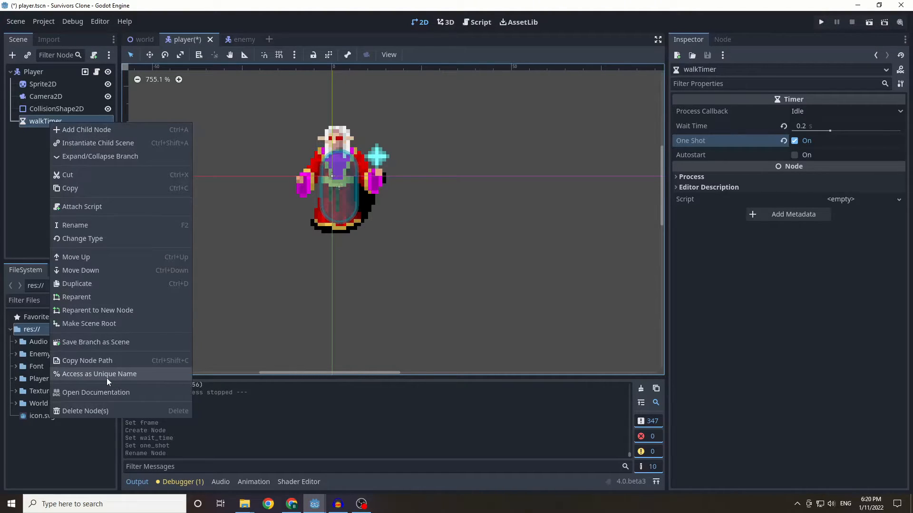
click(100, 374)
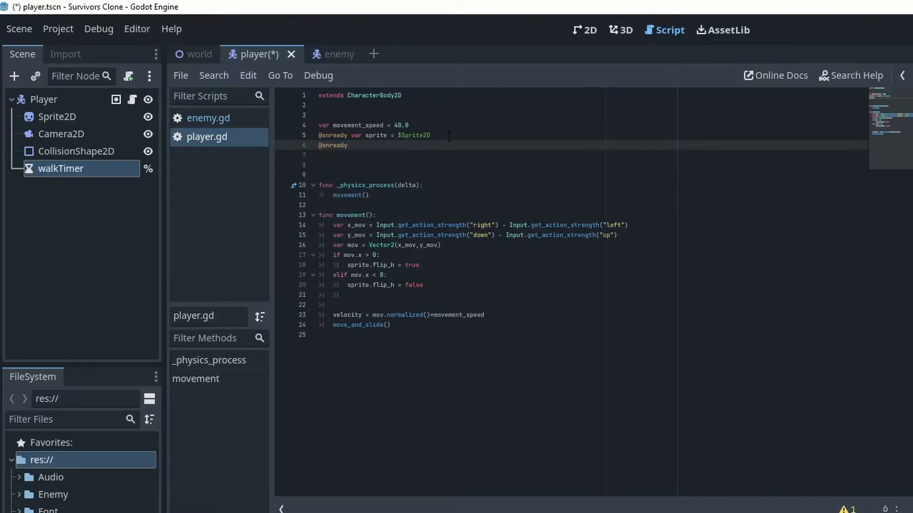
text(var w)
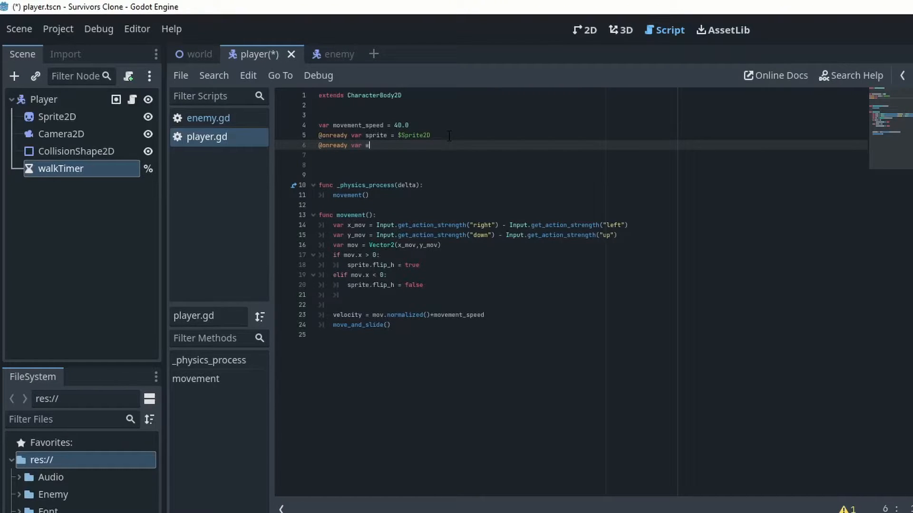
text(alk)
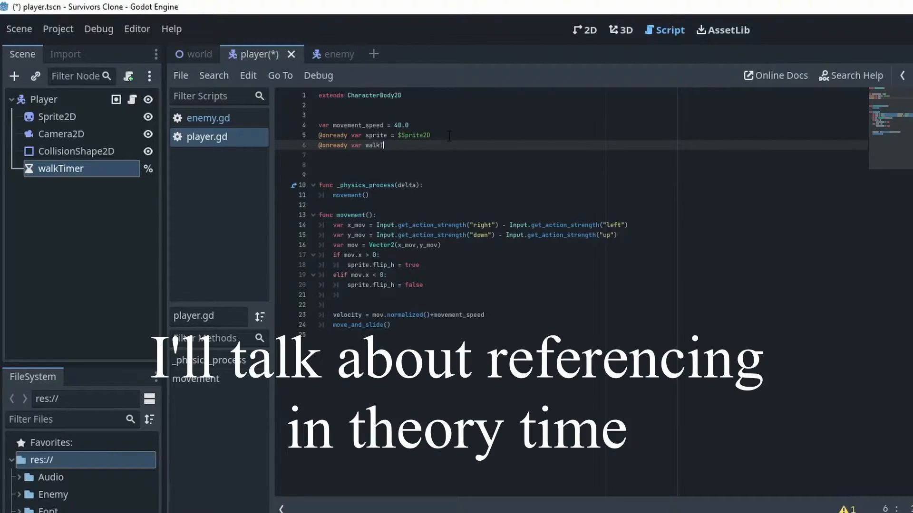
text(Timer =)
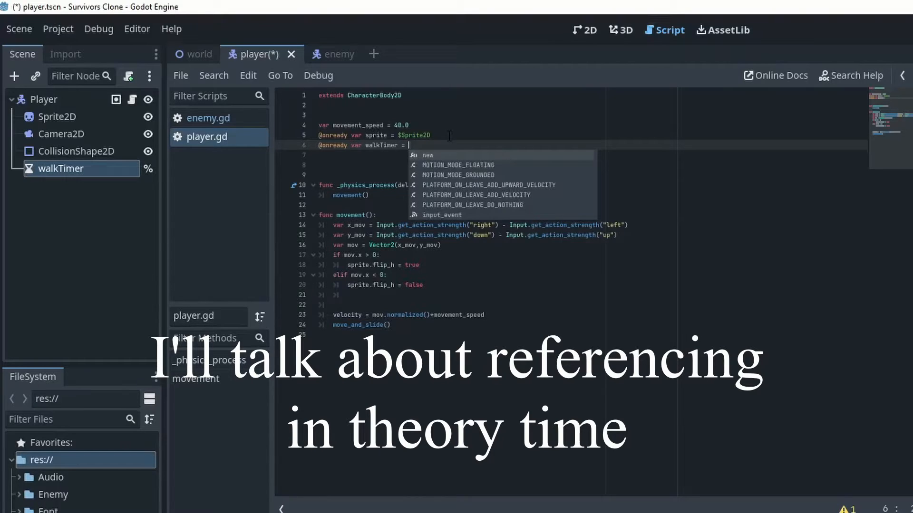
text(get_node()
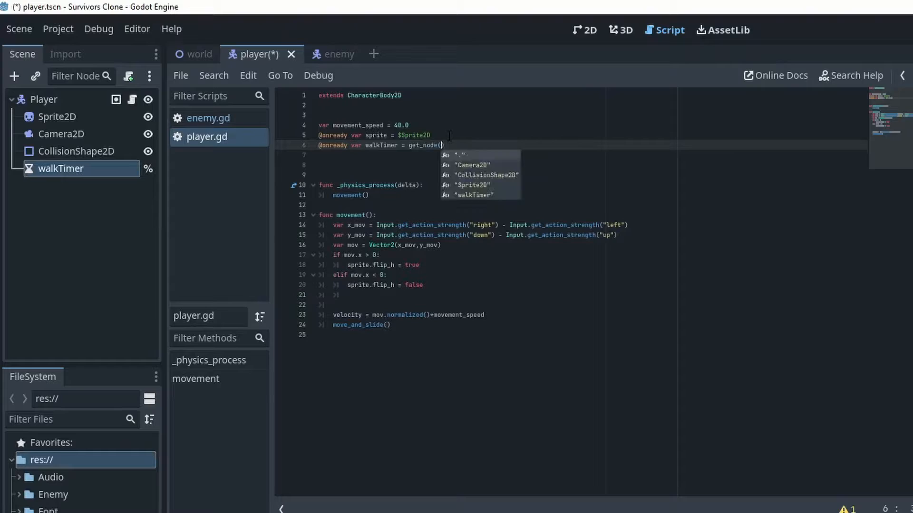
text(")
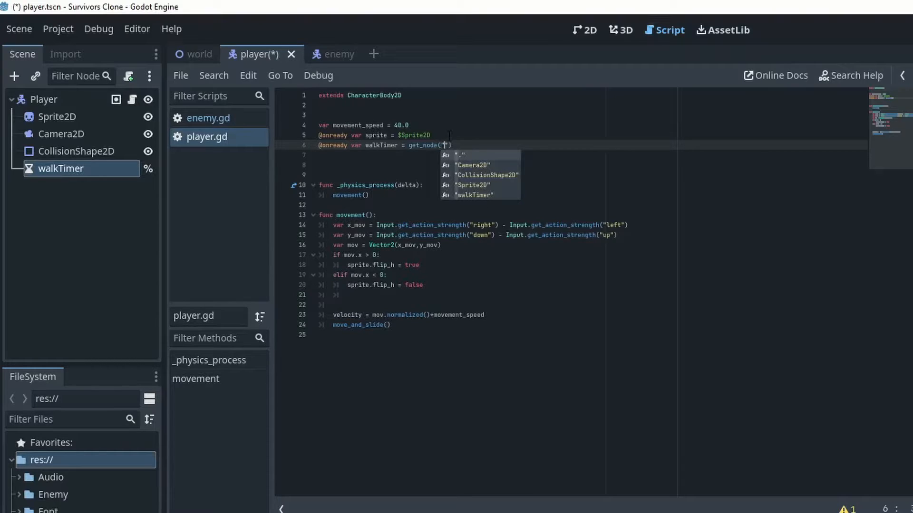
text(%)
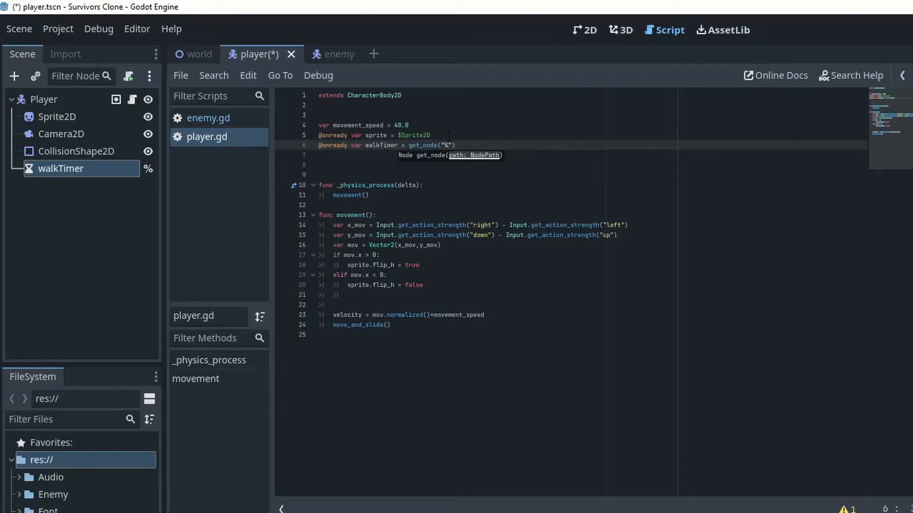
text(walkTimer)
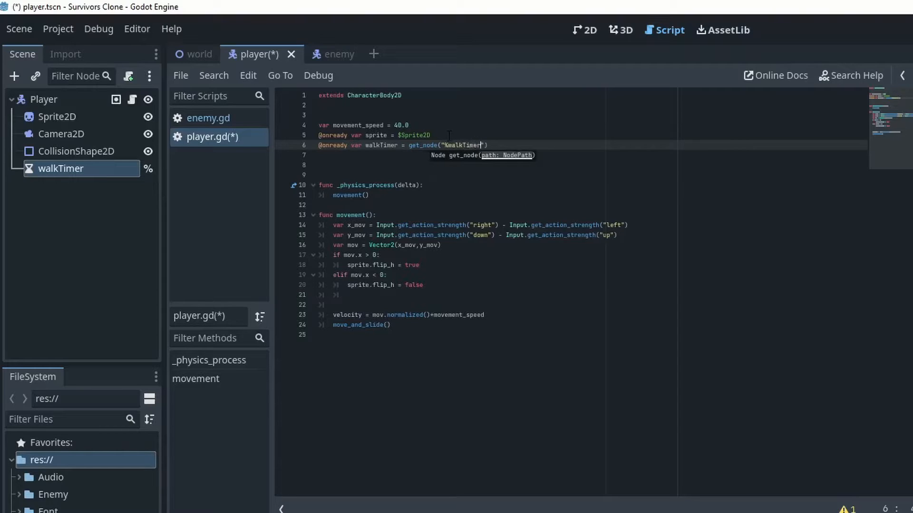
click(327, 104)
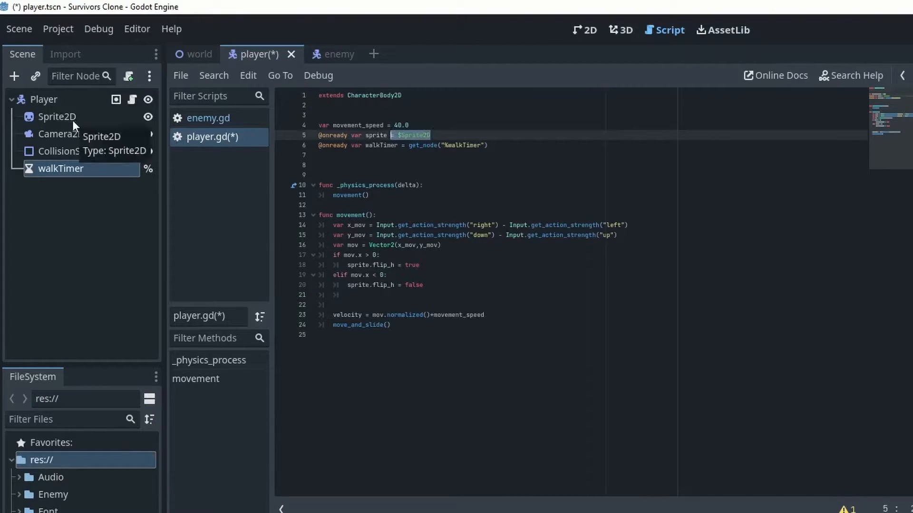
mouse_move(72, 127)
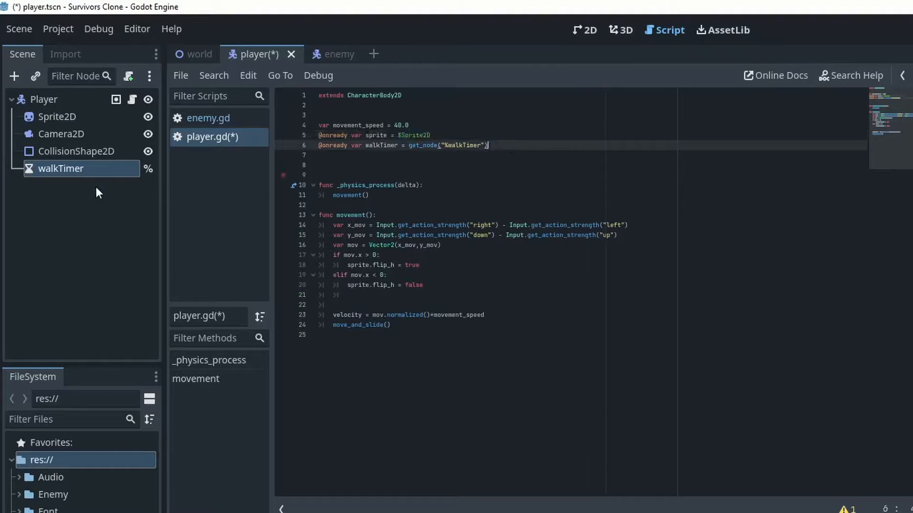
mouse_move(149, 170)
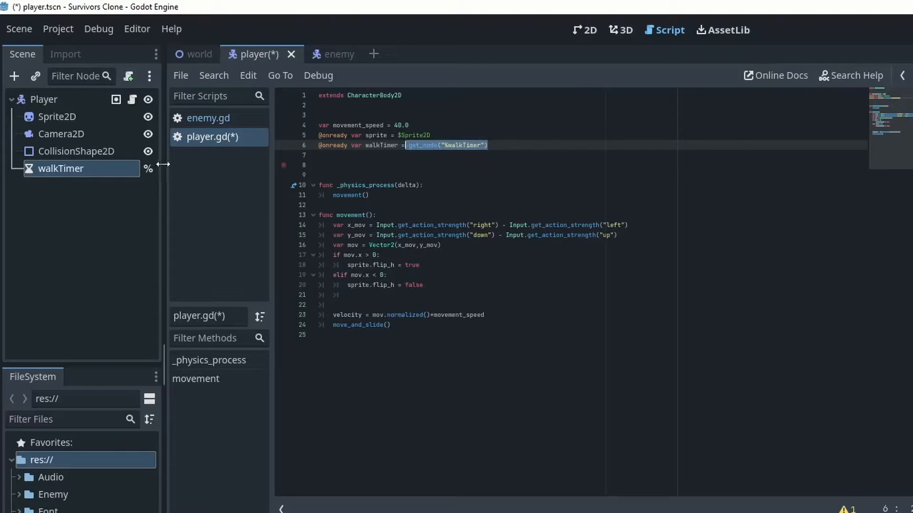
mouse_move(149, 169)
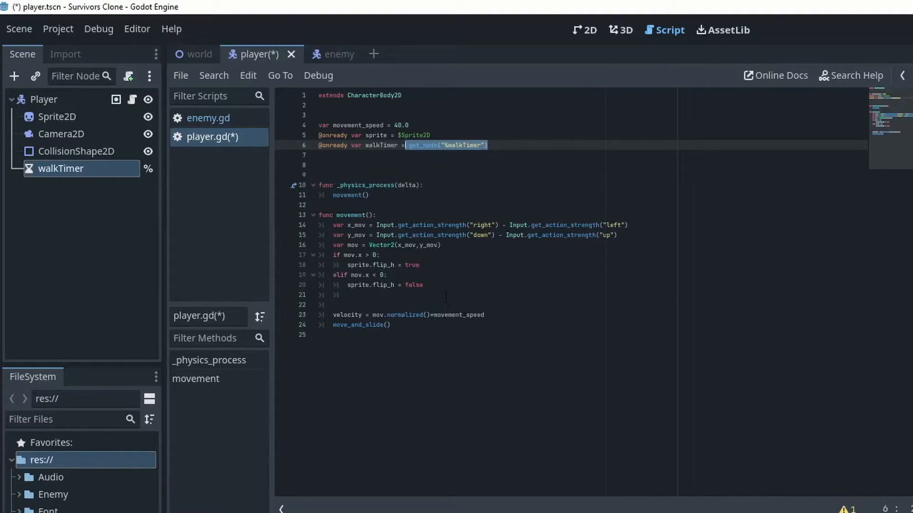
key(enter)
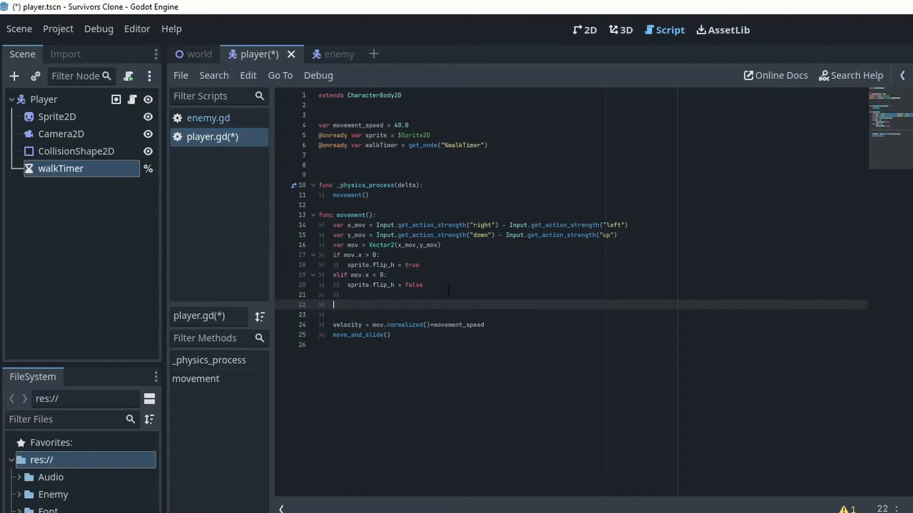
Step: Add checks 'if mov != Vector2.ZERO:' and 'if walkTimer.is_stopped():' in movement()
text($)
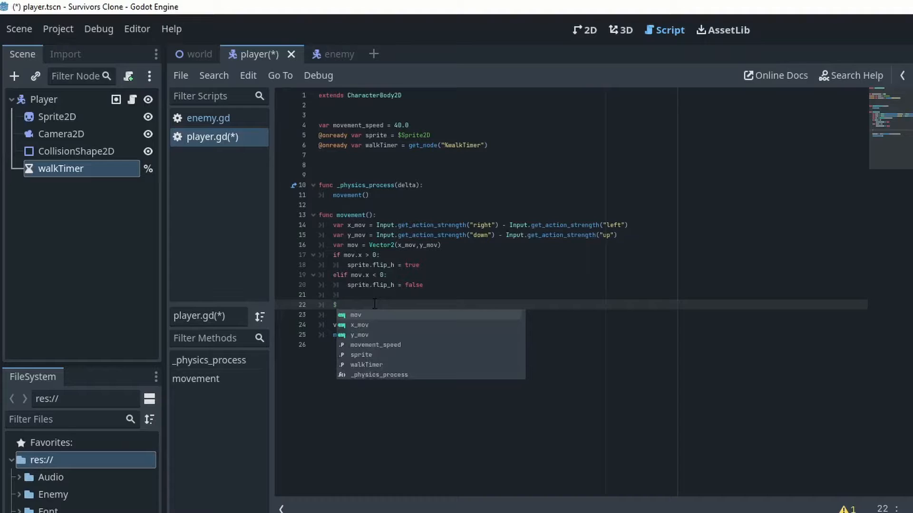
text(Camera2D)
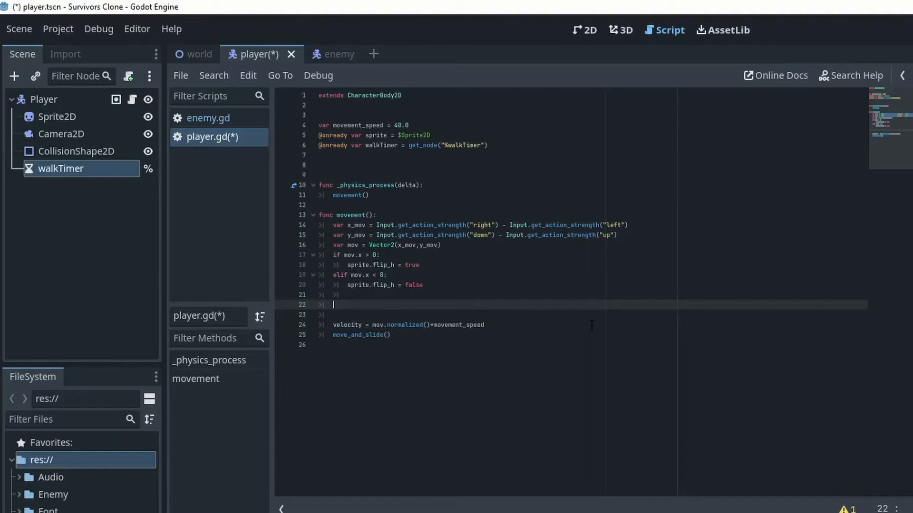
text(if m)
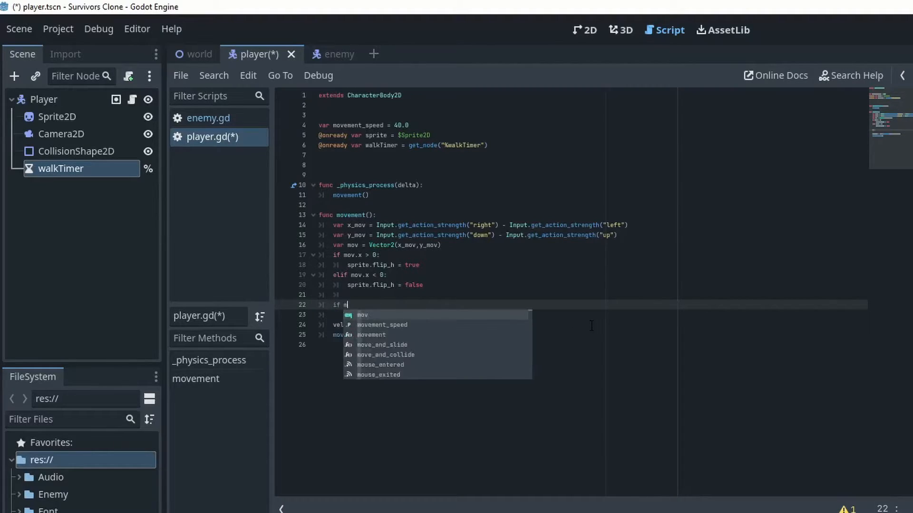
text(ov !)
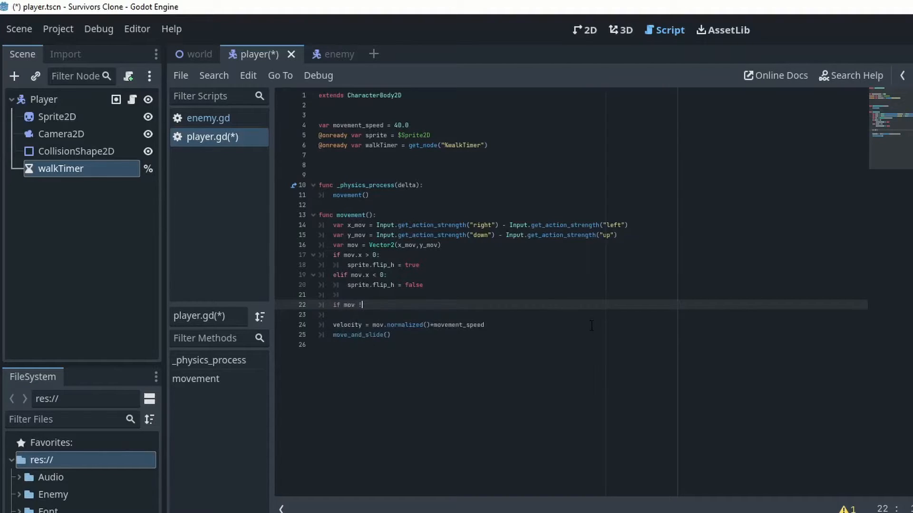
text(= Vector2)
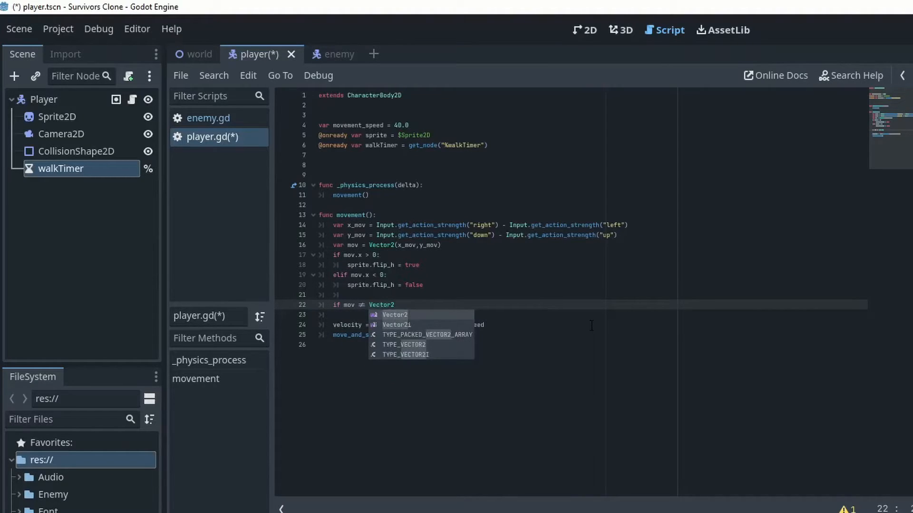
text(.ZERO:)
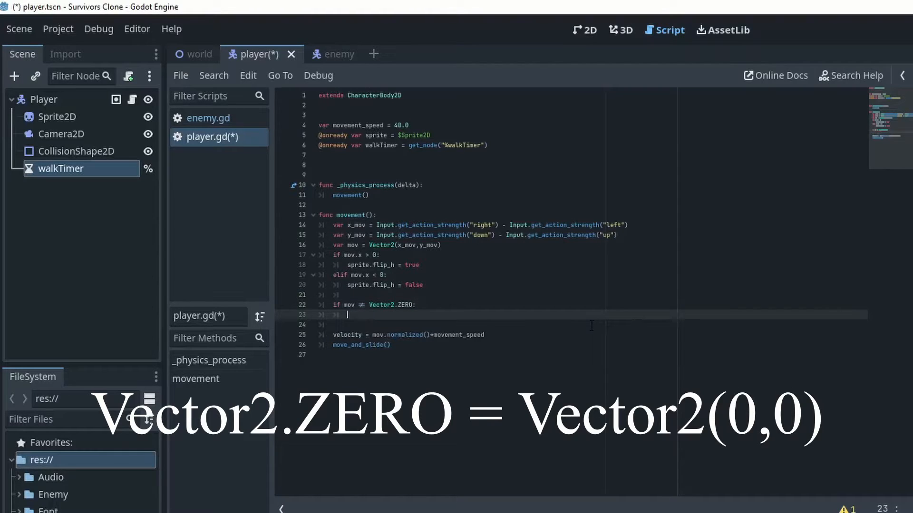
text(if walkTimer)
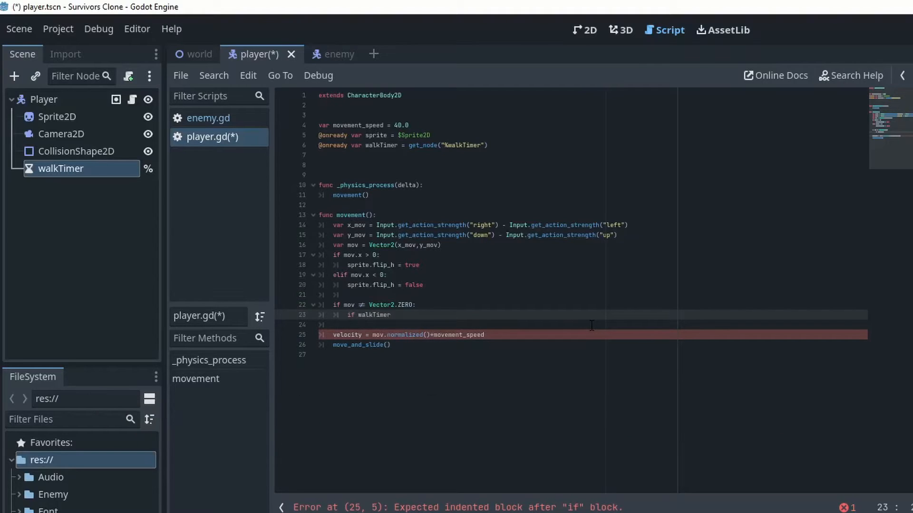
text(.is_stopped():)
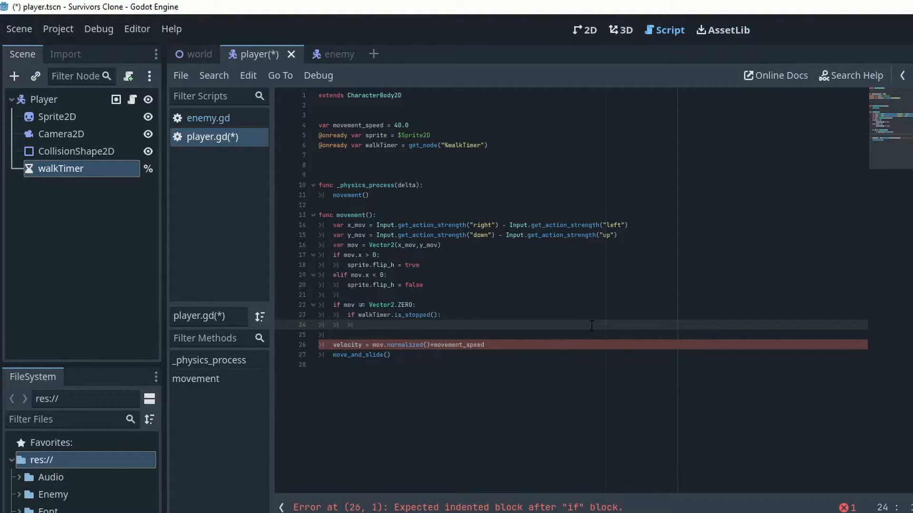
Step: Reset sprite.frame to 0 when it reaches hframes - 1, else increment it by 1
text(if sprite)
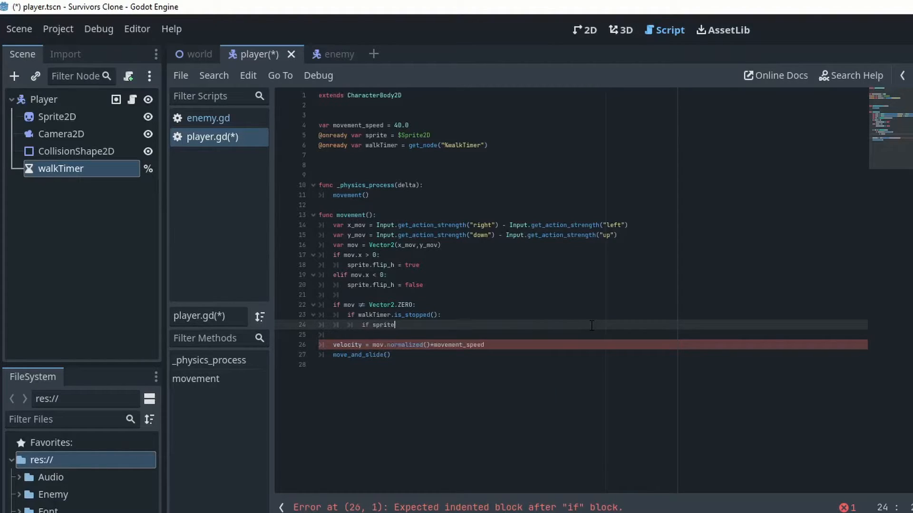
text(.frame >= sprite)
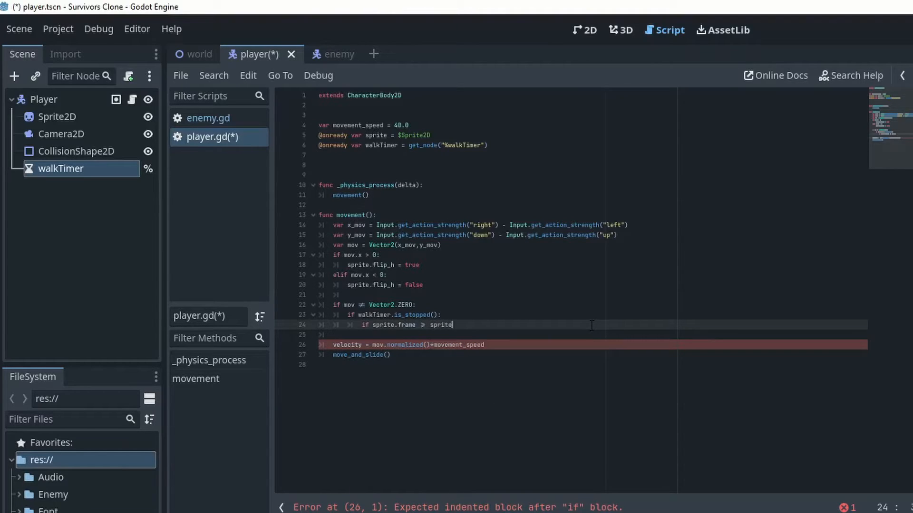
text(hframes - 1:)
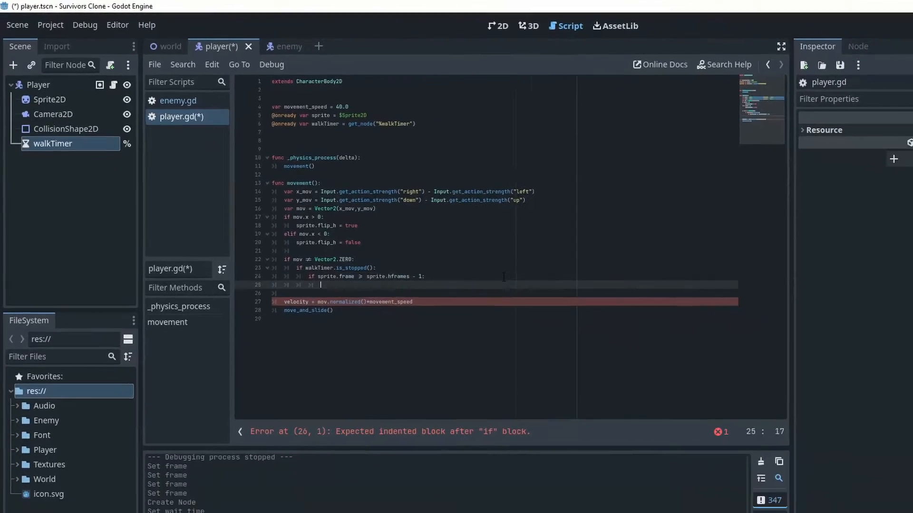
click(50, 99)
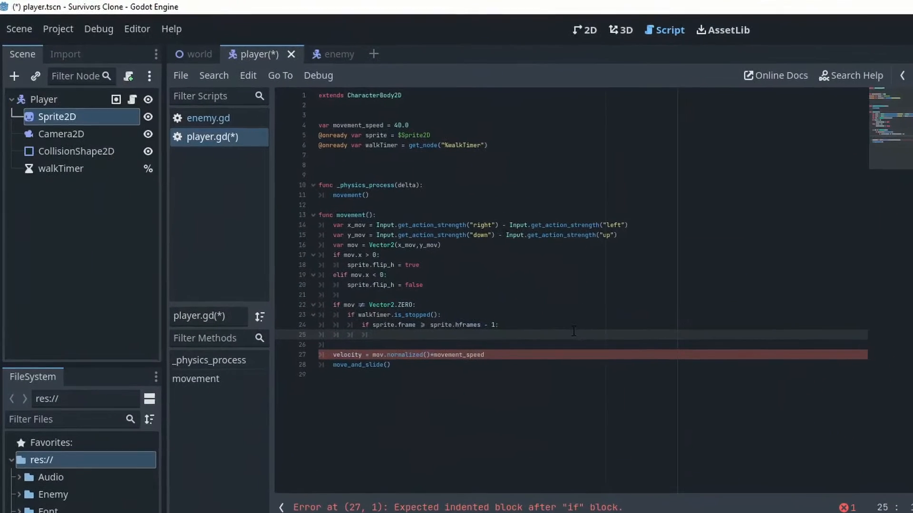
text(sprite)
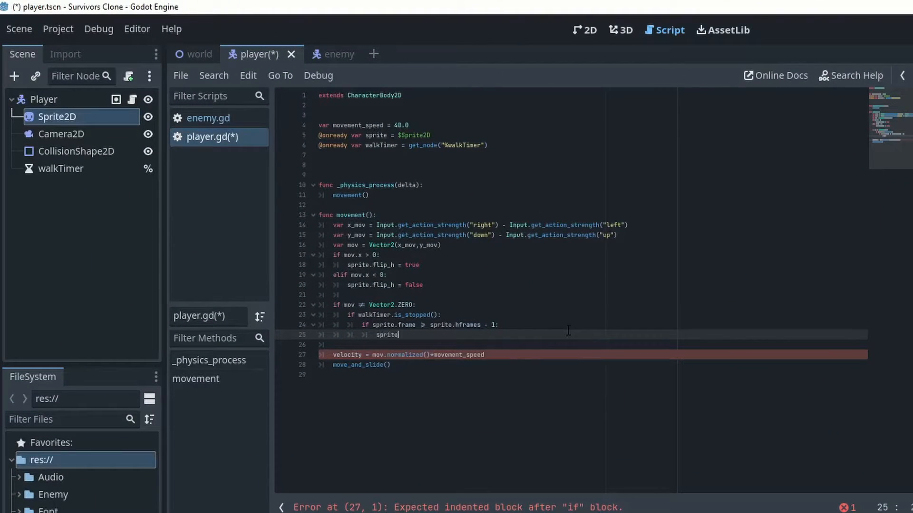
text(.frame = 0)
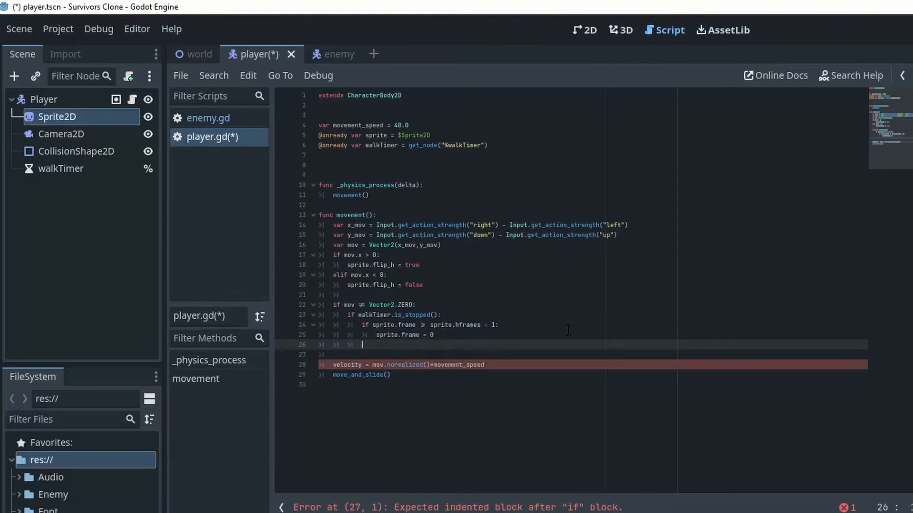
text(else:)
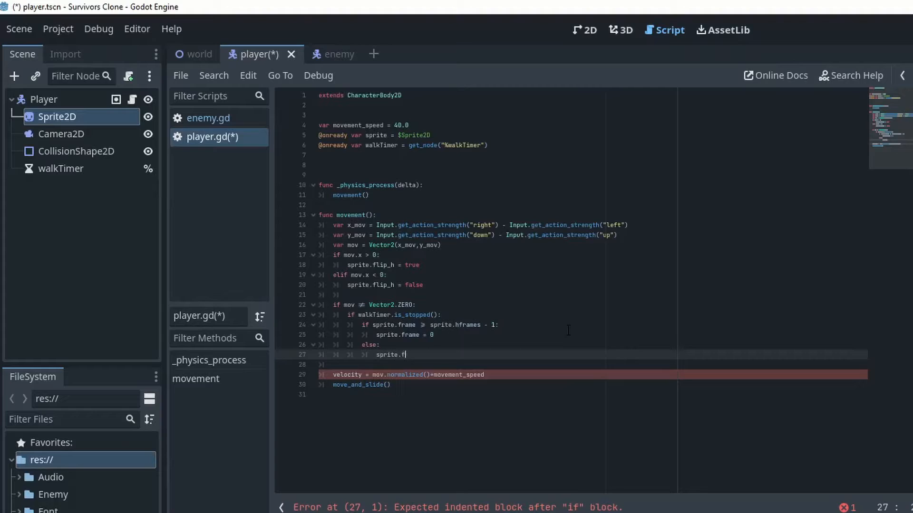
text(rame +=)
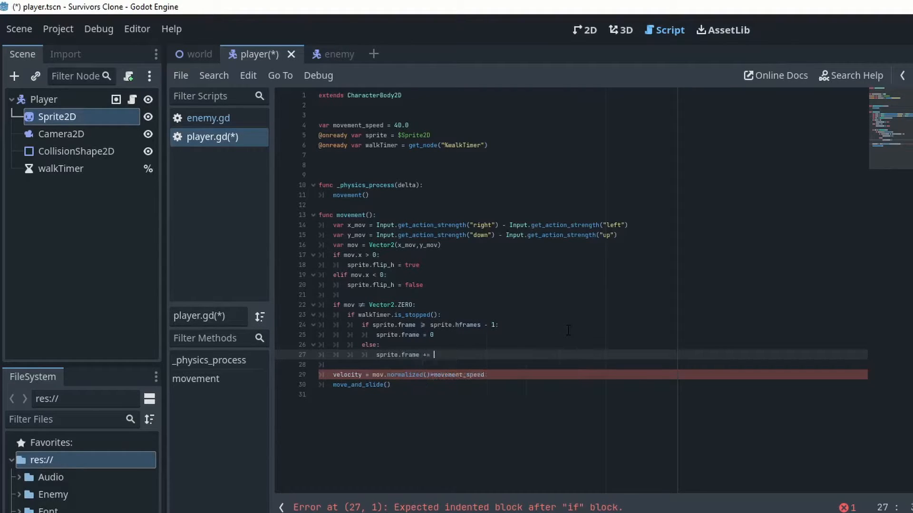
text(1)
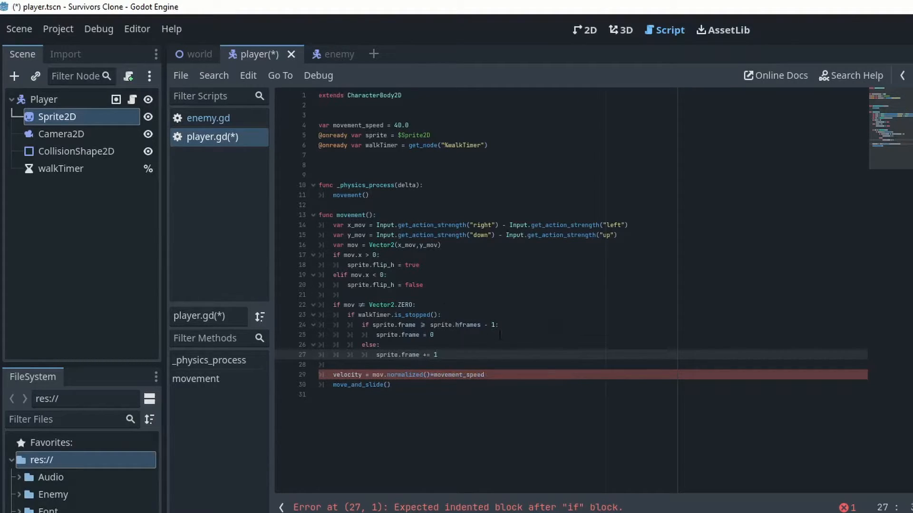
Step: Restart the timer with walkTimer.start() after the frame step
key(enter)
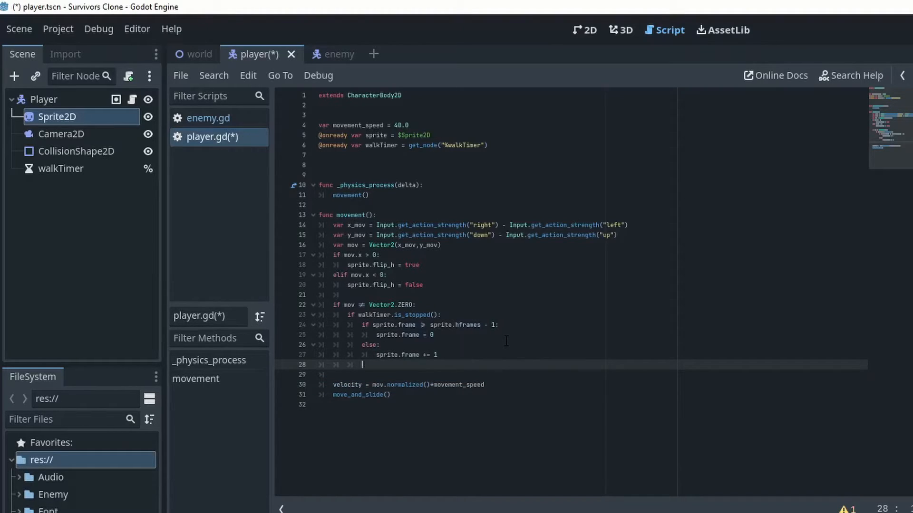
text(walkTimer)
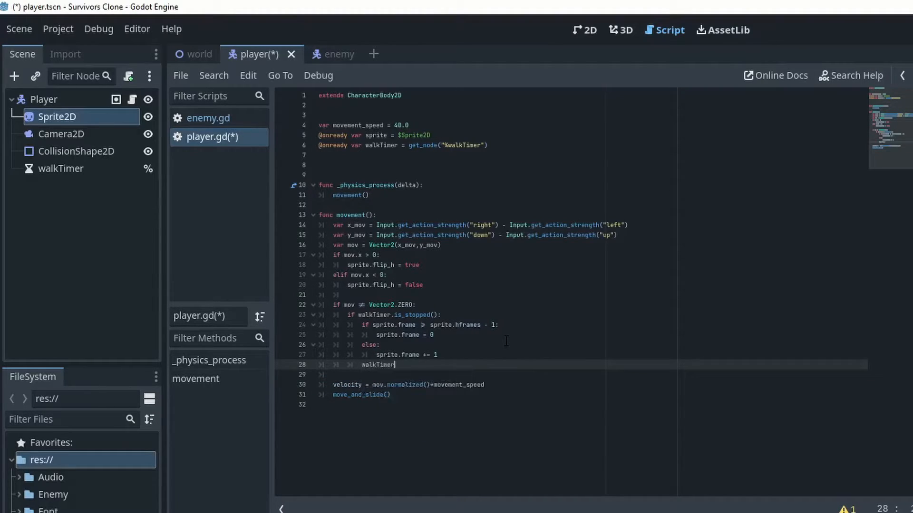
text(.start()
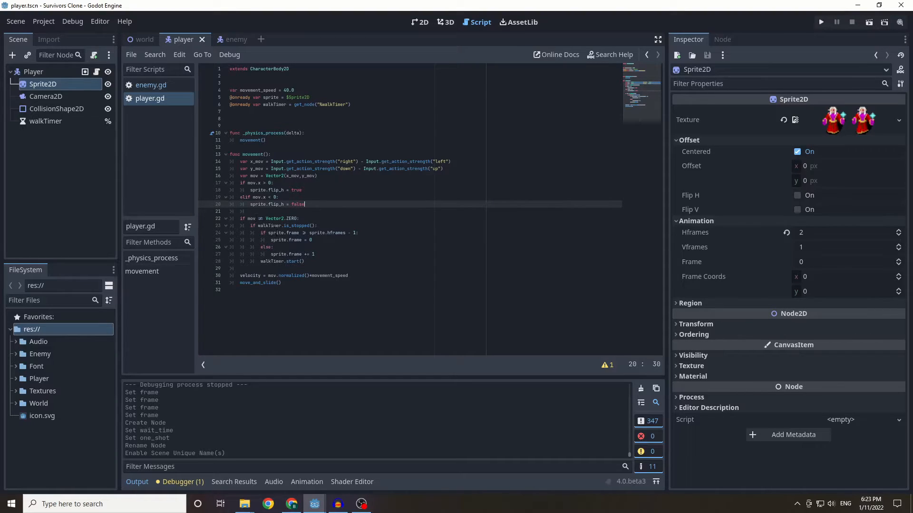
Step: Inspect walkTimer's settings, run the game to test the walk animation, and stop it
click(45, 120)
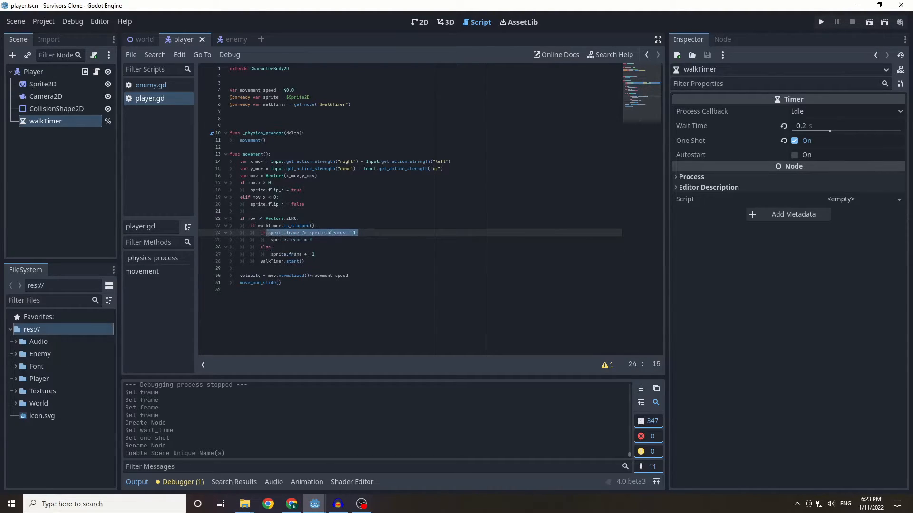
click(304, 205)
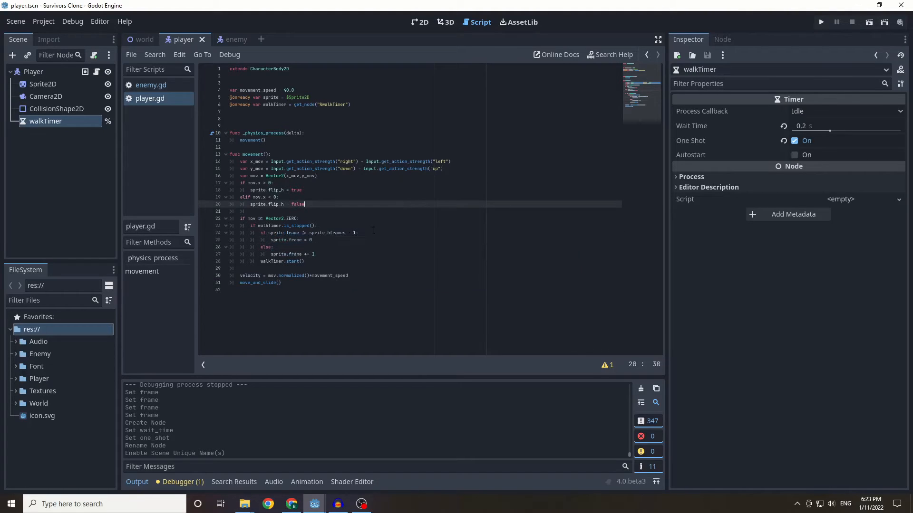
click(820, 21)
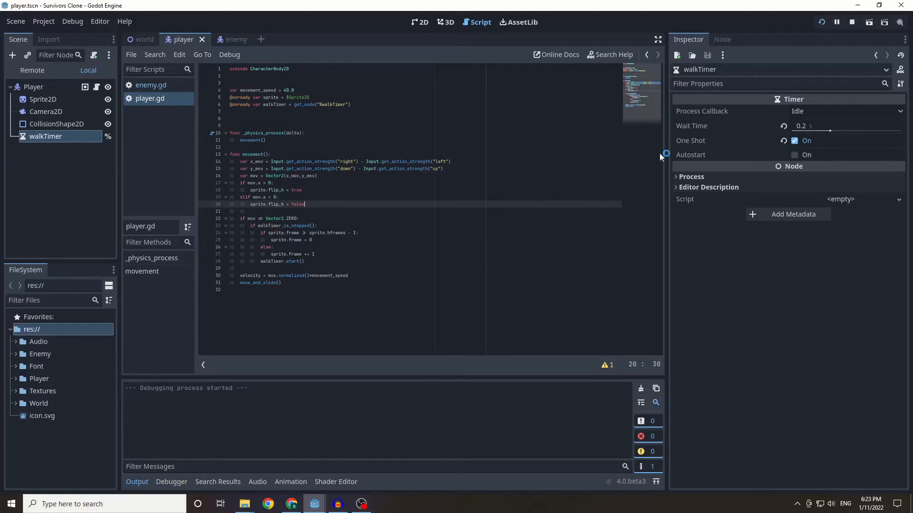
click(836, 22)
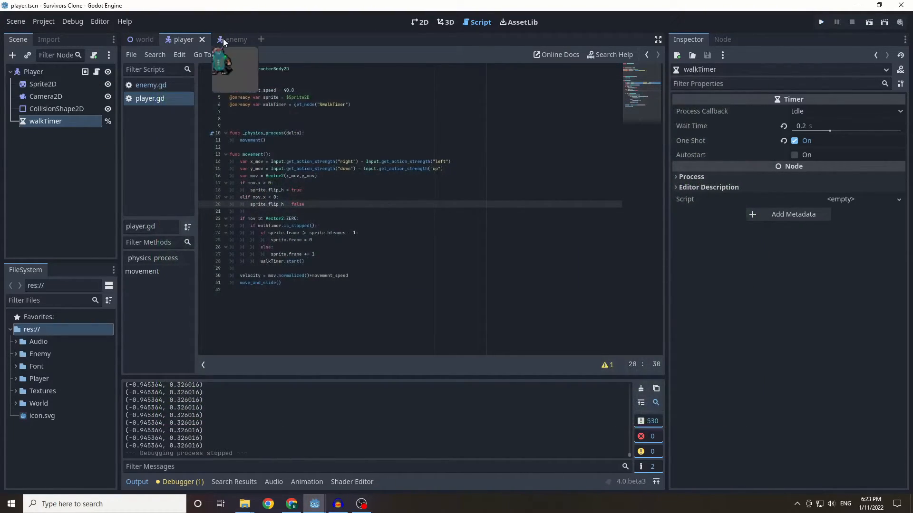
Step: In enemy.gd, set sprite.flip_h = true when direction.x > 0.1
click(232, 39)
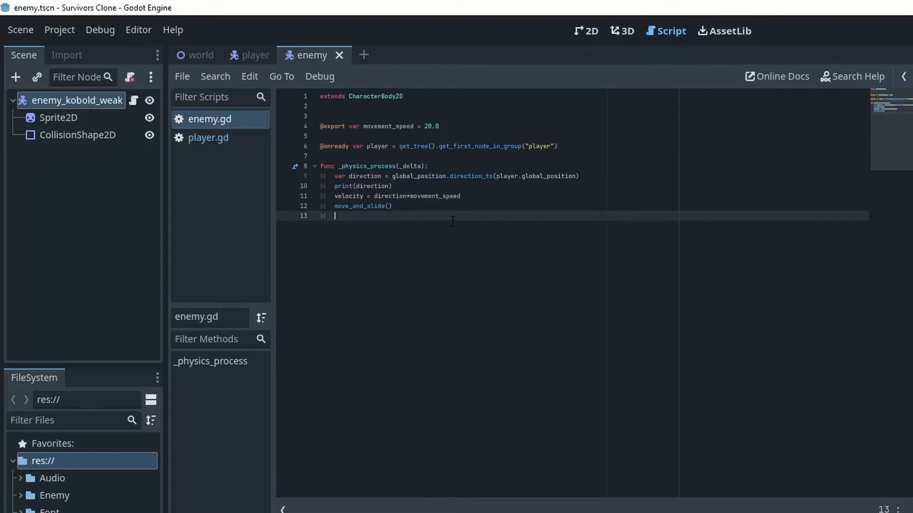
text(if direction.x >)
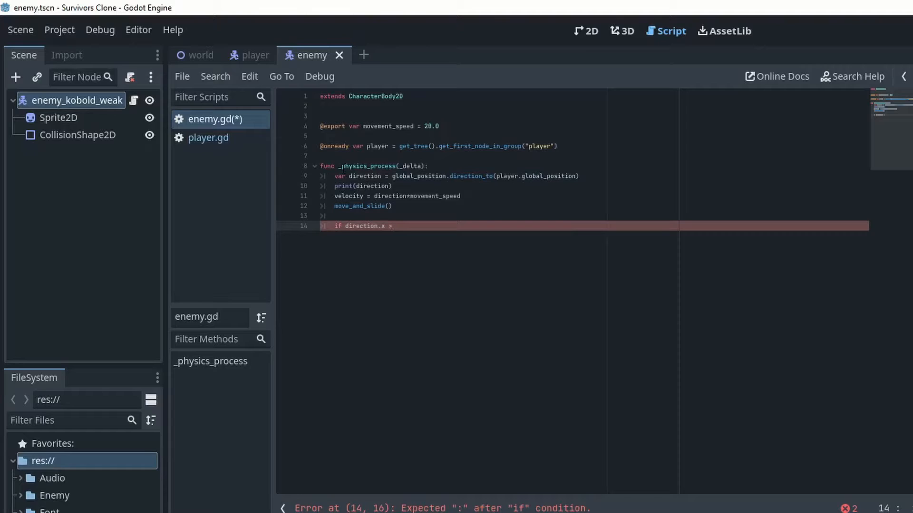
text(0.1)
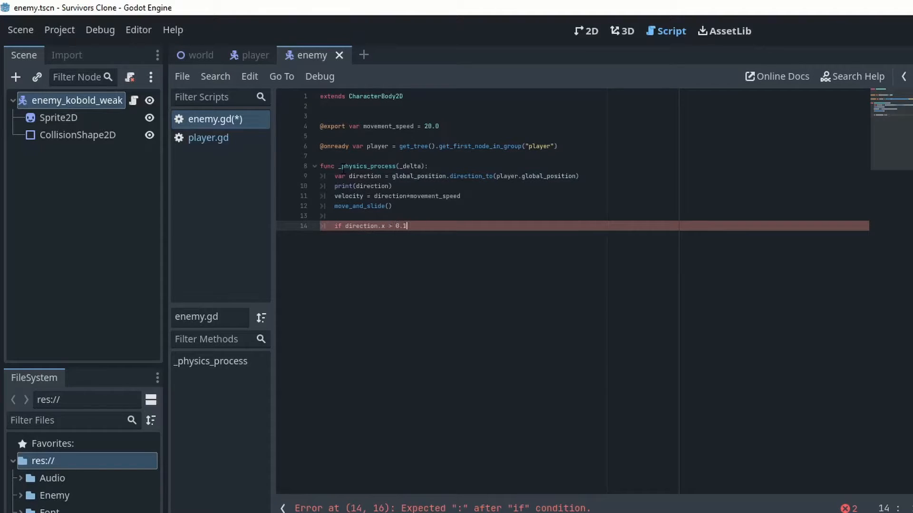
text(:)
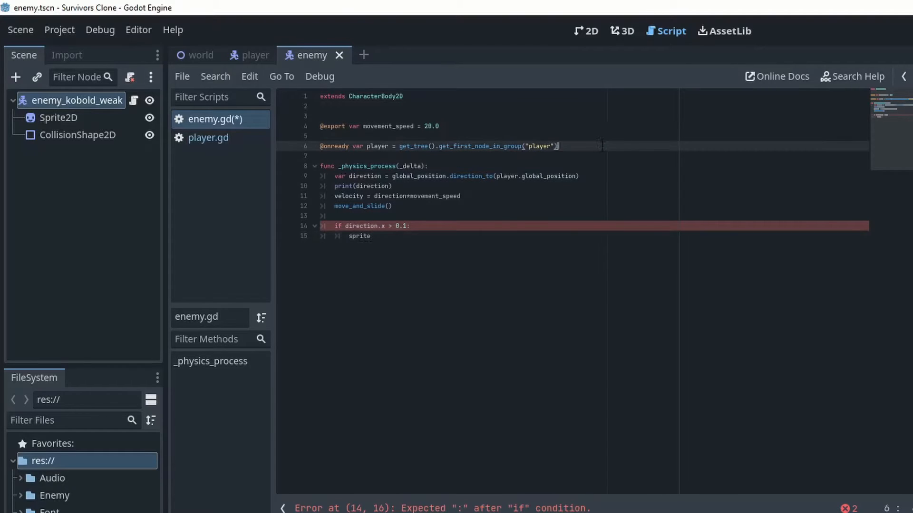
text(e)
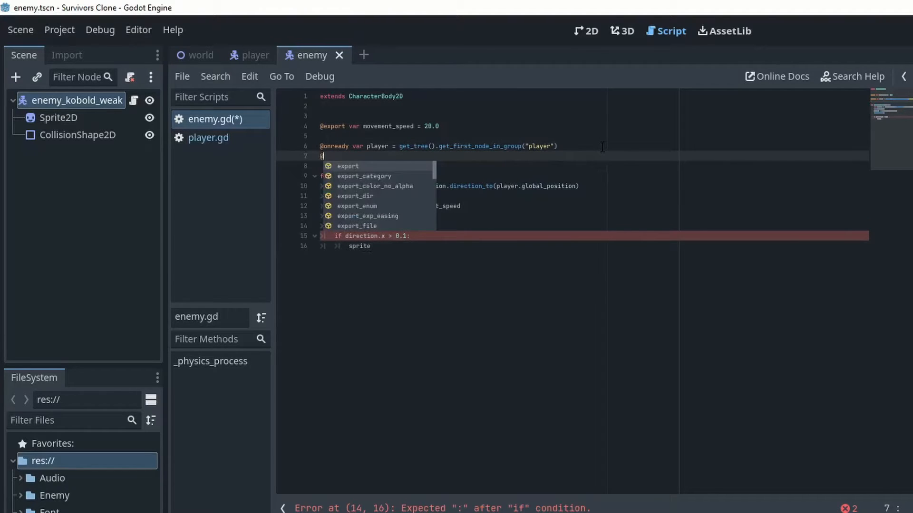
text(nready var sprite = $Sprite2D)
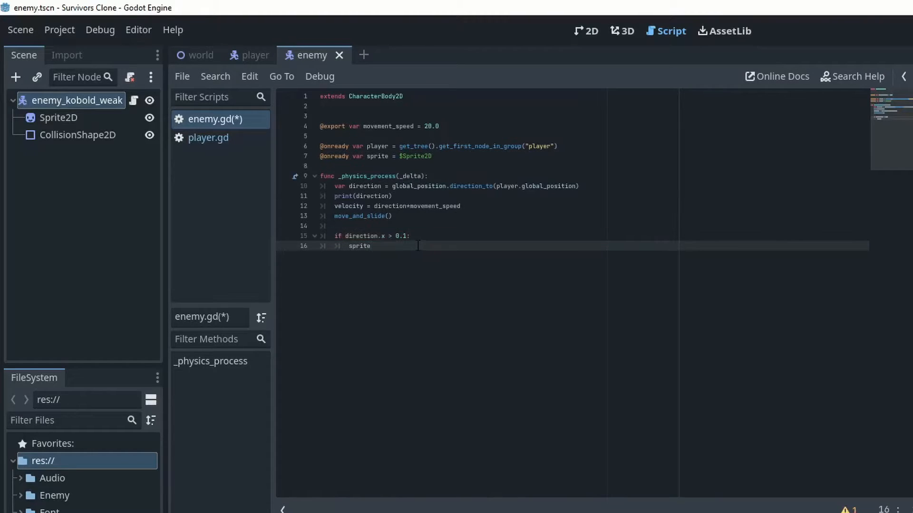
text(.)
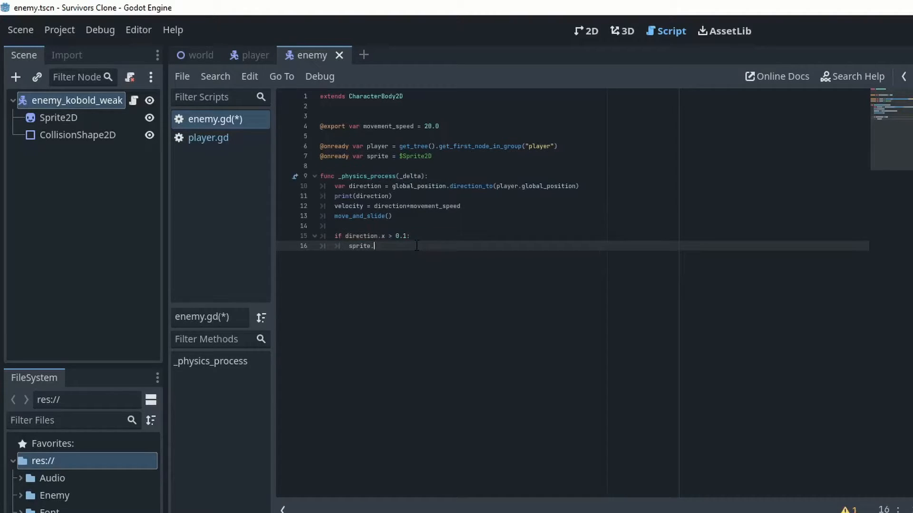
text(flip_h)
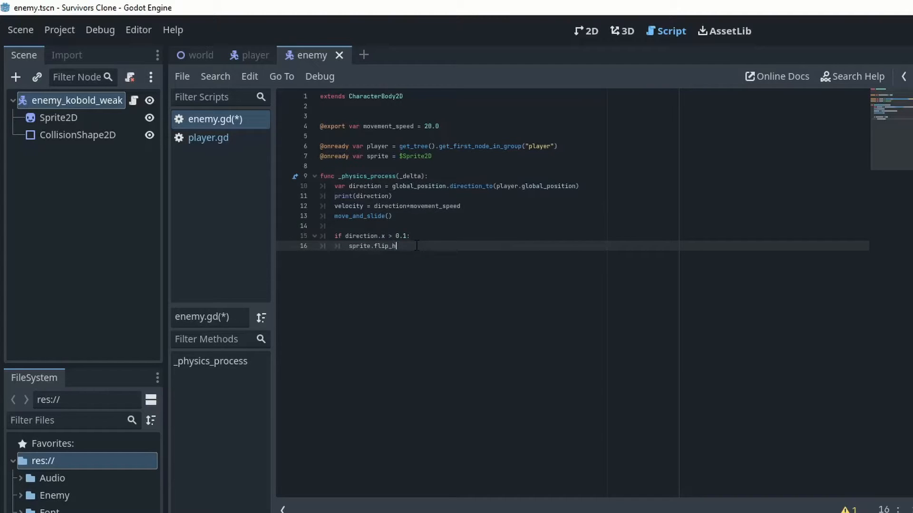
text(= true)
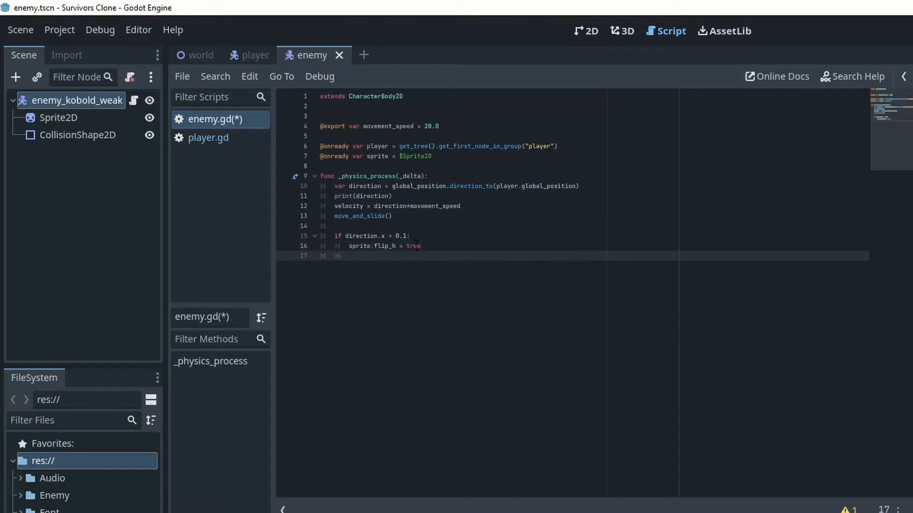
Step: Add the elif branch setting sprite.flip_h = false when direction.x < -0.1
text(elif direction.x <)
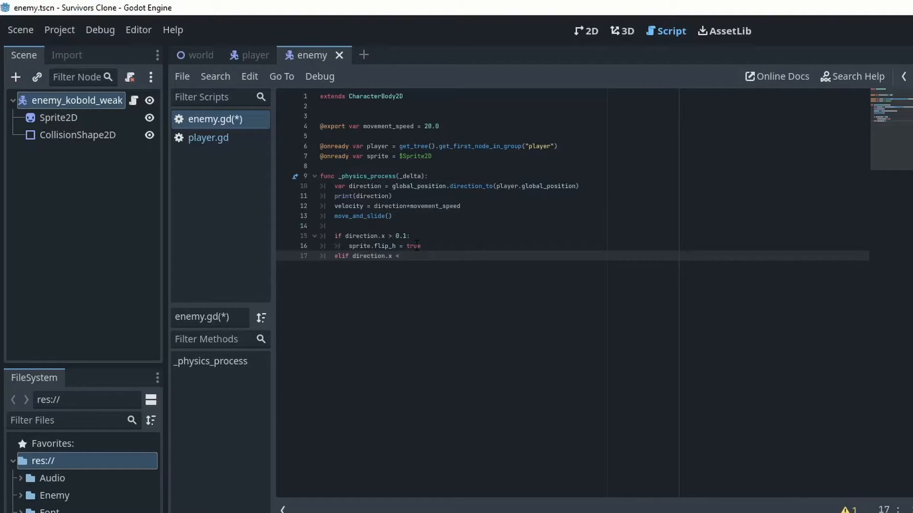
text(-0.1:)
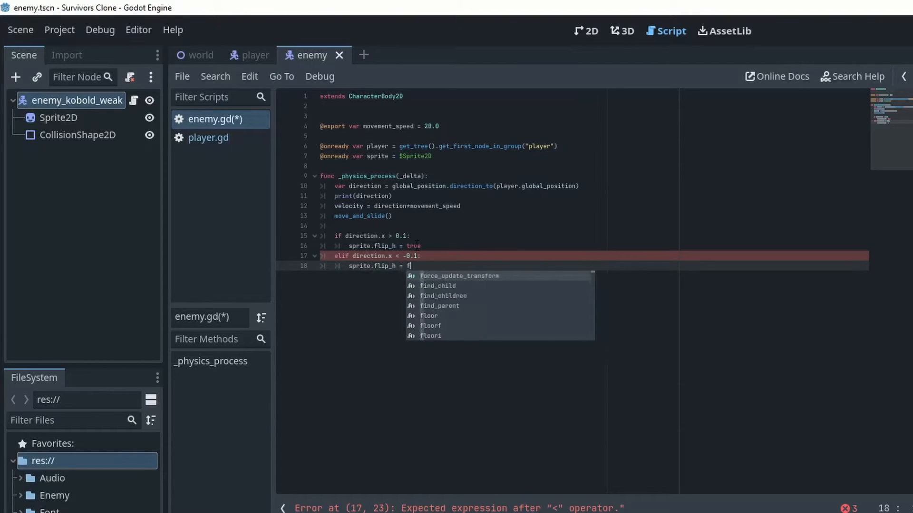
text(alse)
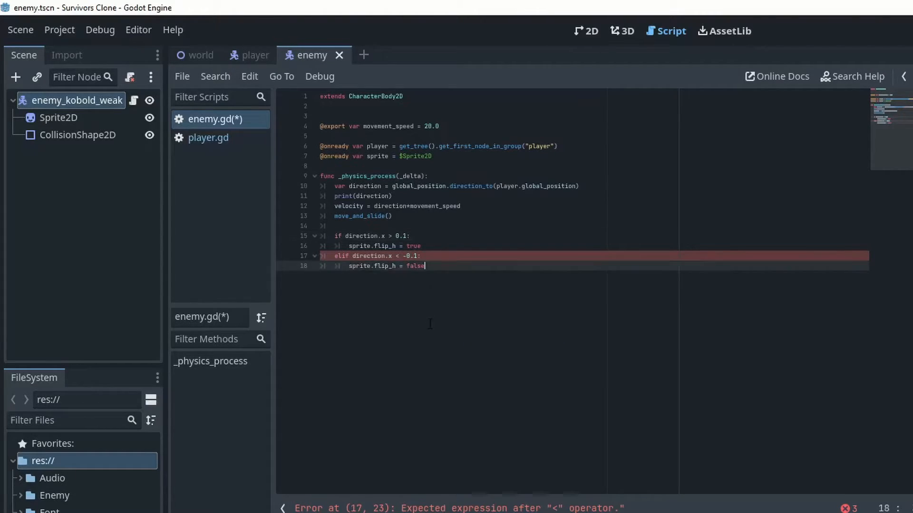
click(396, 256)
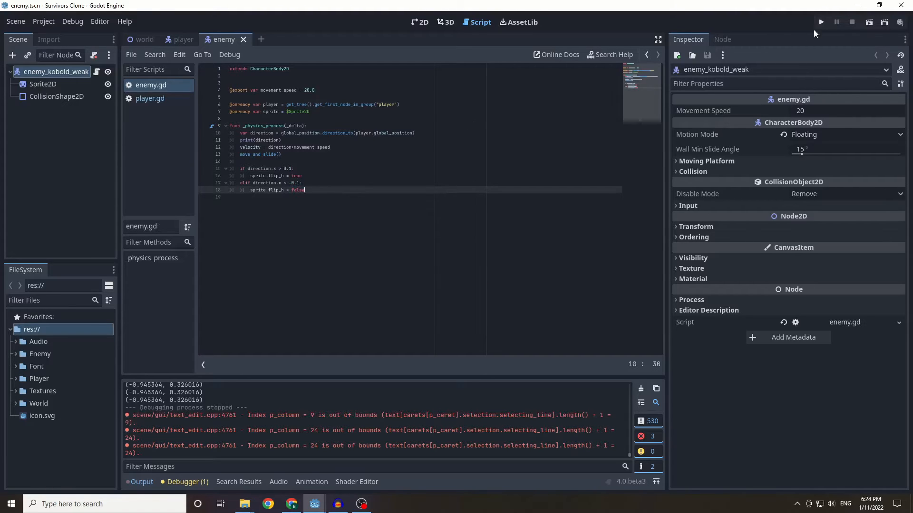
click(820, 22)
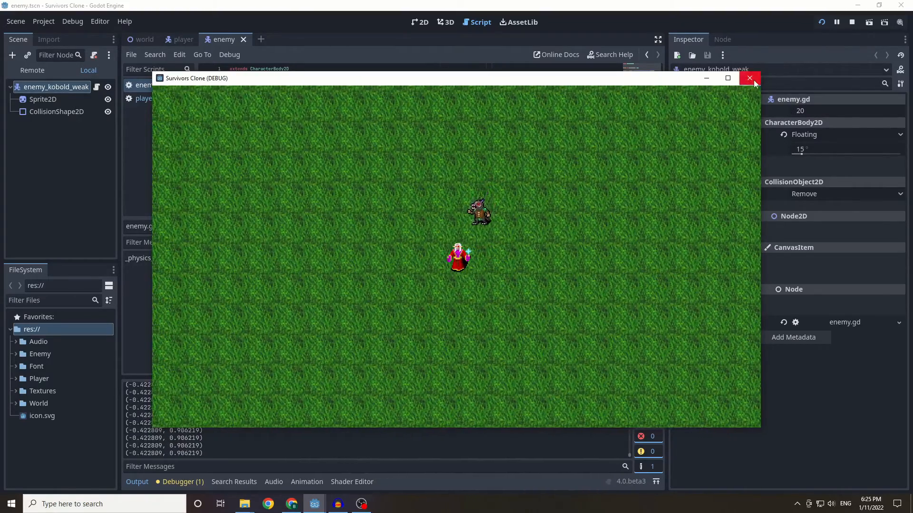
click(750, 78)
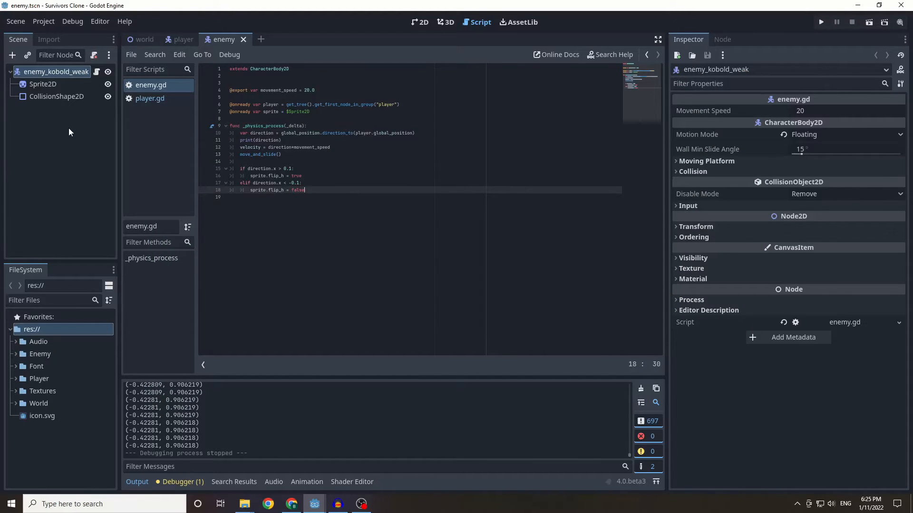
Step: View the kobold's Sprite2D in the 2D workspace, try different Frame values, then select the root node
click(182, 39)
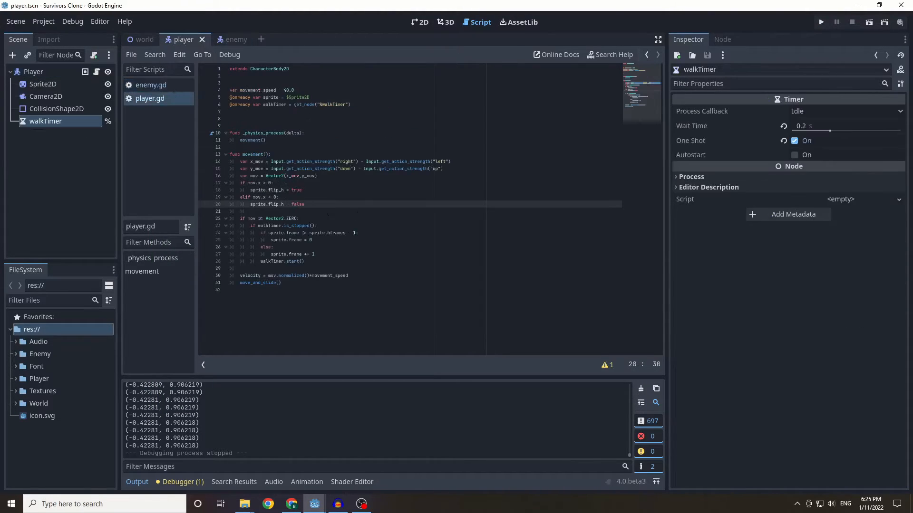
click(222, 39)
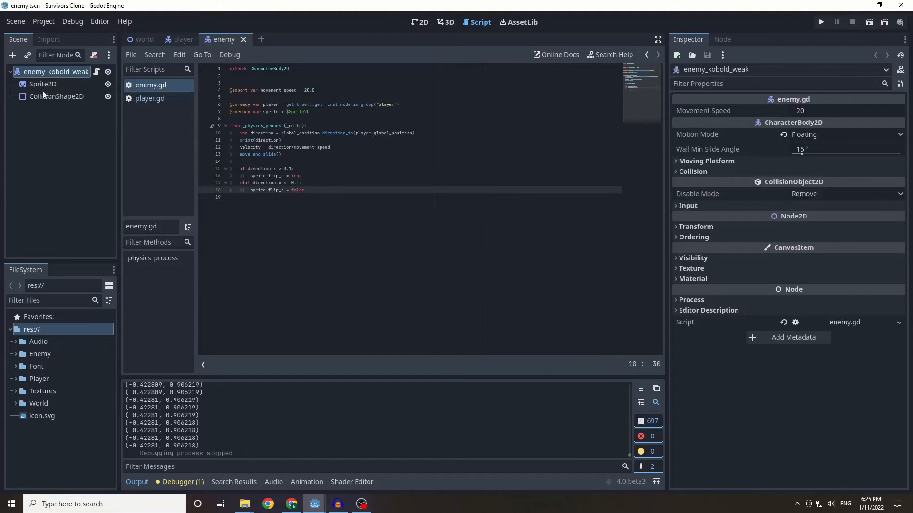
click(43, 83)
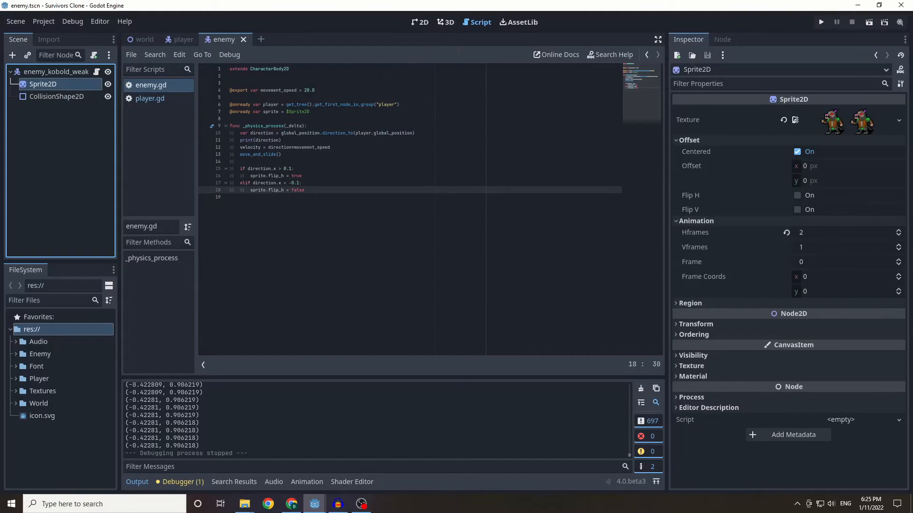
click(419, 22)
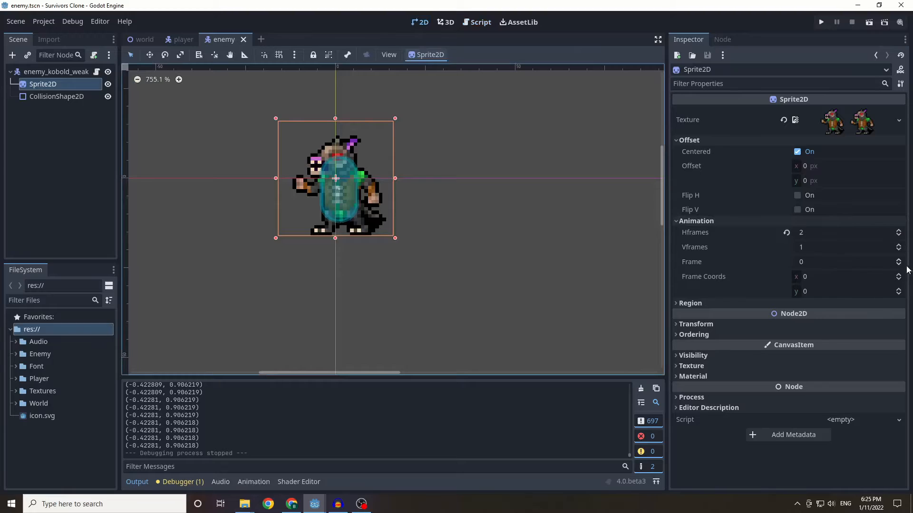
click(898, 261)
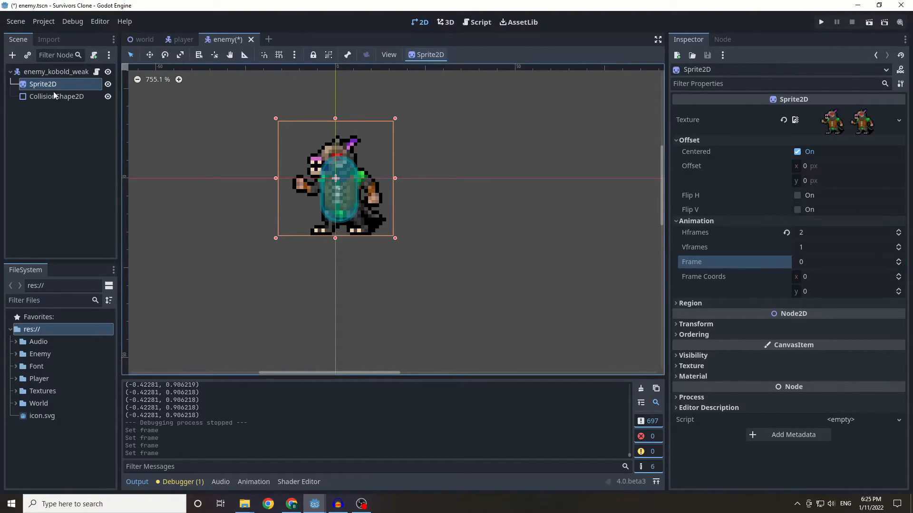
click(11, 56)
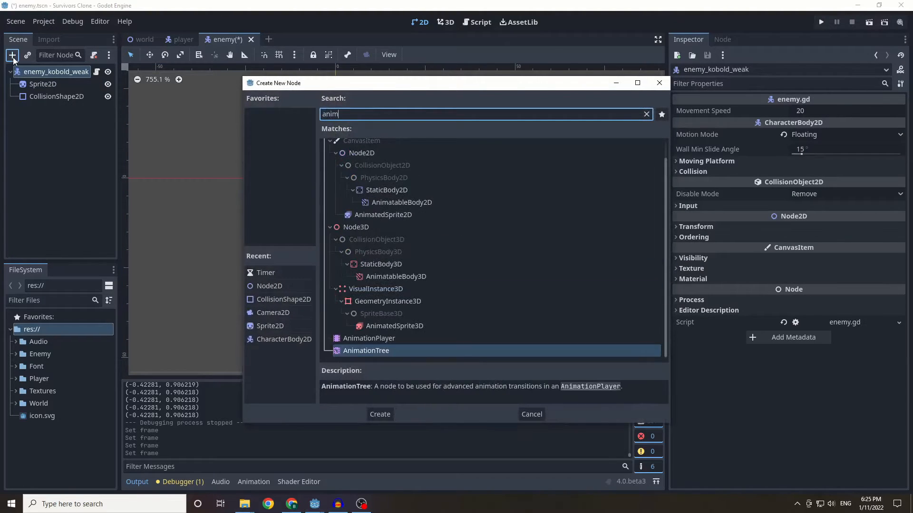
Step: Add an AnimationPlayer to the kobold with a new 'walk' animation of length 0.6, looping
click(369, 339)
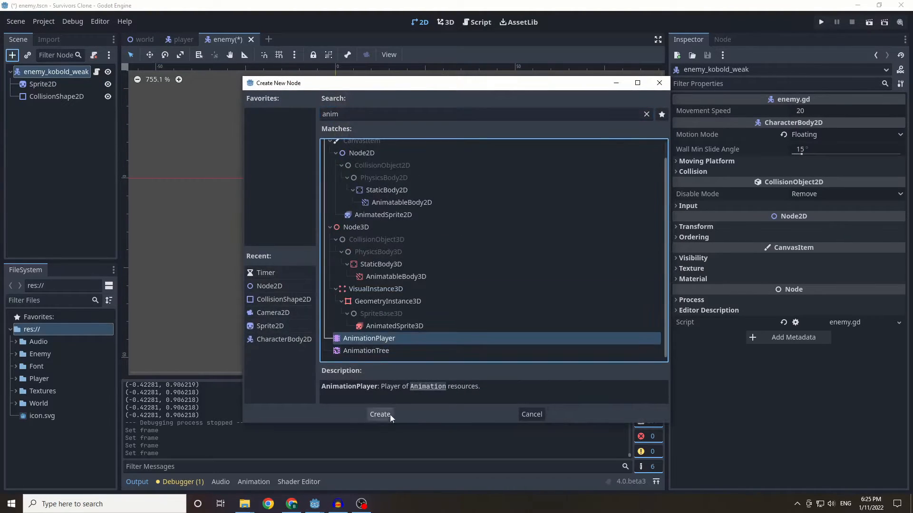
click(379, 414)
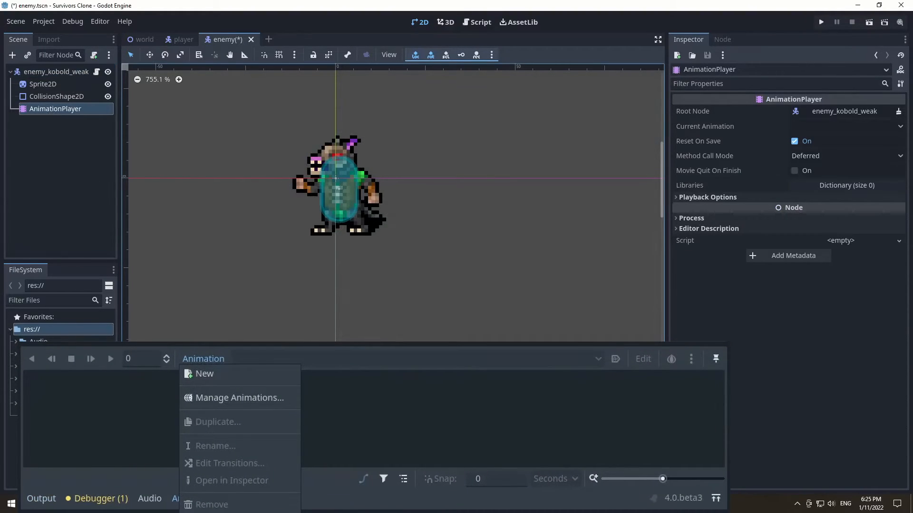
click(205, 374)
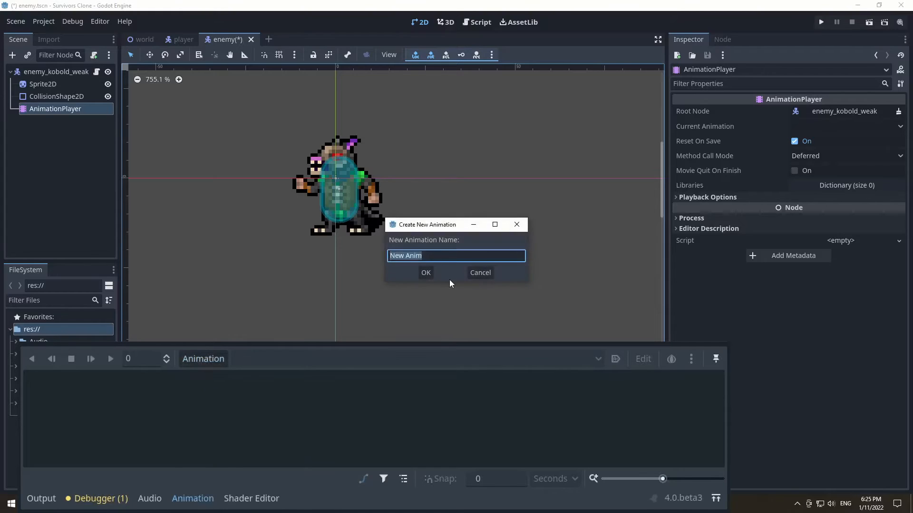
text(walk)
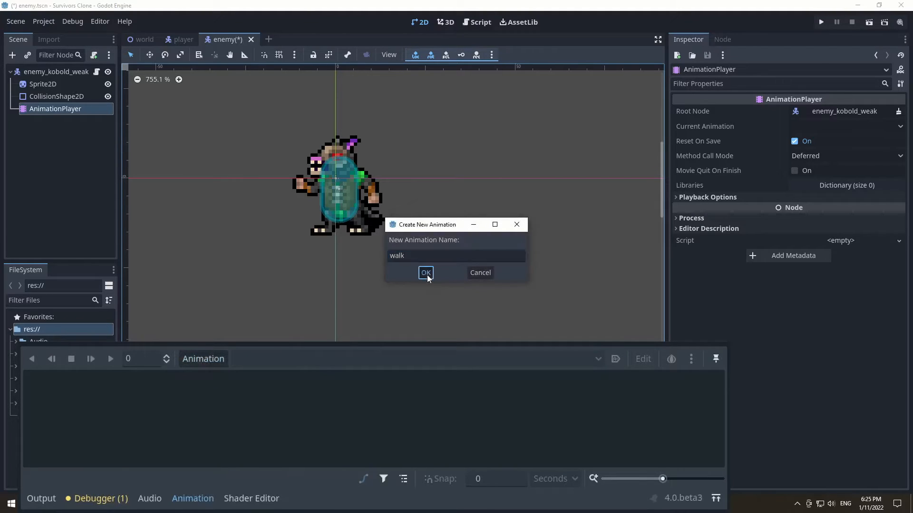
click(425, 273)
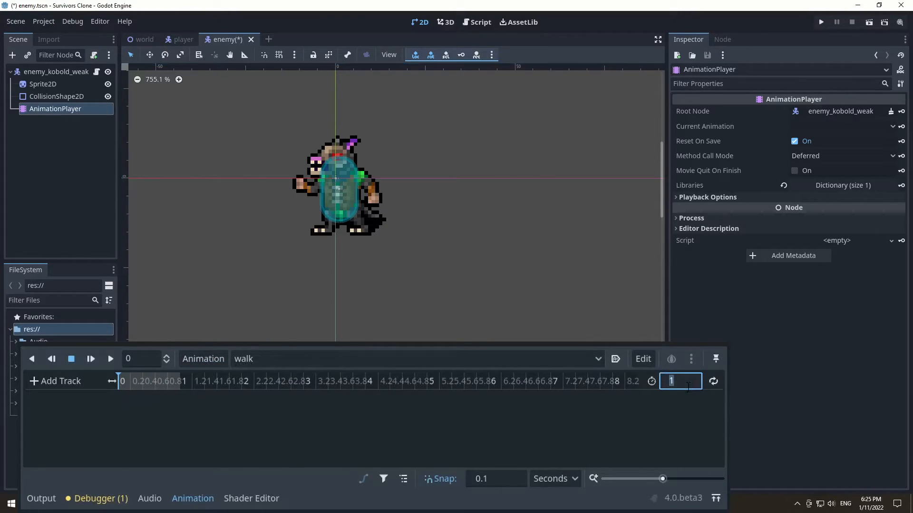
text(0.6)
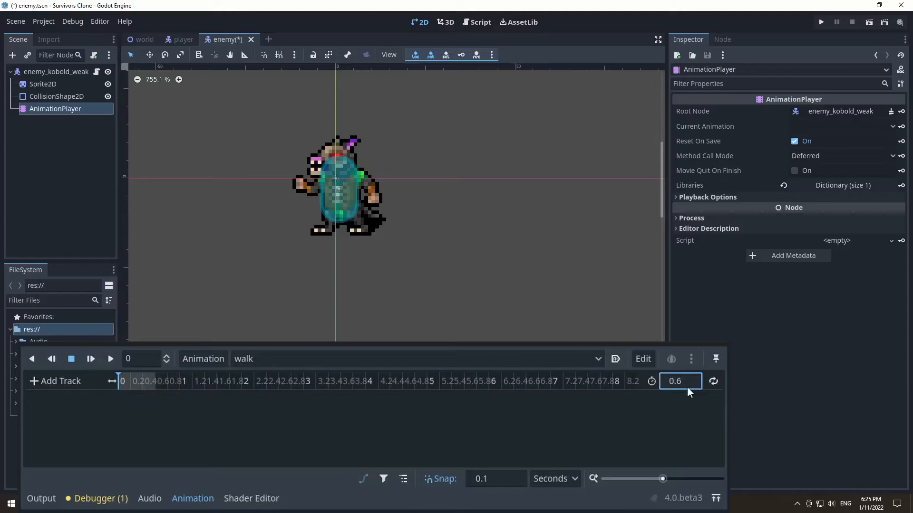
mouse_move(681, 391)
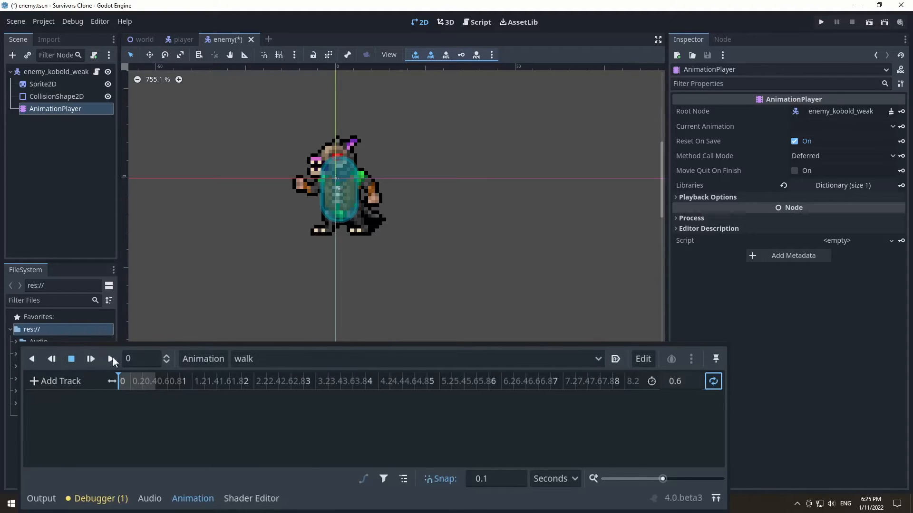
Step: Key the Sprite2D Frame on a new track (0, 1, 0) and preview the walk animation
click(42, 83)
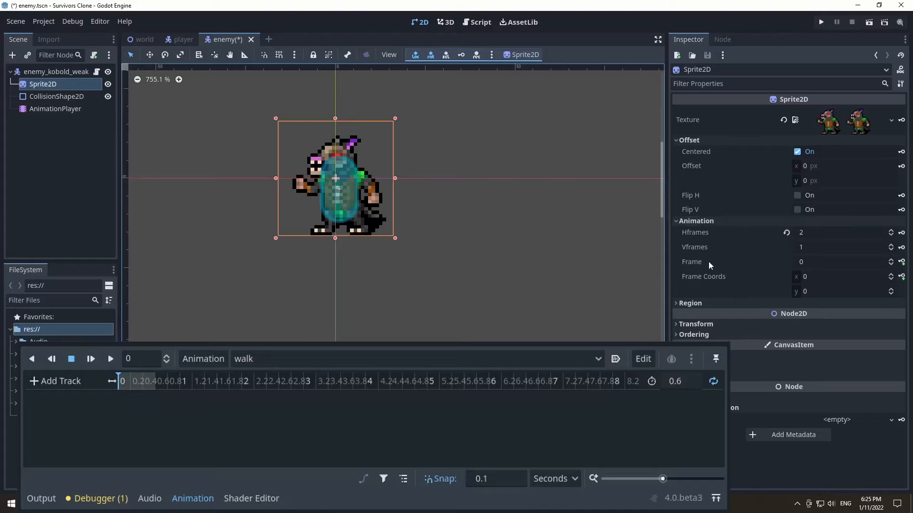
mouse_move(825, 272)
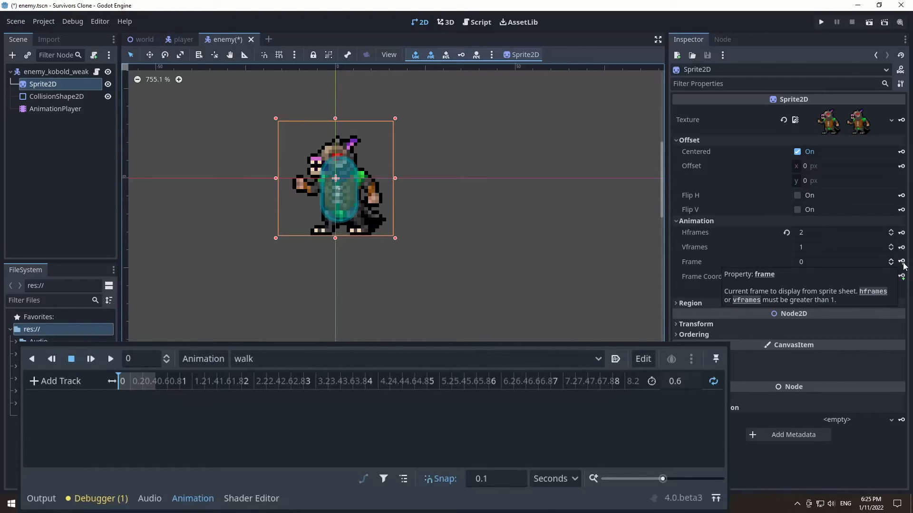
click(901, 262)
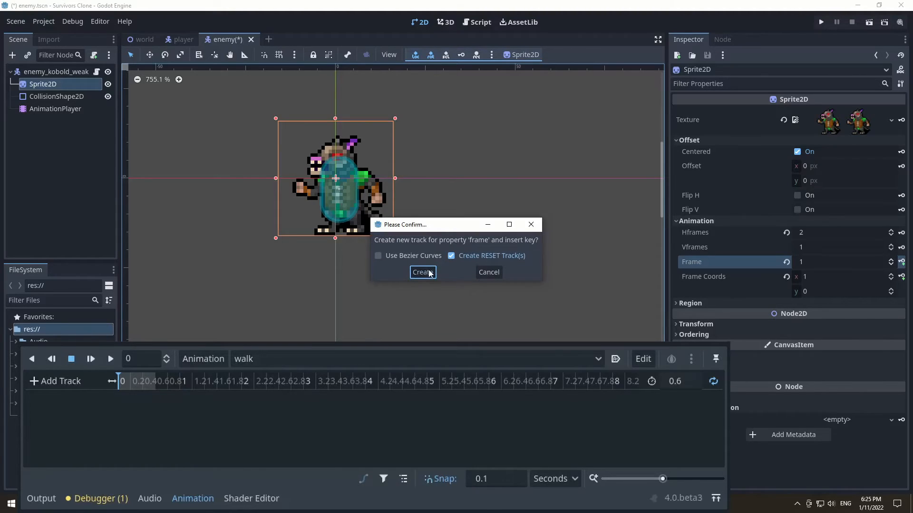
click(421, 272)
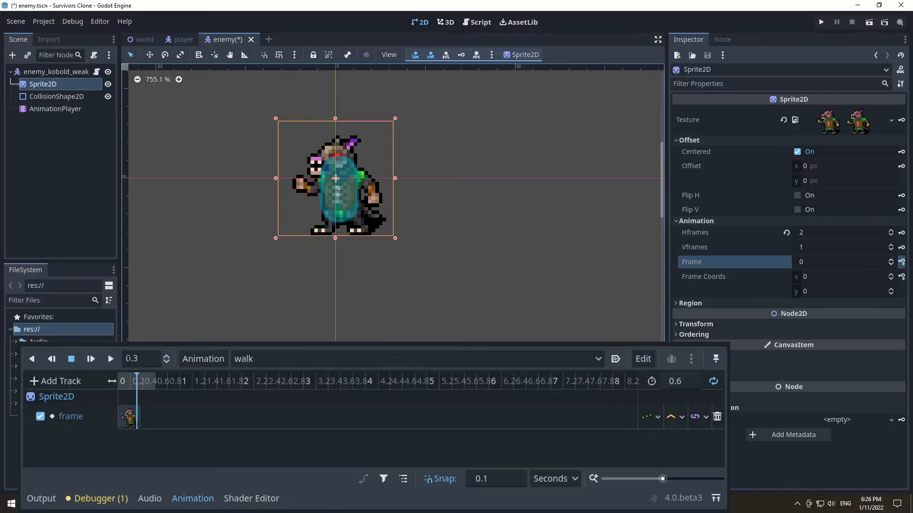
click(891, 258)
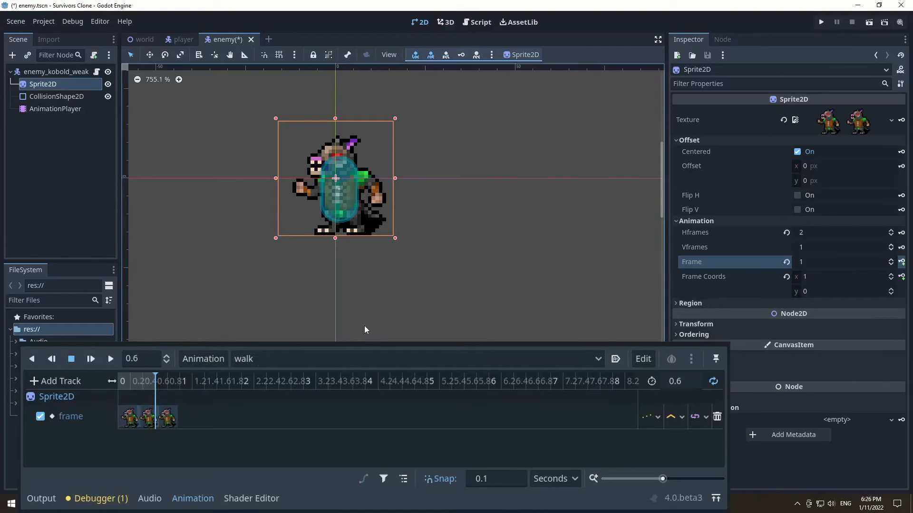
click(110, 358)
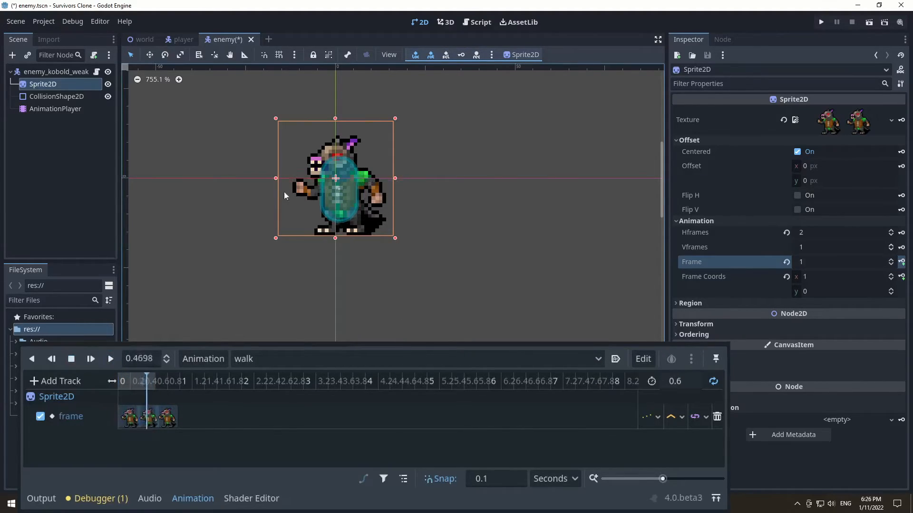
click(71, 358)
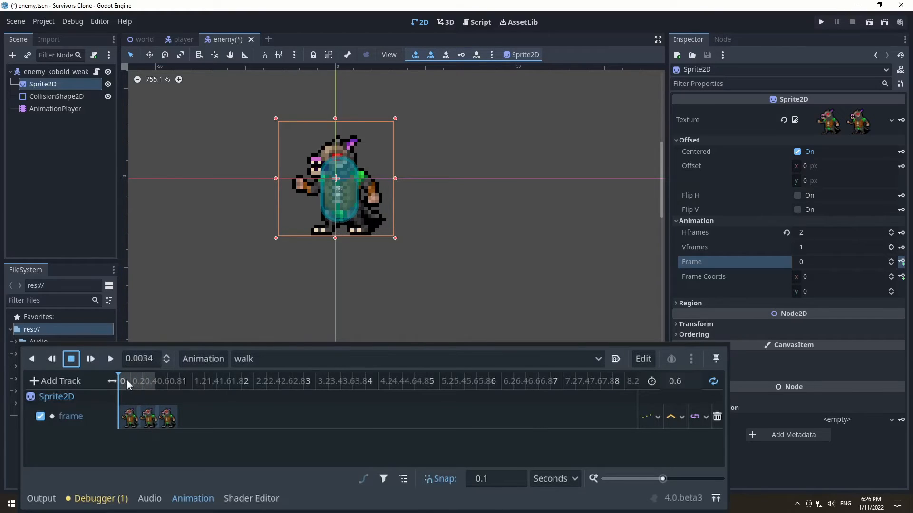
click(476, 22)
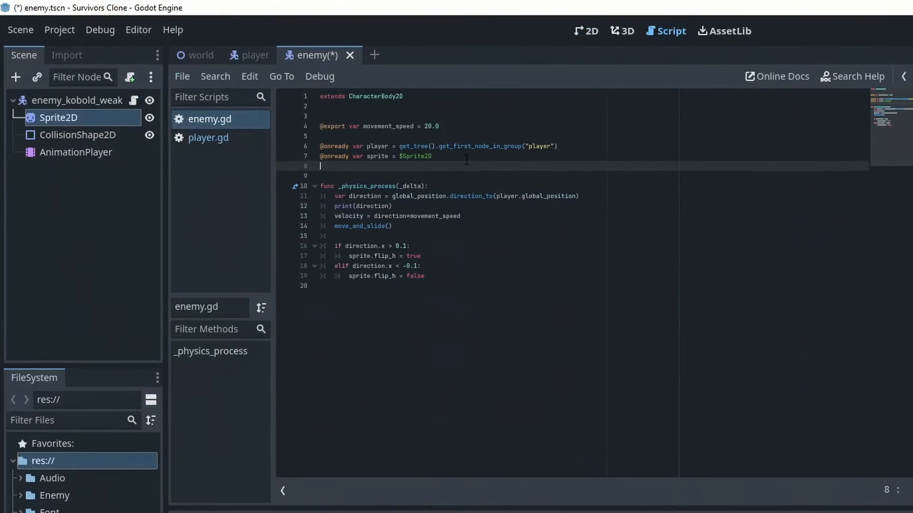
text(@onready var)
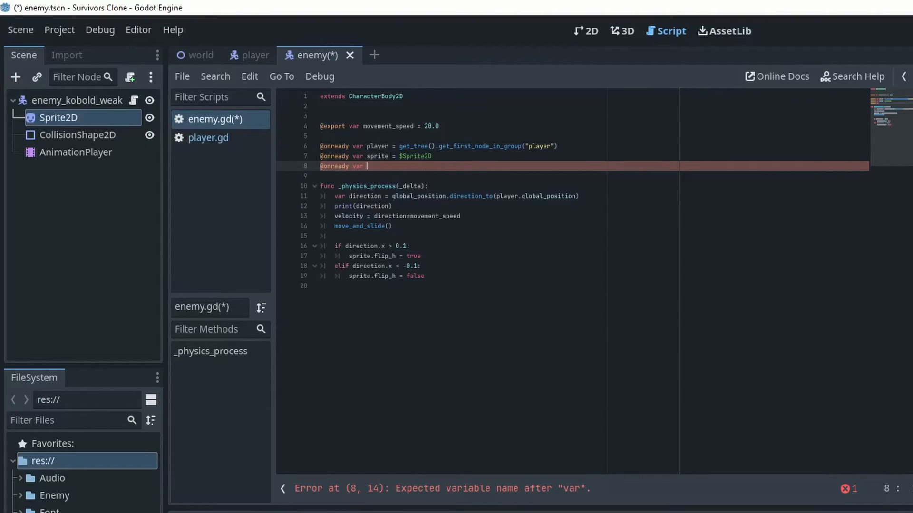
mouse_move(99, 162)
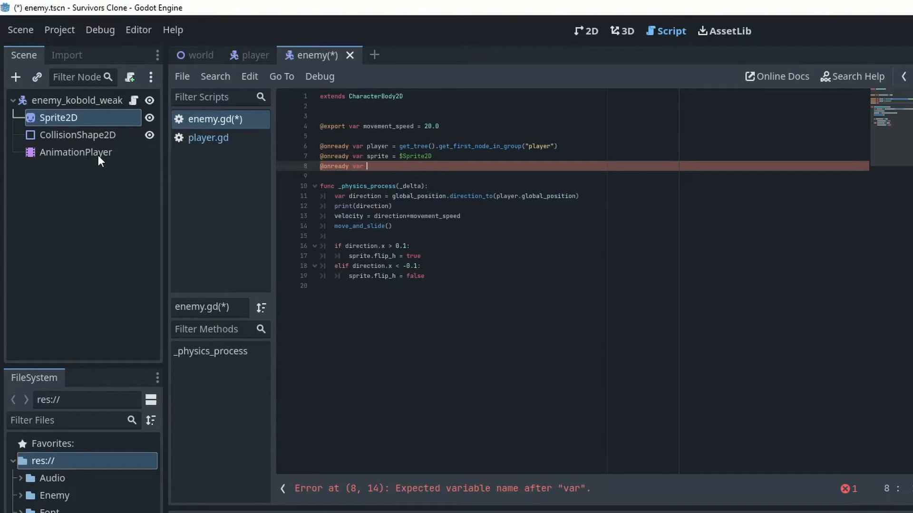
text(anim)
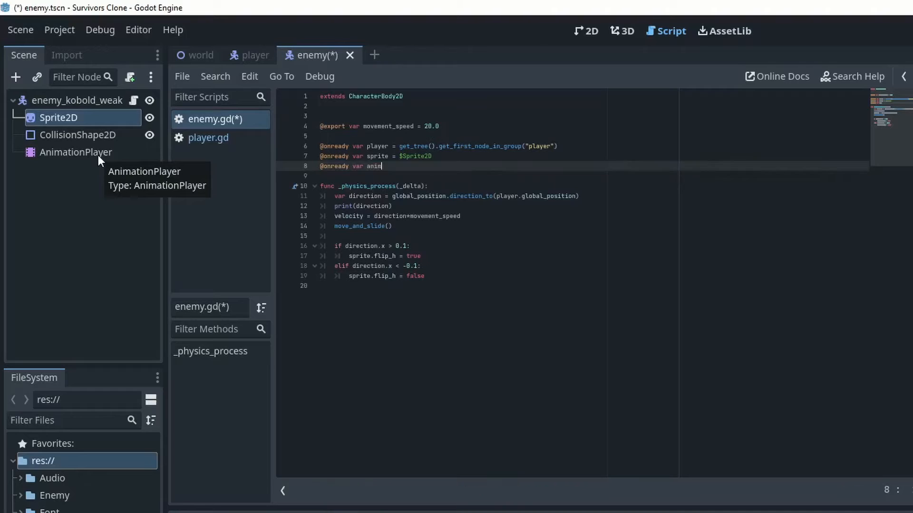
text(=)
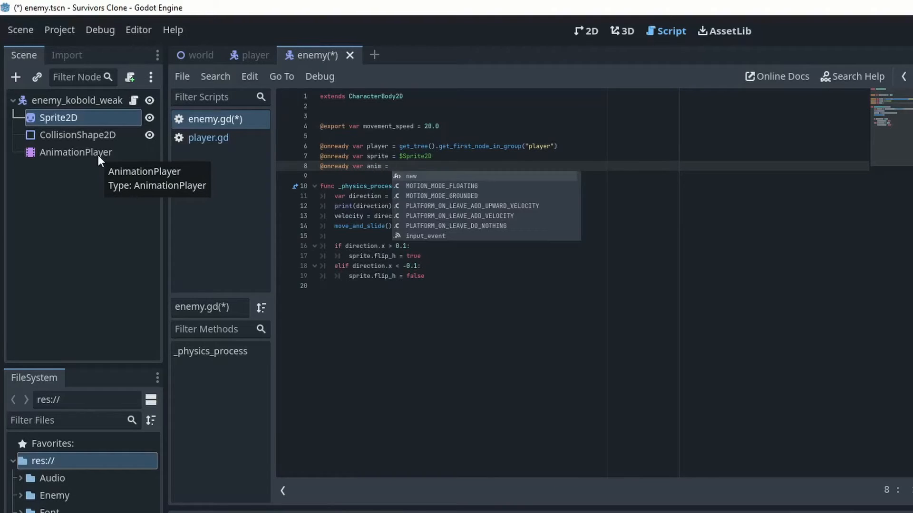
text($AnimationPlayer)
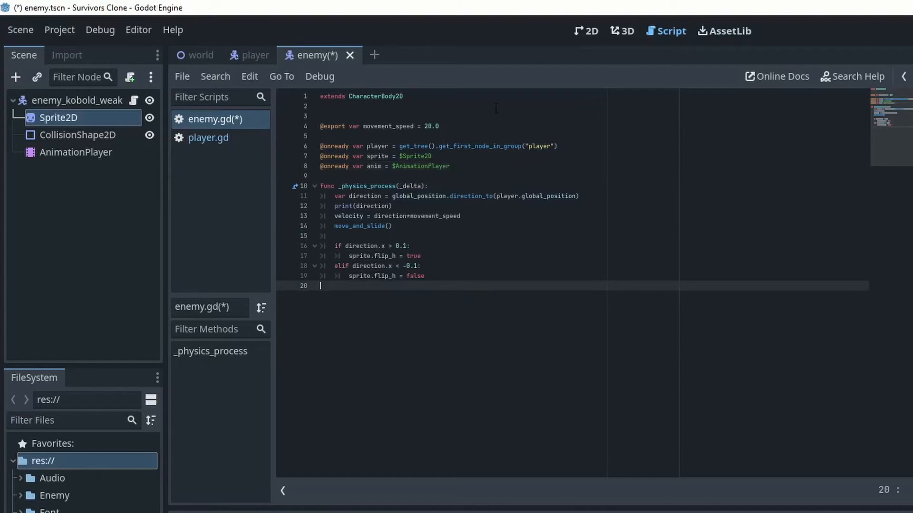
double_click(422, 165)
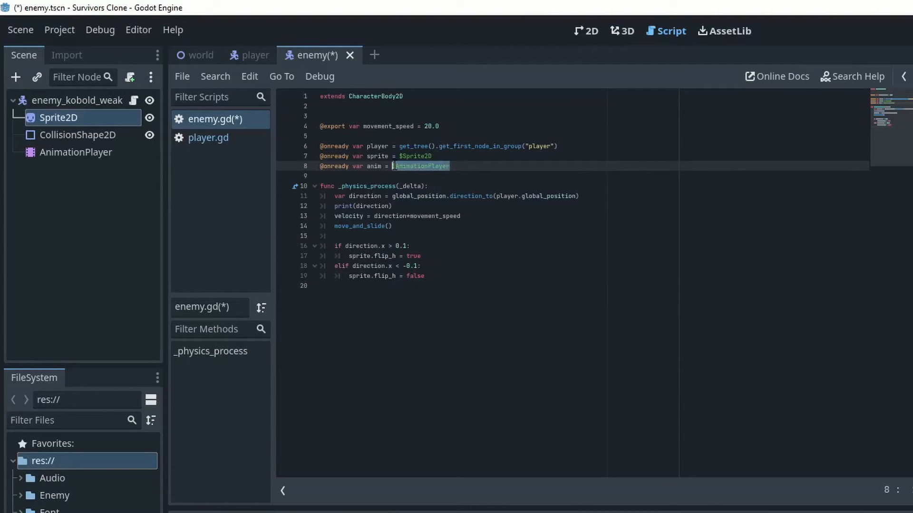
click(254, 55)
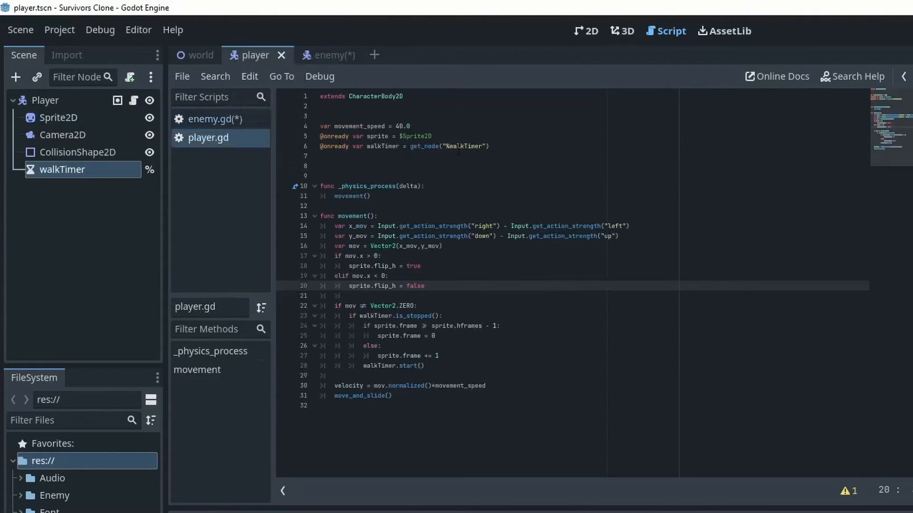
mouse_move(152, 175)
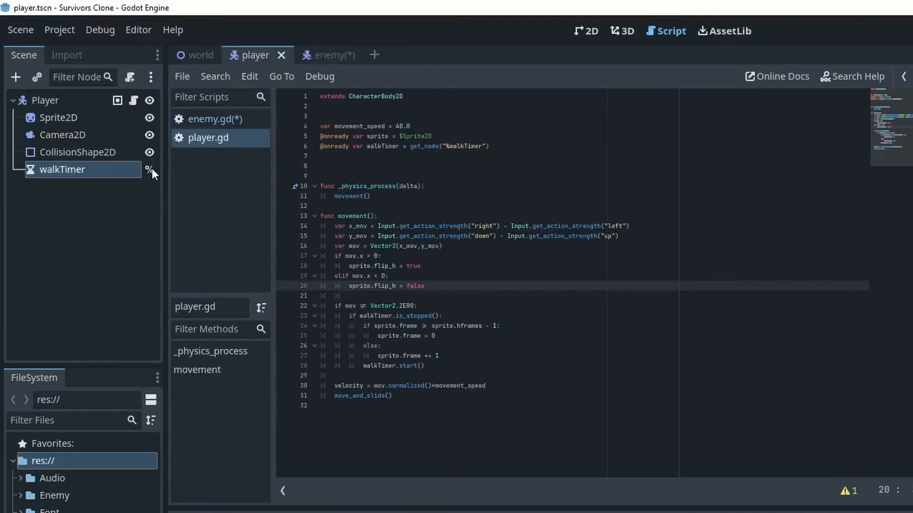
mouse_move(150, 172)
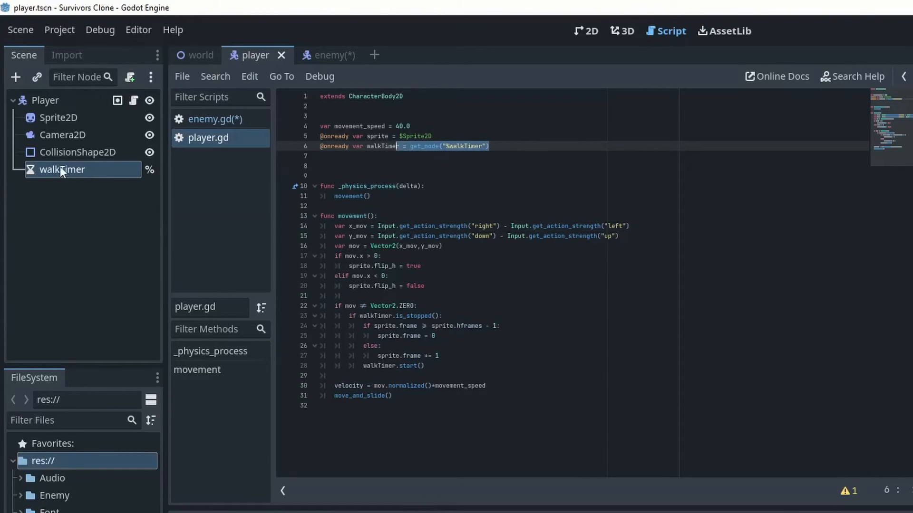
Step: Return from the player script to the enemy scene and its script
click(322, 55)
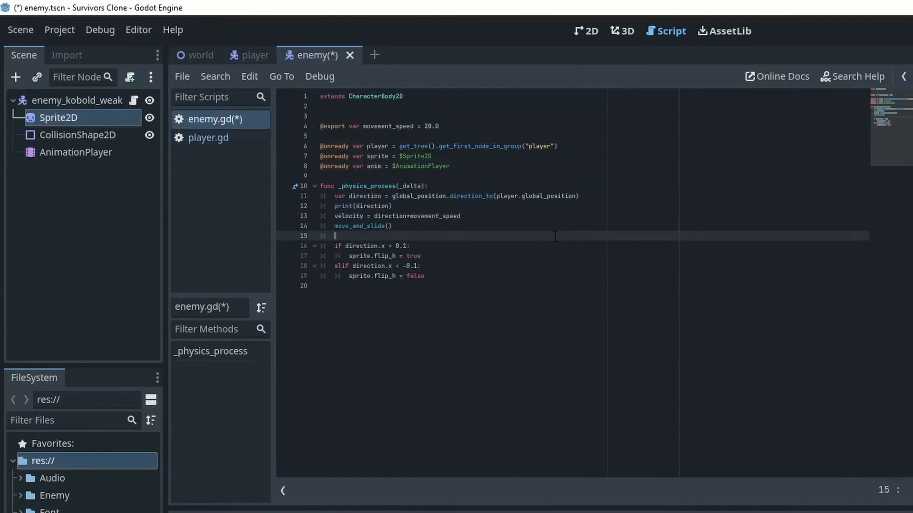
Step: Save enemy.gd and add func _ready(): calling anim.play() above _physics_process
key(ctrl+s)
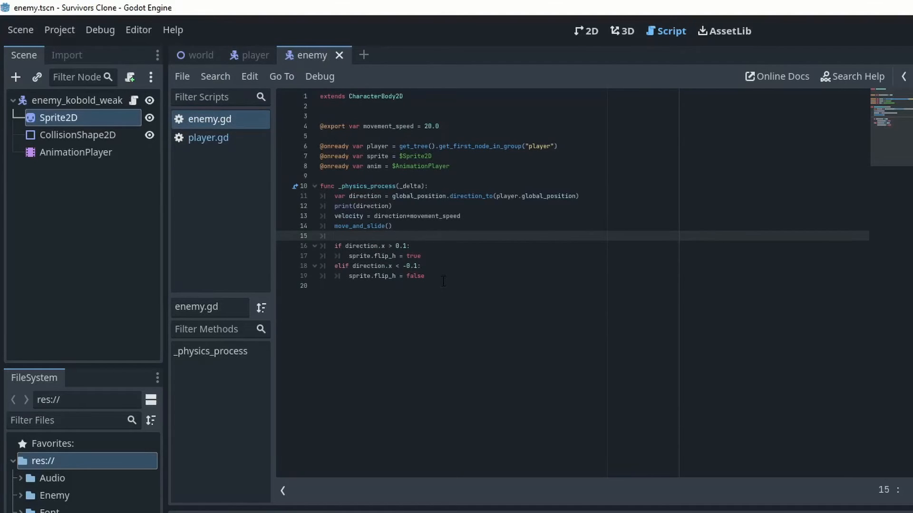
key(Return)
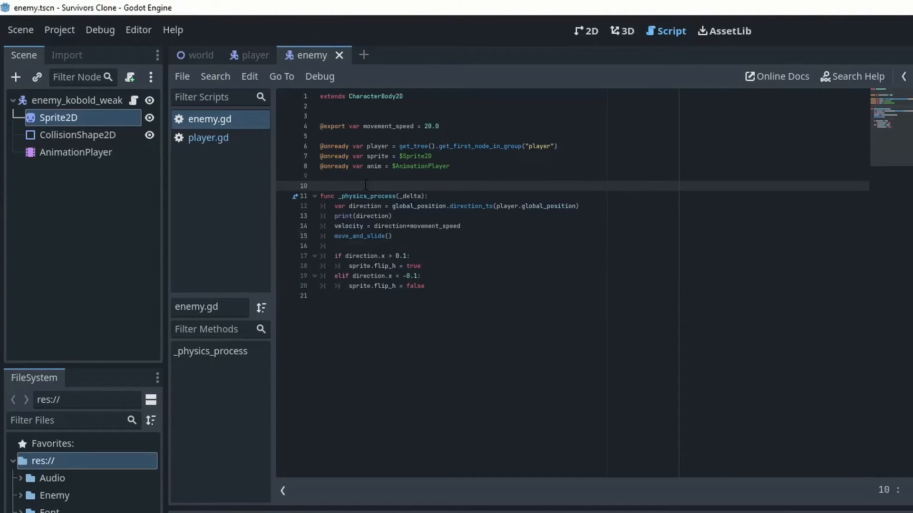
text(func)
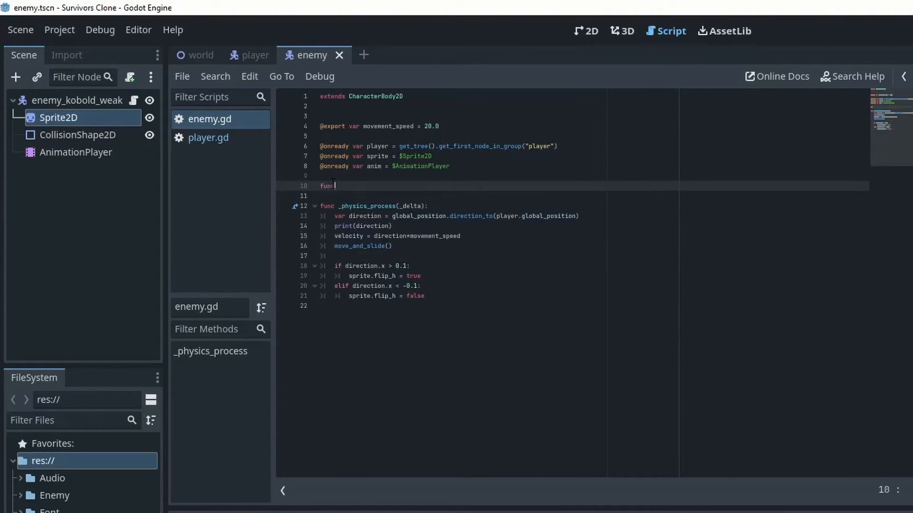
text(_ready():)
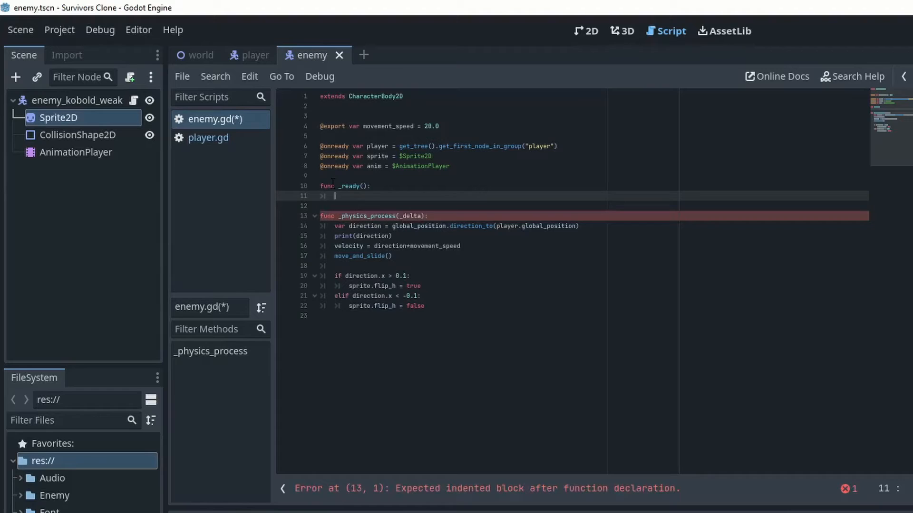
text(anim.pla)
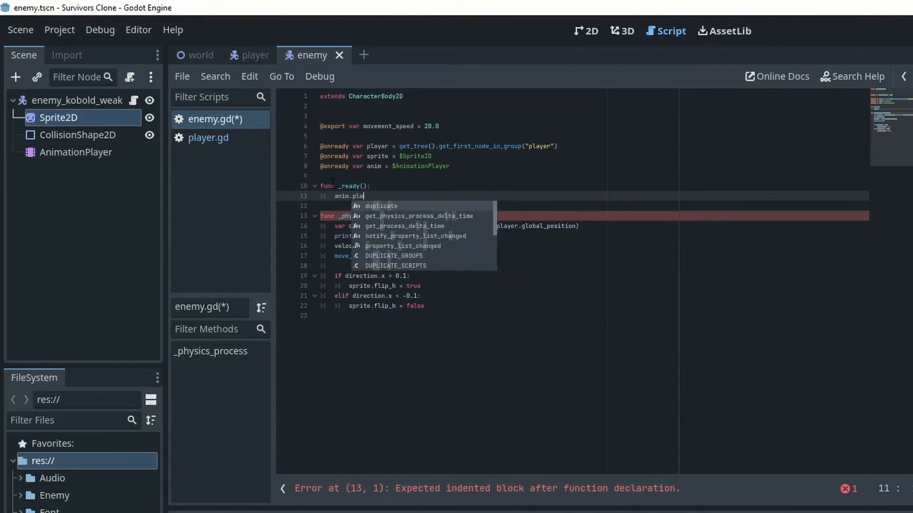
text(y())
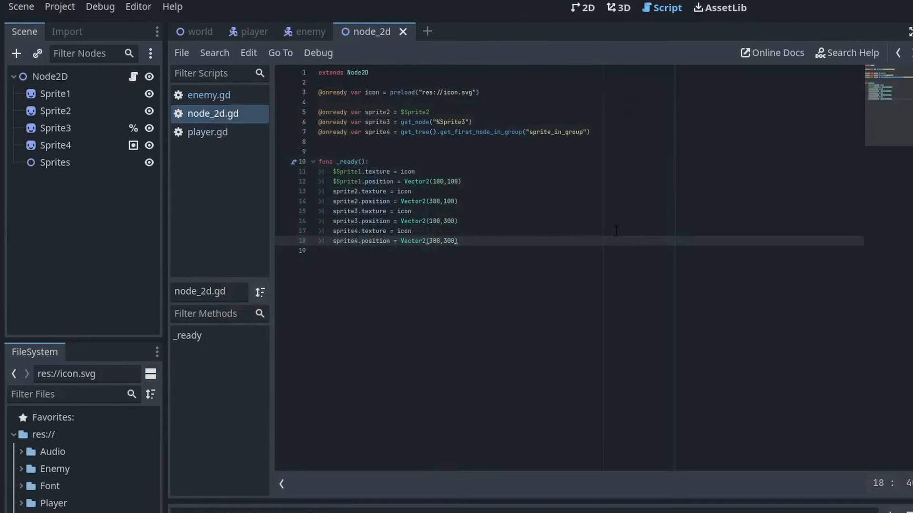
double_click(332, 112)
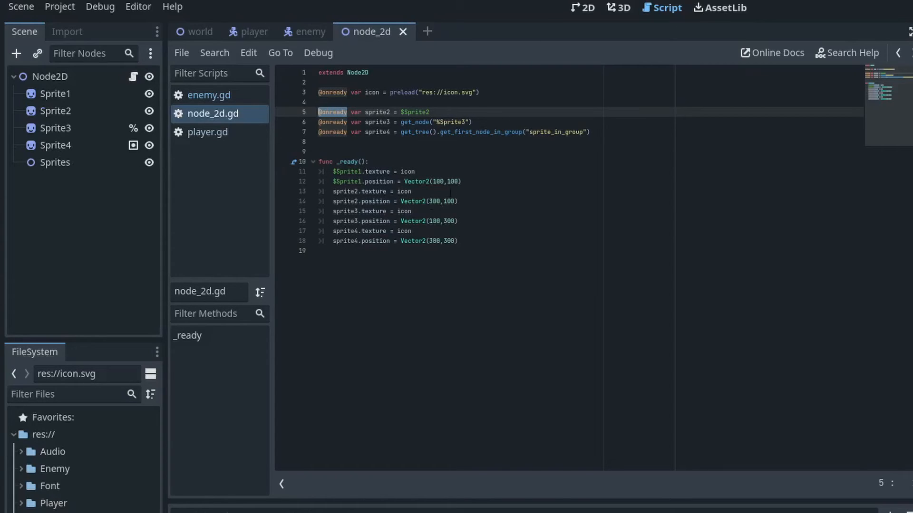
click(463, 180)
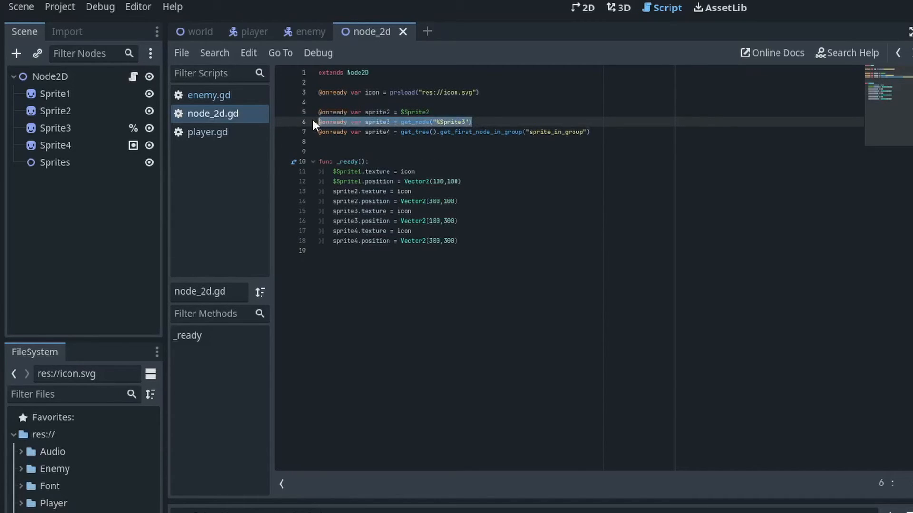
mouse_move(133, 128)
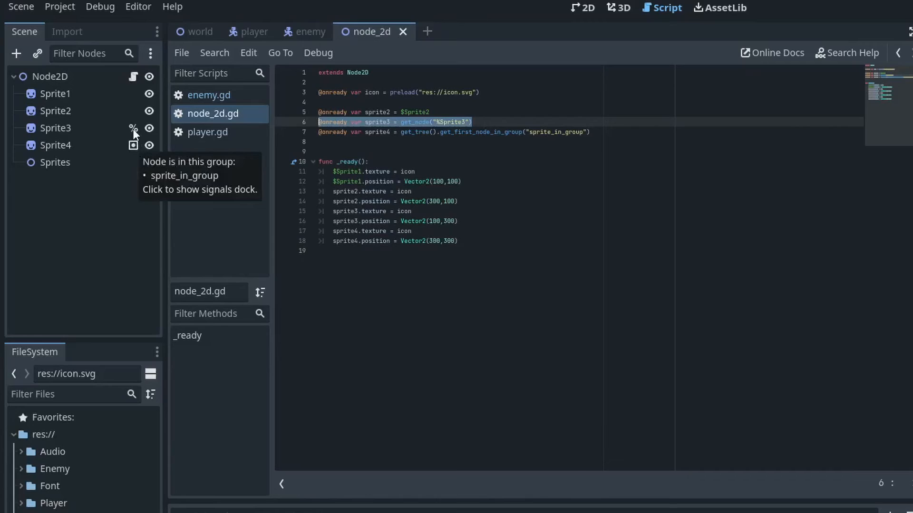
mouse_move(133, 128)
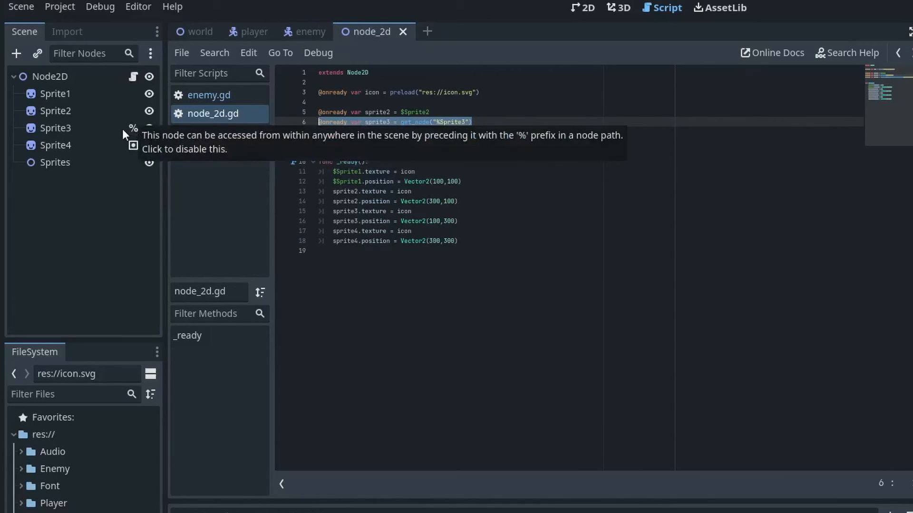
right_click(55, 128)
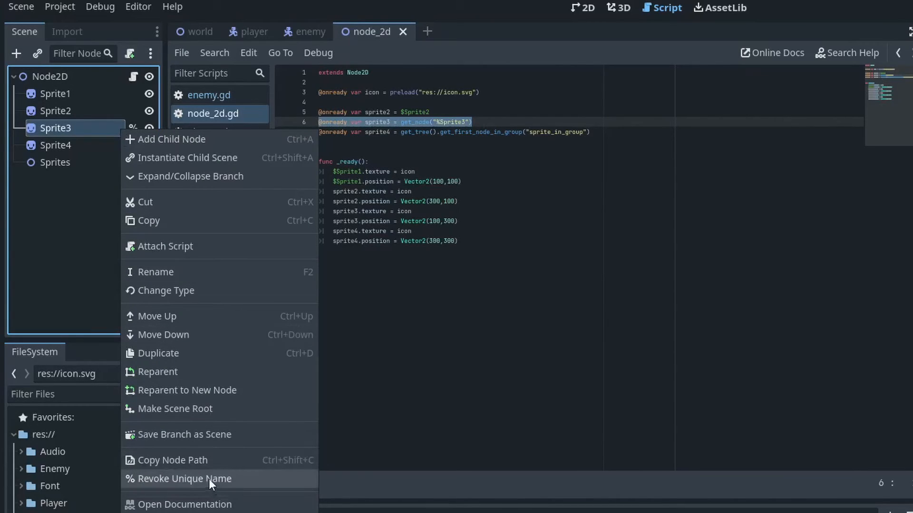
click(186, 478)
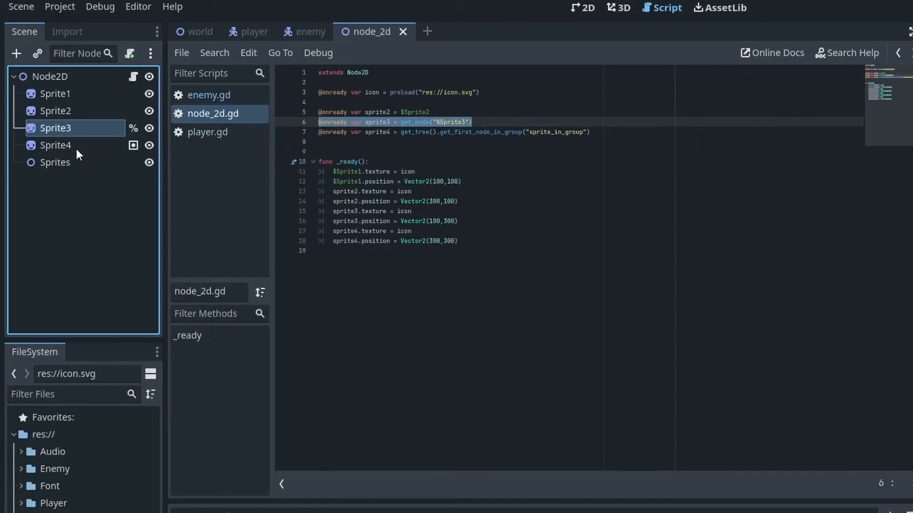
click(56, 144)
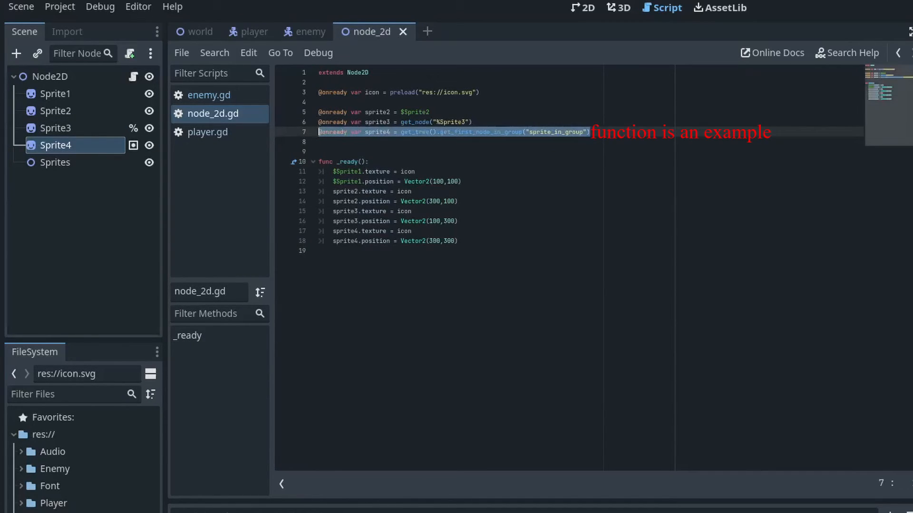
click(411, 191)
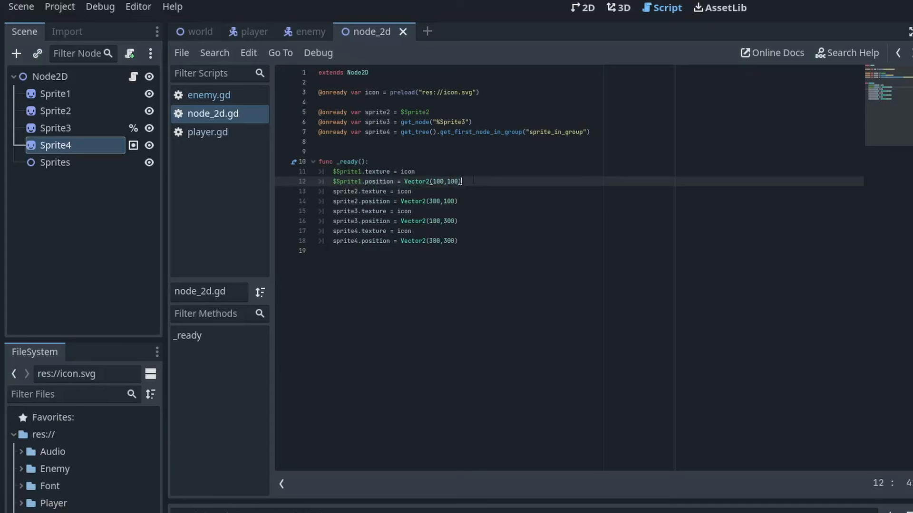
click(55, 95)
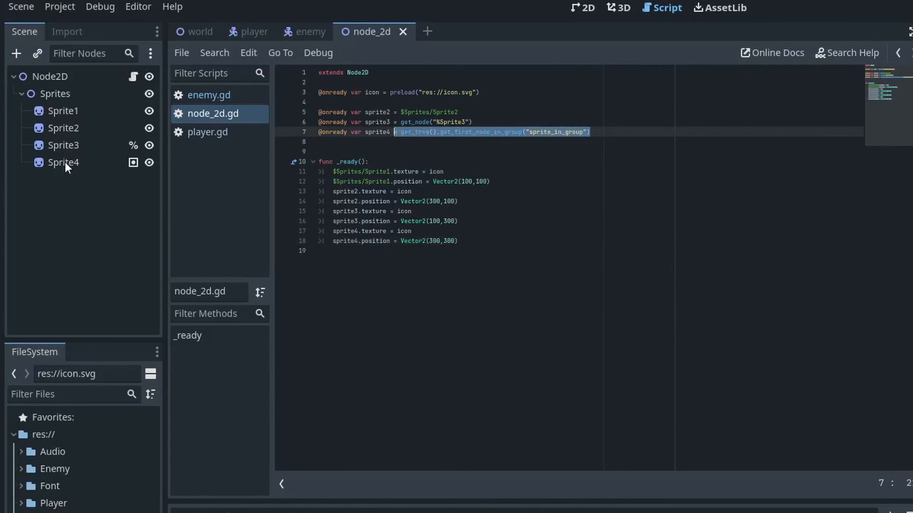
Step: Select the Sprite4 node and clear the highlight on the group lookup line in node_2d.gd
click(63, 162)
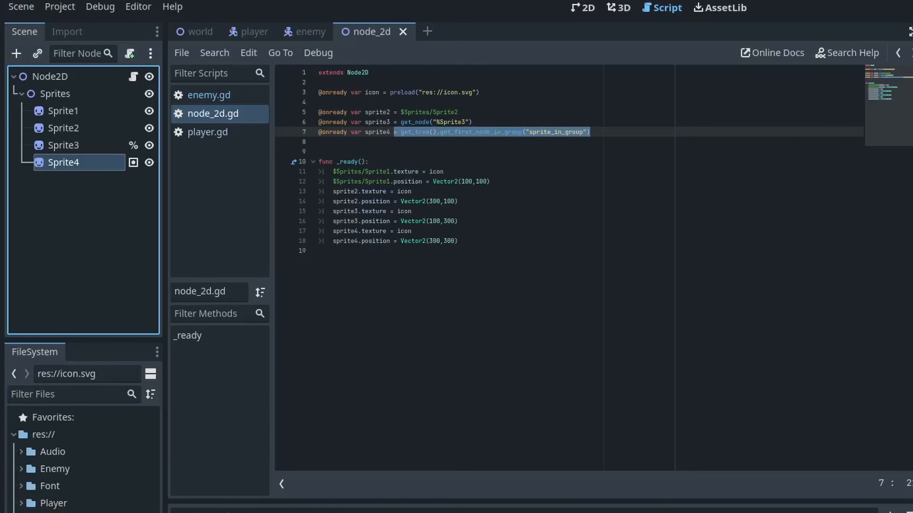
mouse_move(779, 217)
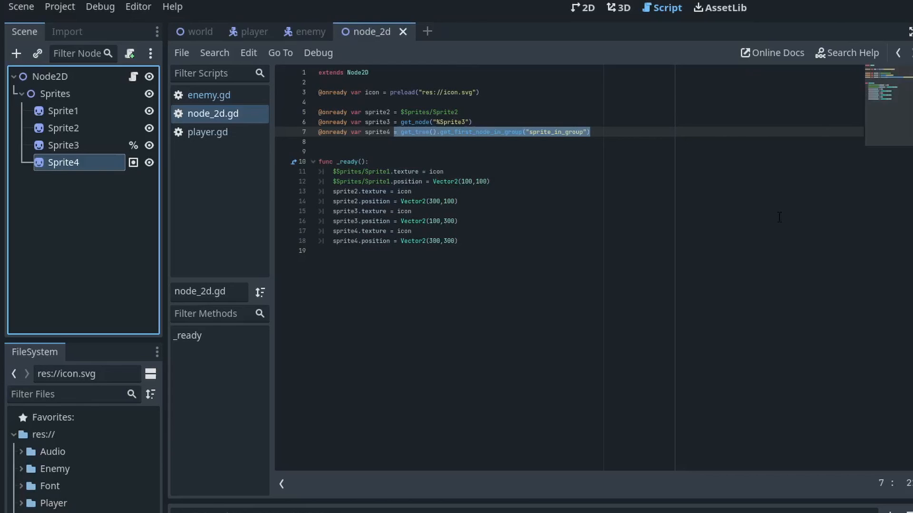
mouse_move(614, 222)
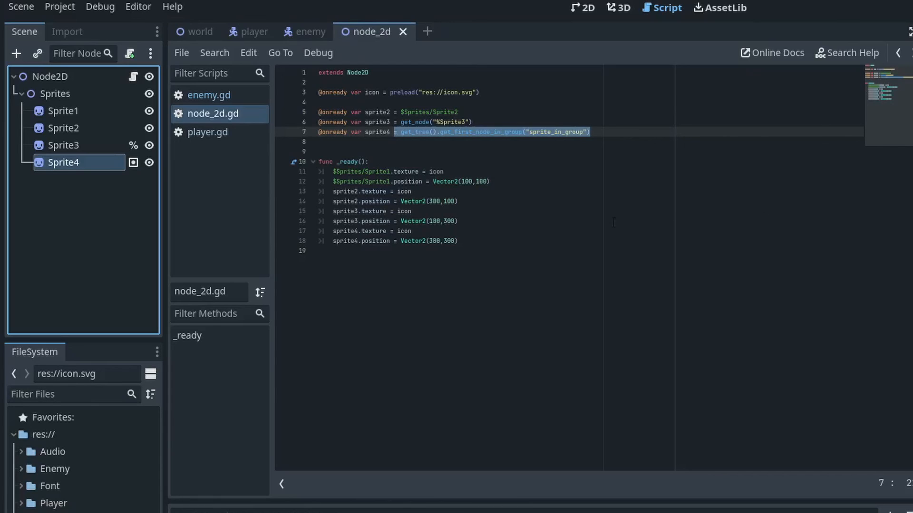
click(411, 231)
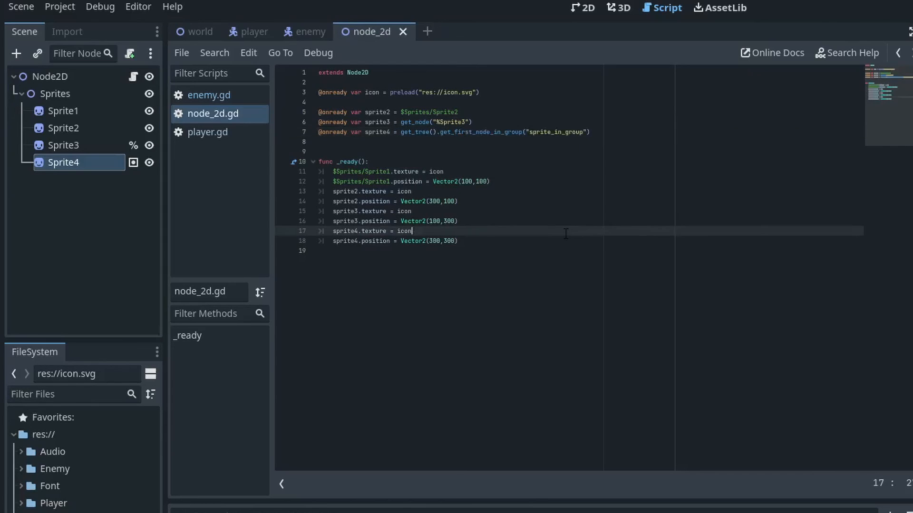